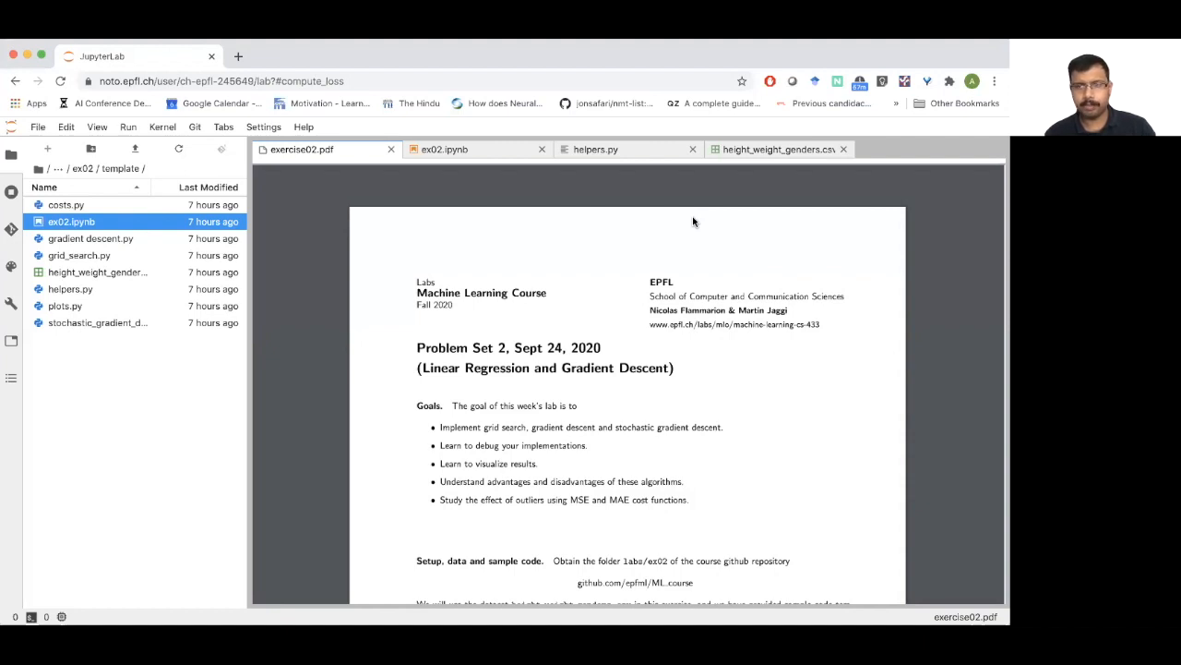
mouse_move(561, 427)
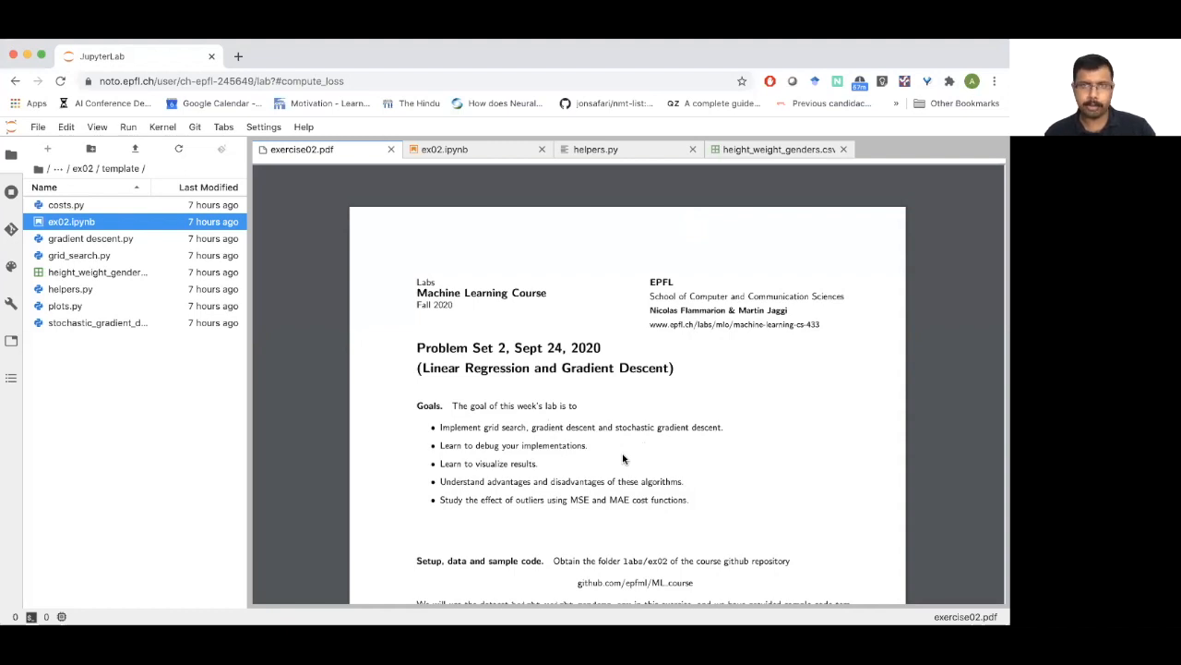
mouse_move(581, 428)
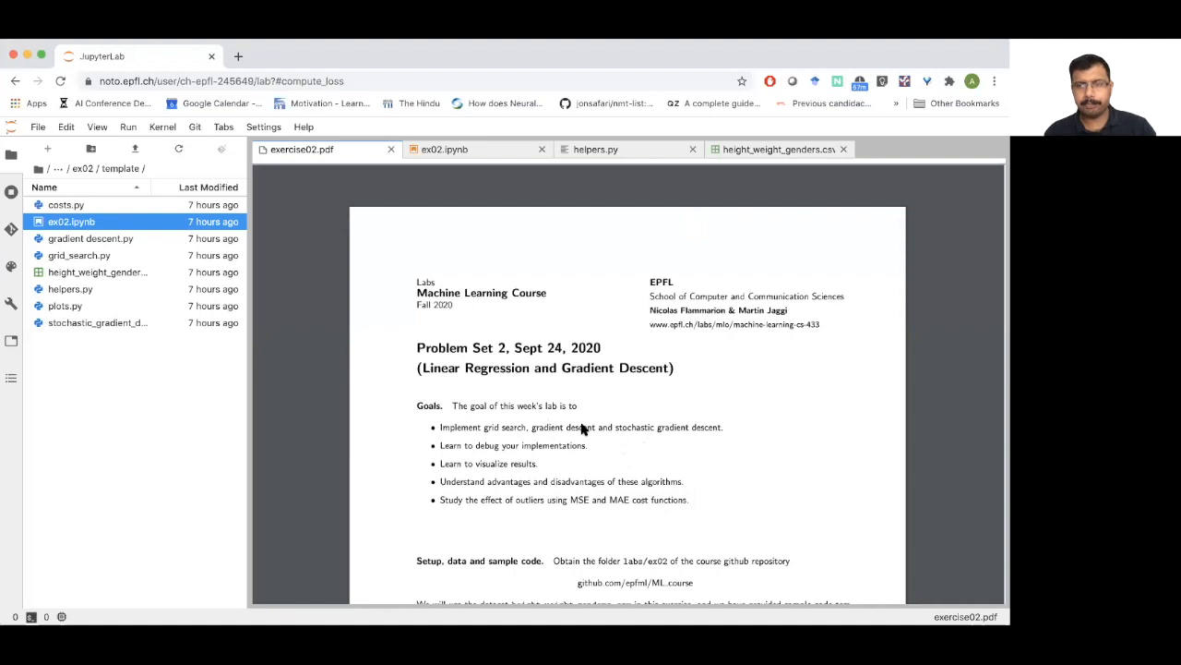
mouse_move(532, 510)
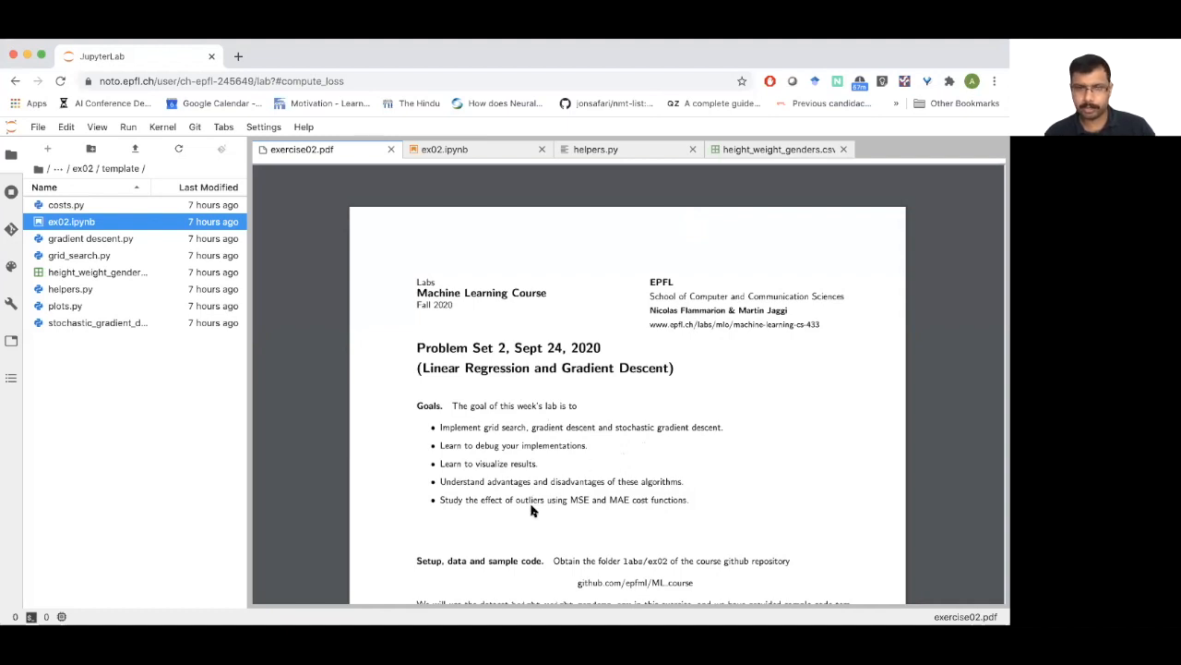
mouse_move(488, 487)
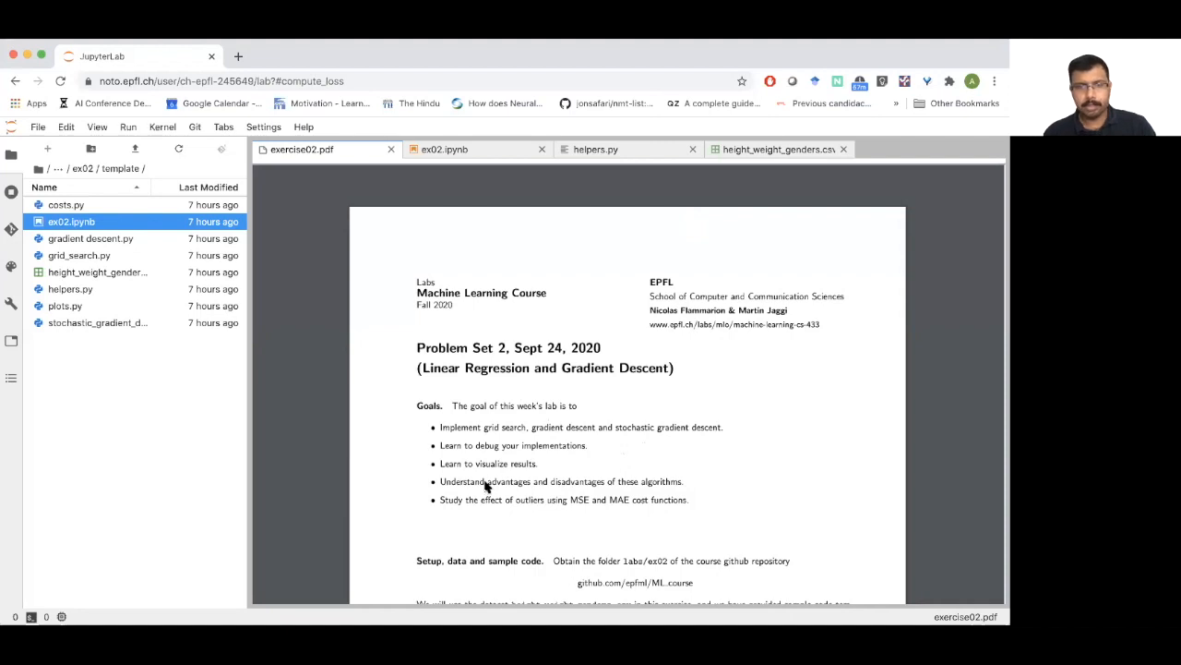
Step: Scroll the exercise02 handout from the Goals list down to Setup, data and sample code
scroll(down, 3)
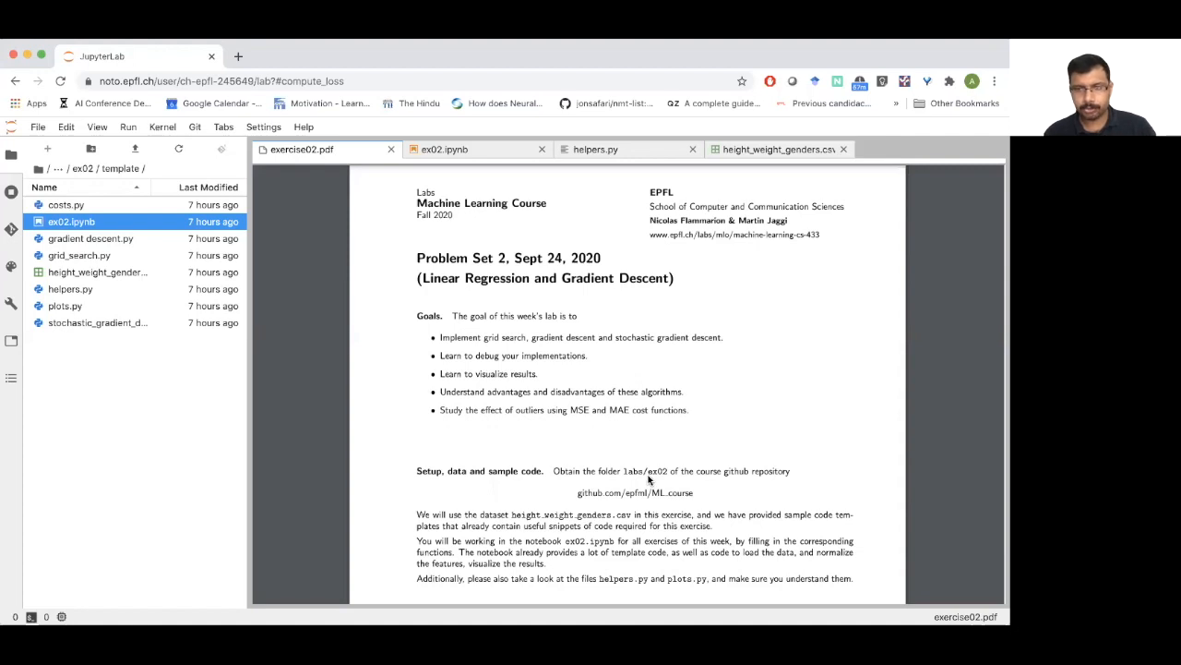
mouse_move(567, 432)
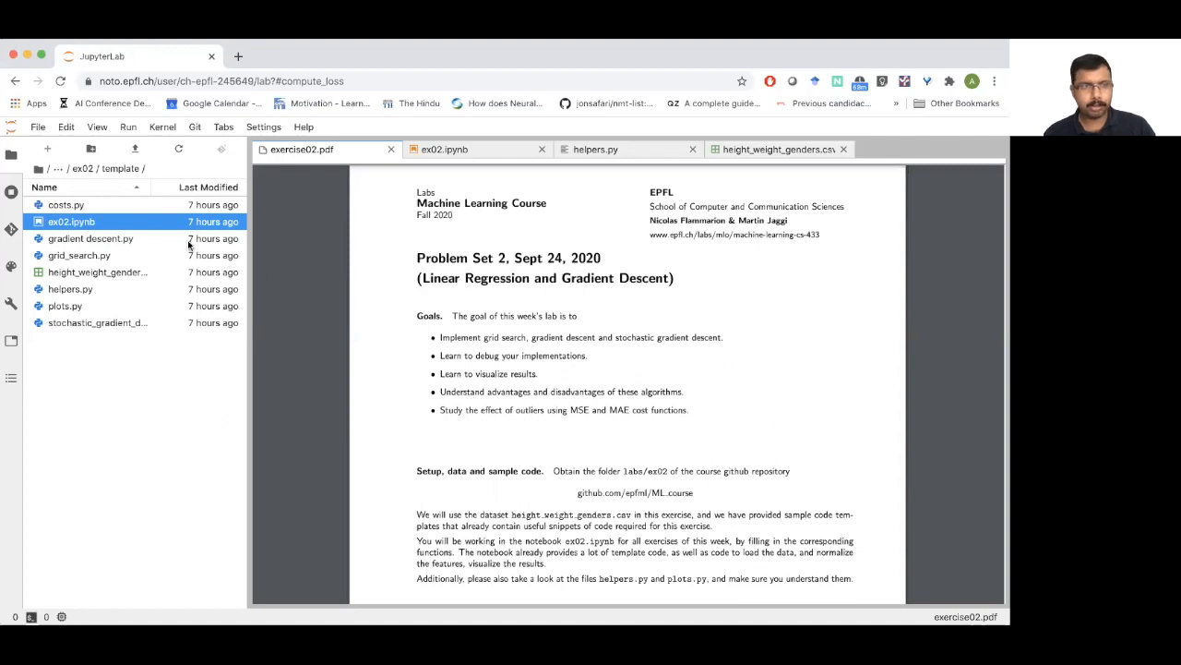
mouse_move(166, 225)
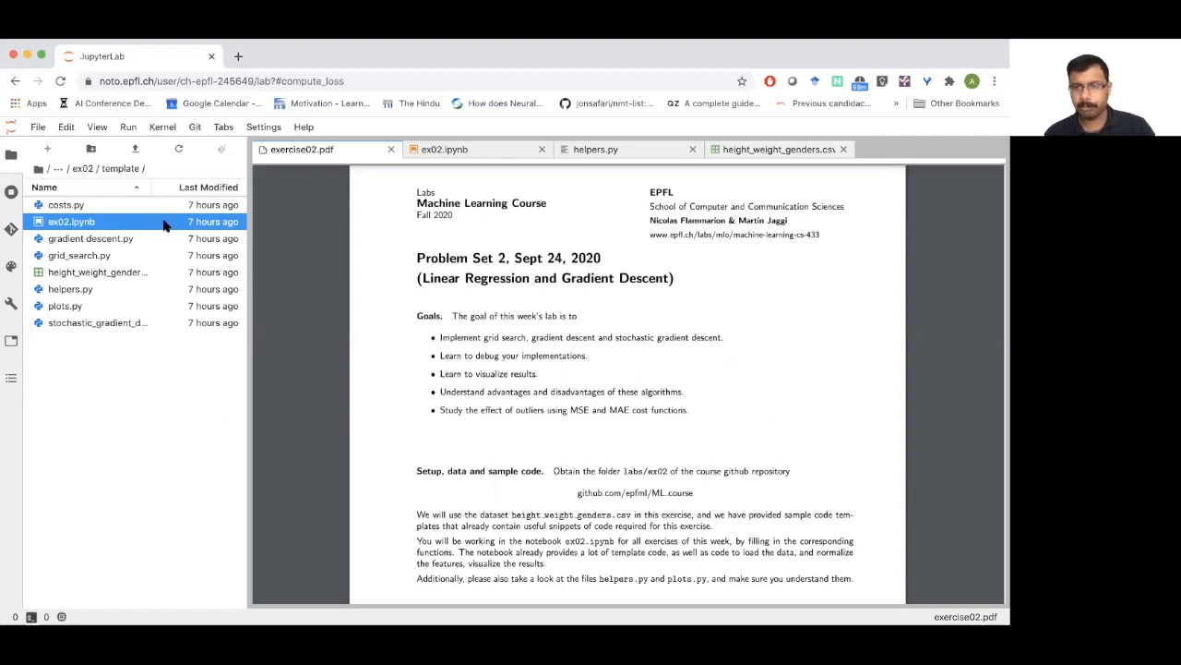
mouse_move(436, 166)
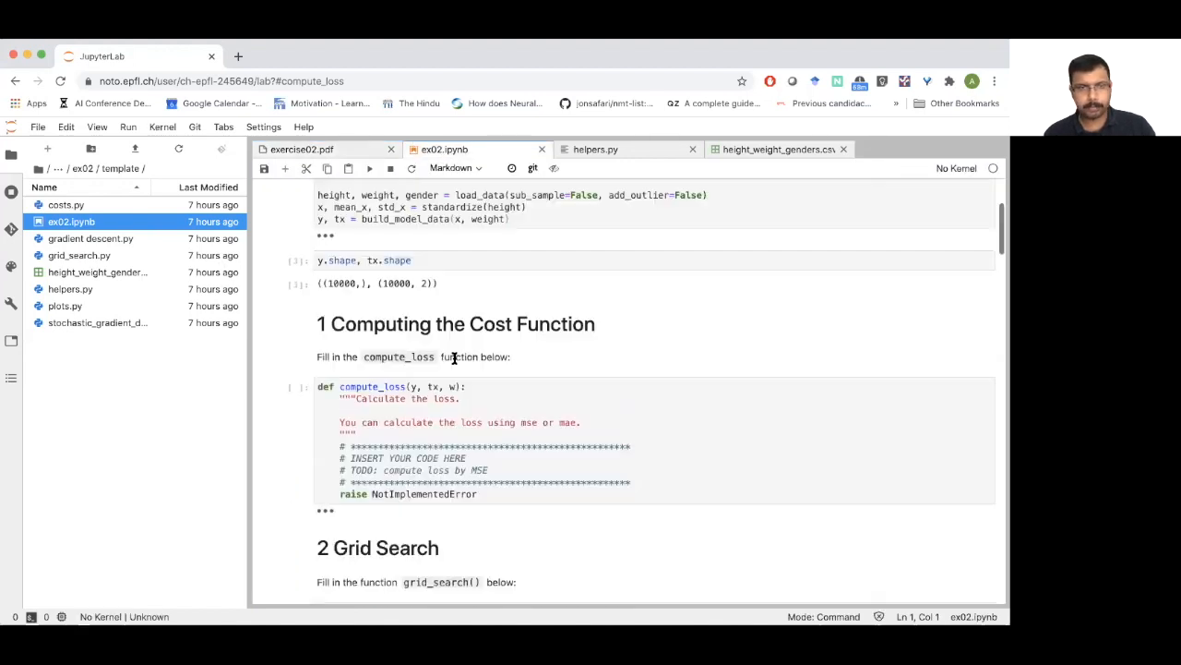
Step: Review the notebook's compute_loss and grid_search stubs and helpers.py's batch_iter code
scroll(down, 3)
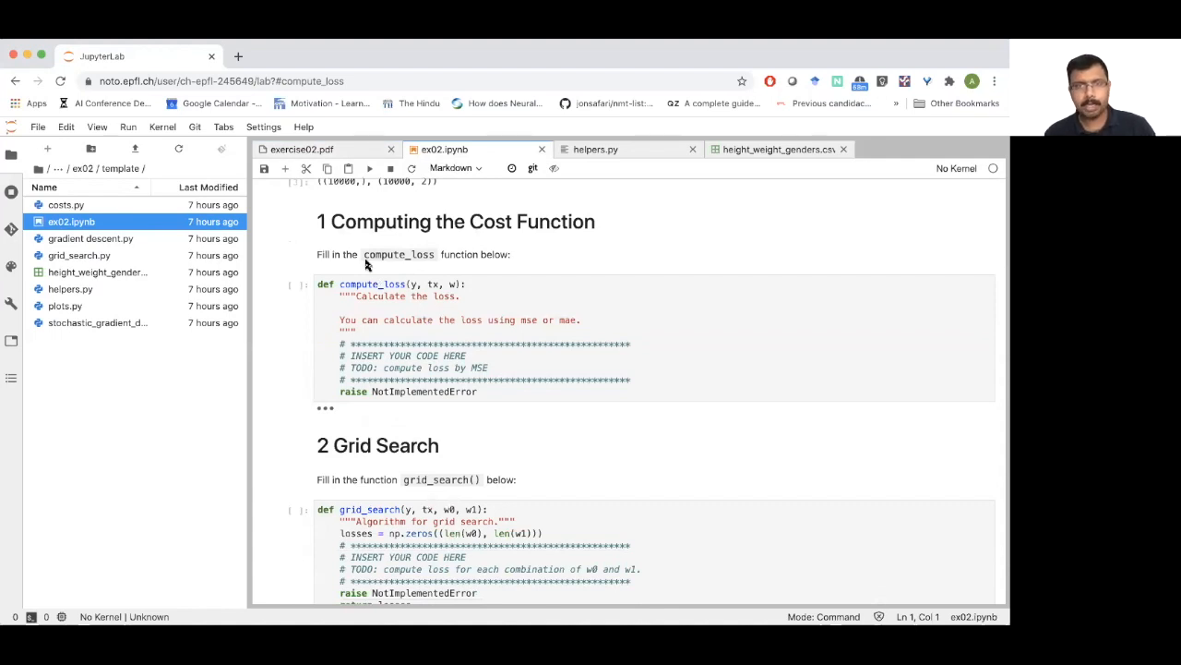
mouse_move(350, 238)
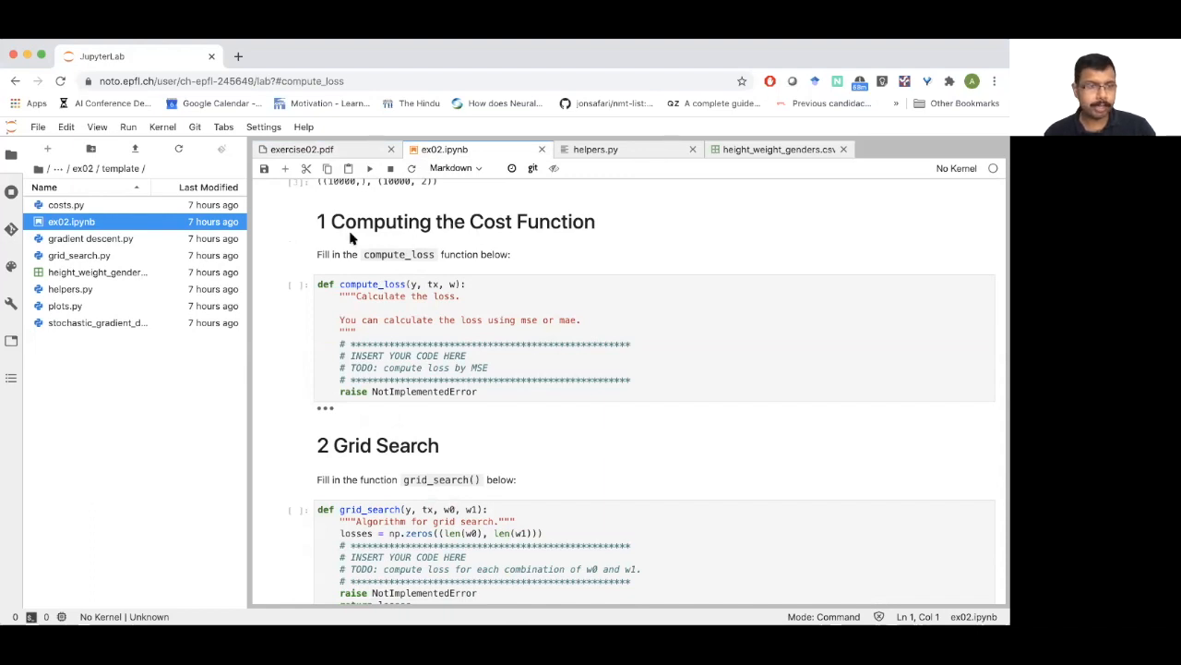
mouse_move(606, 149)
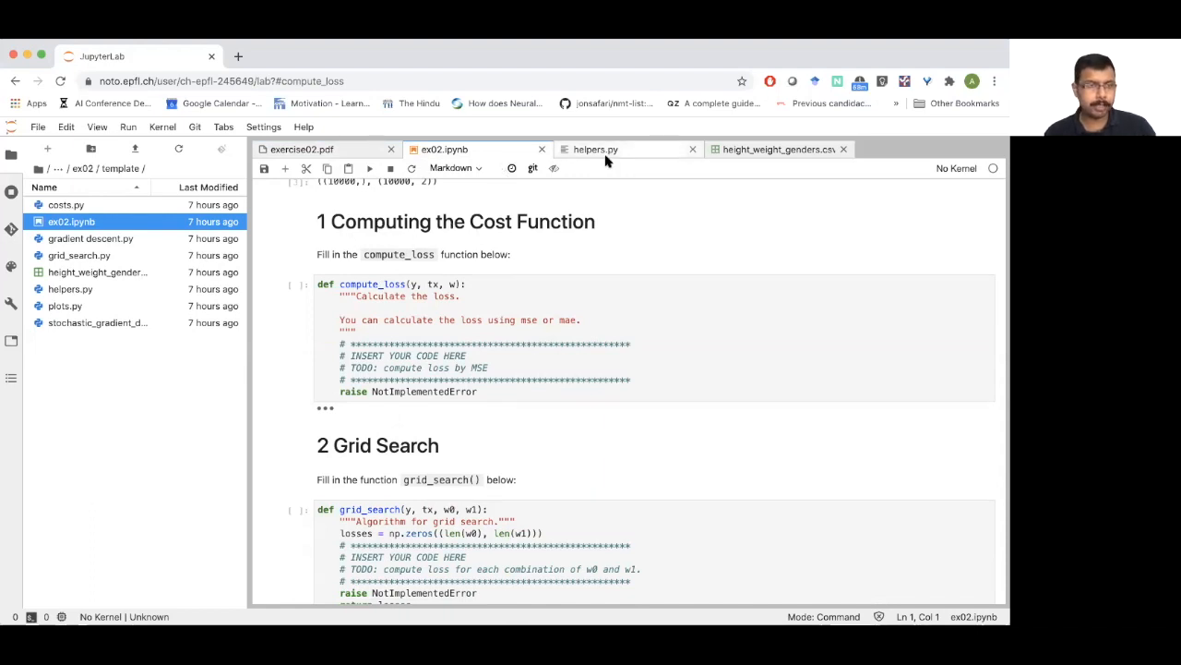
click(596, 149)
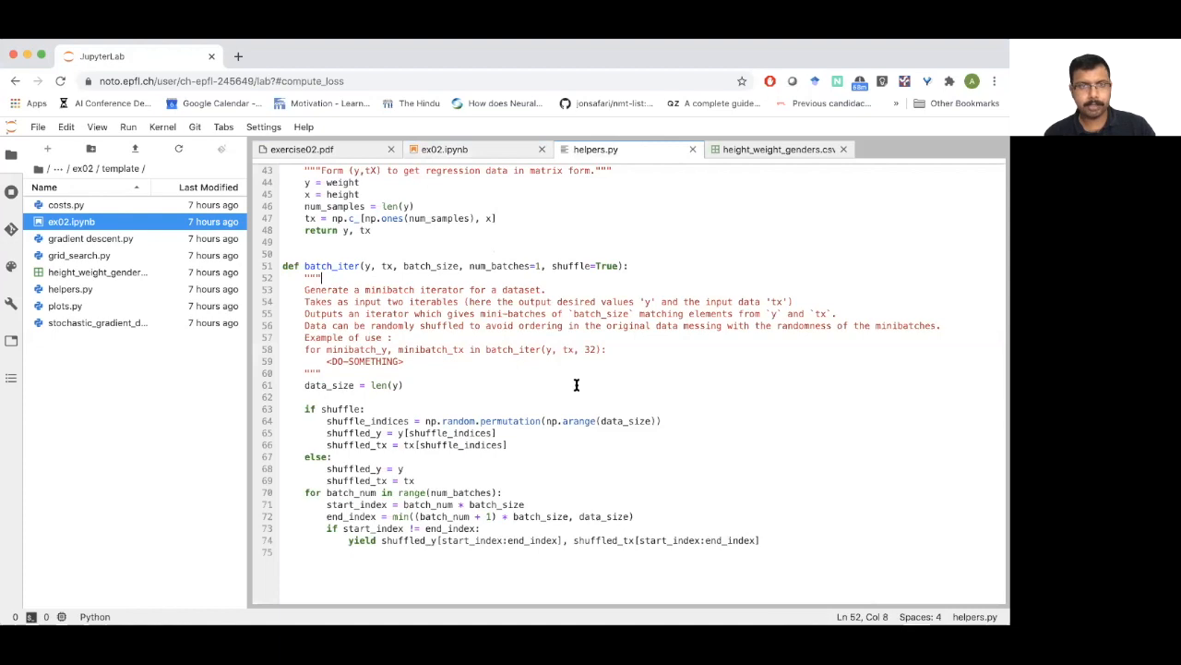
scroll(up, 3)
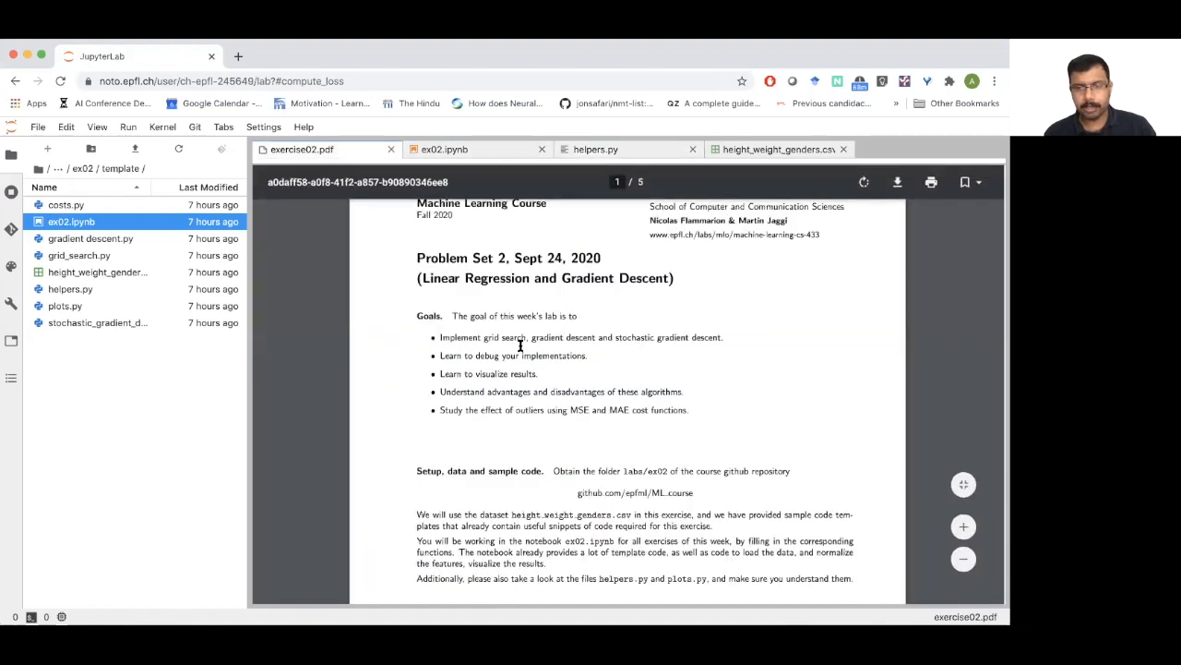
Step: Scroll the handout to section 1, showing the linear model and MSE cost equations
scroll(down, 3)
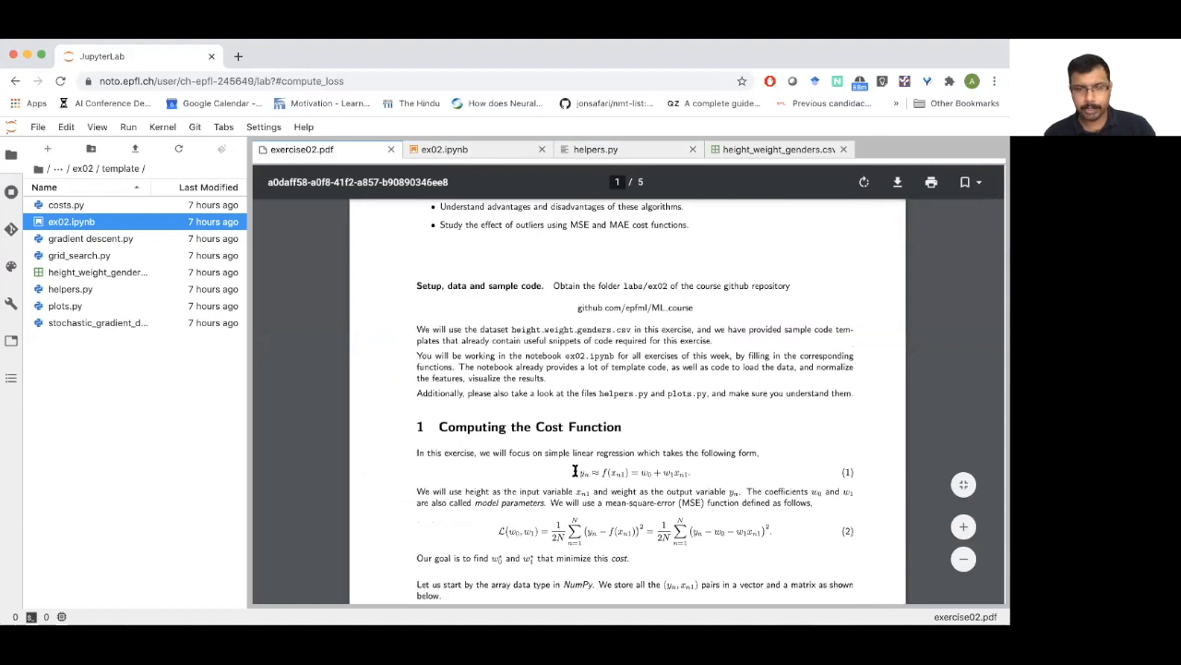
mouse_move(577, 472)
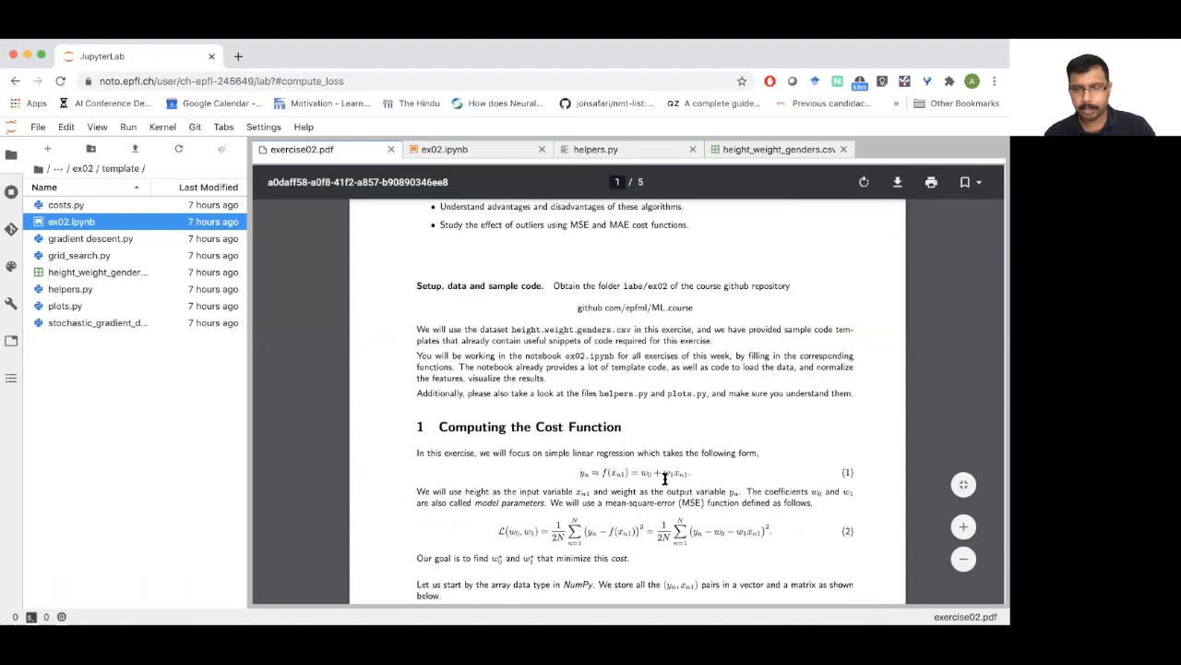
mouse_move(575, 468)
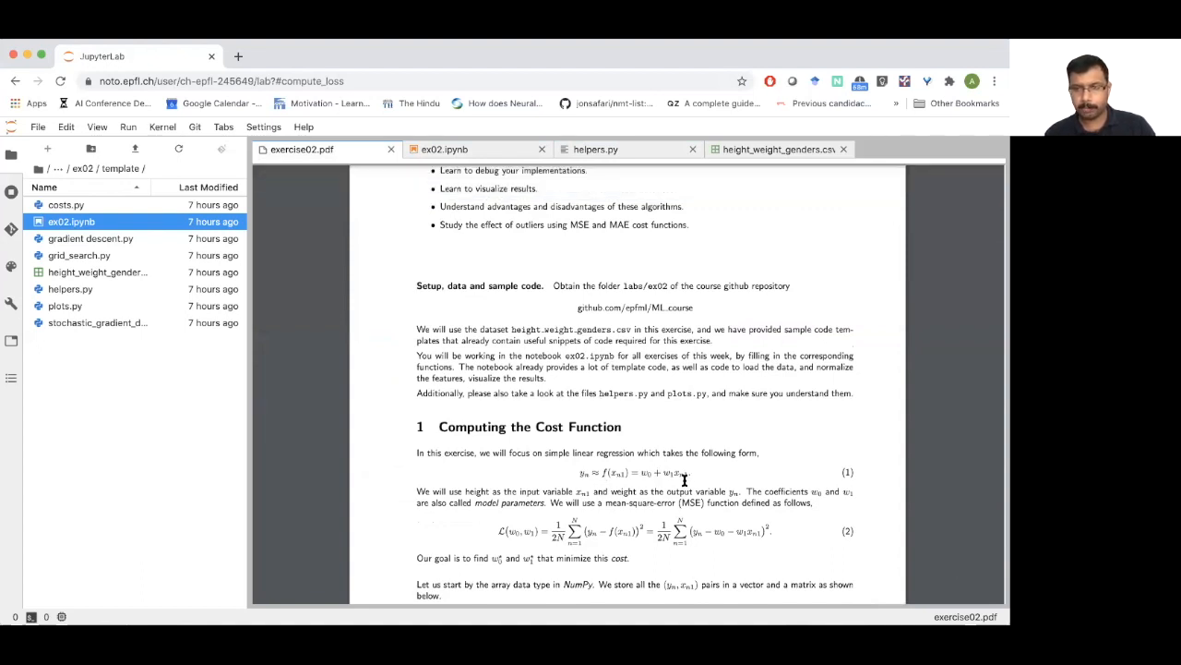
mouse_move(605, 409)
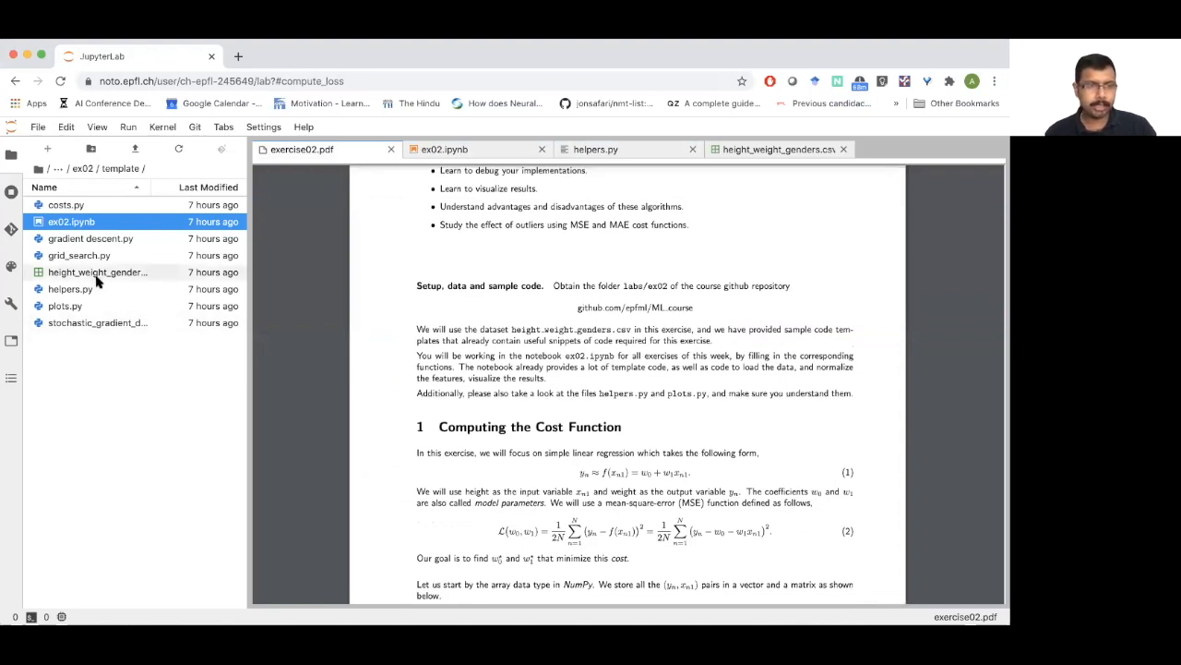
mouse_move(97, 271)
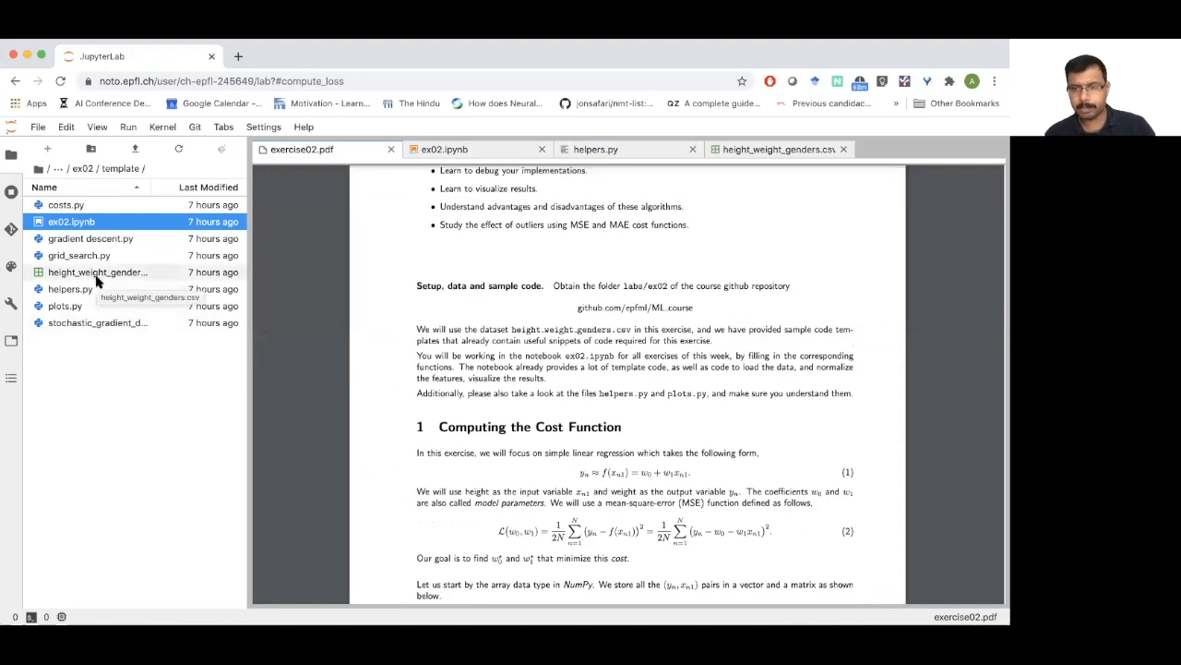
Step: View height_weight_genders.csv's Gender, Height and Weight columns, then return to the handout
click(778, 148)
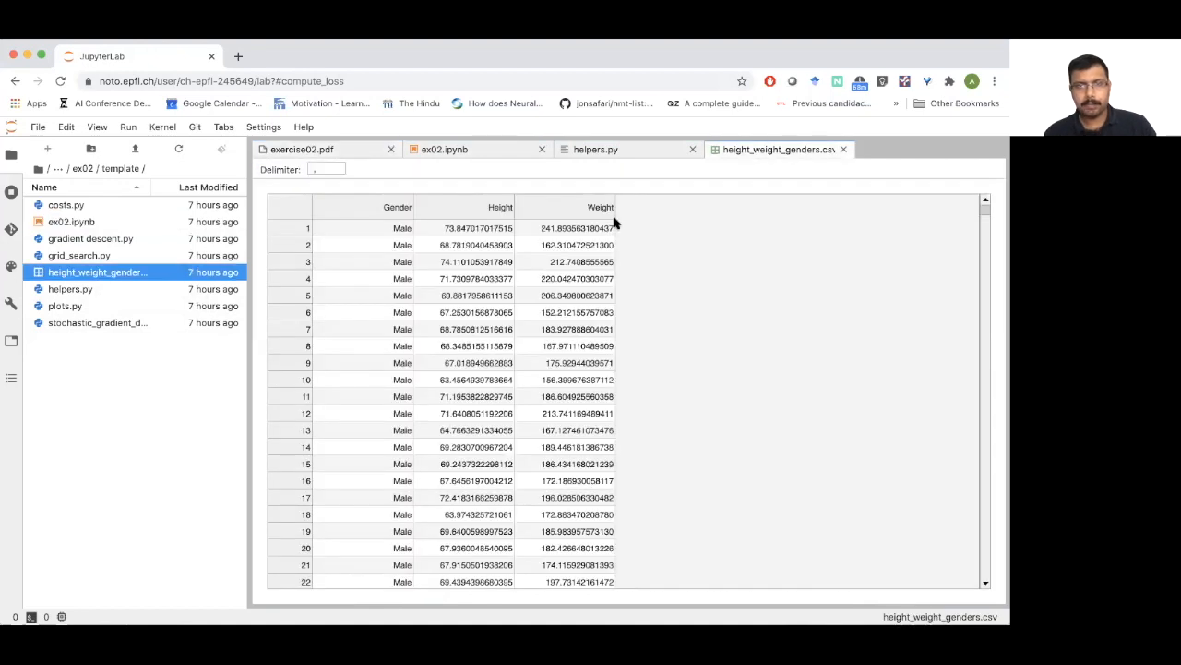
mouse_move(388, 242)
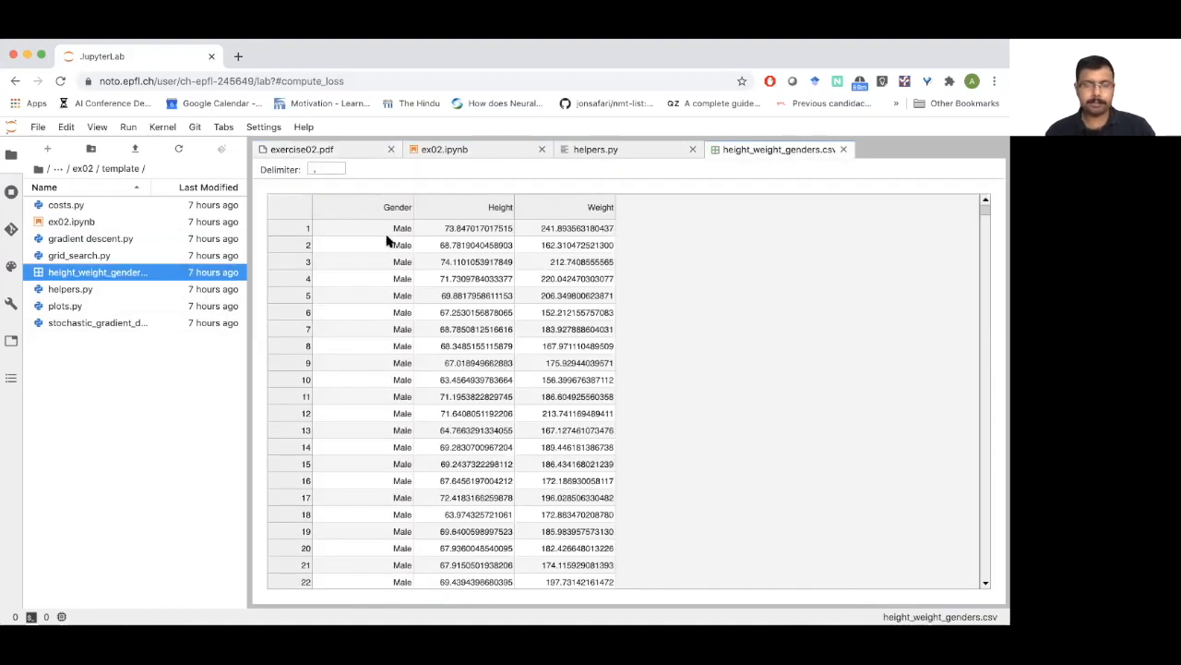
mouse_move(392, 221)
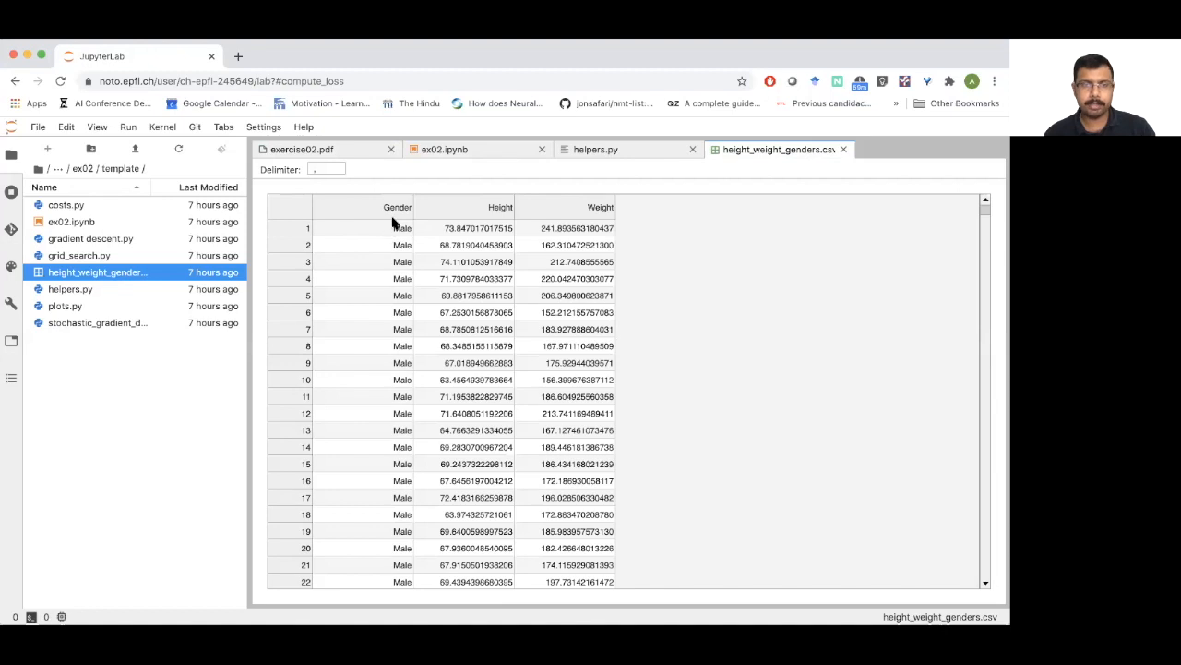
mouse_move(393, 224)
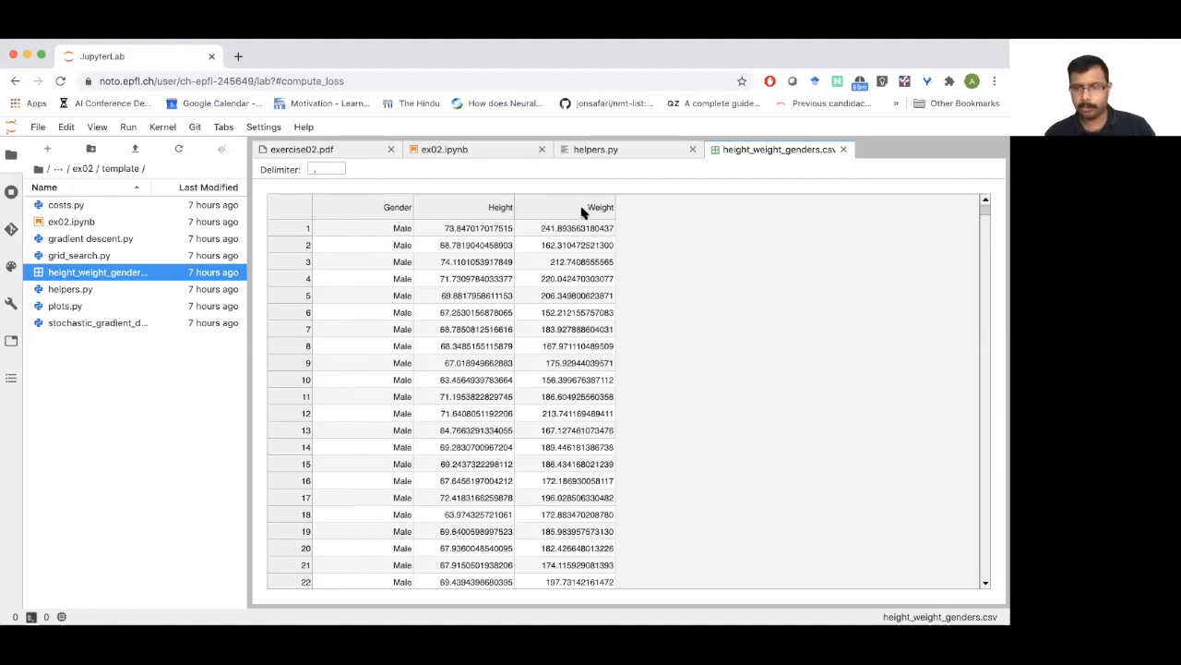
mouse_move(556, 175)
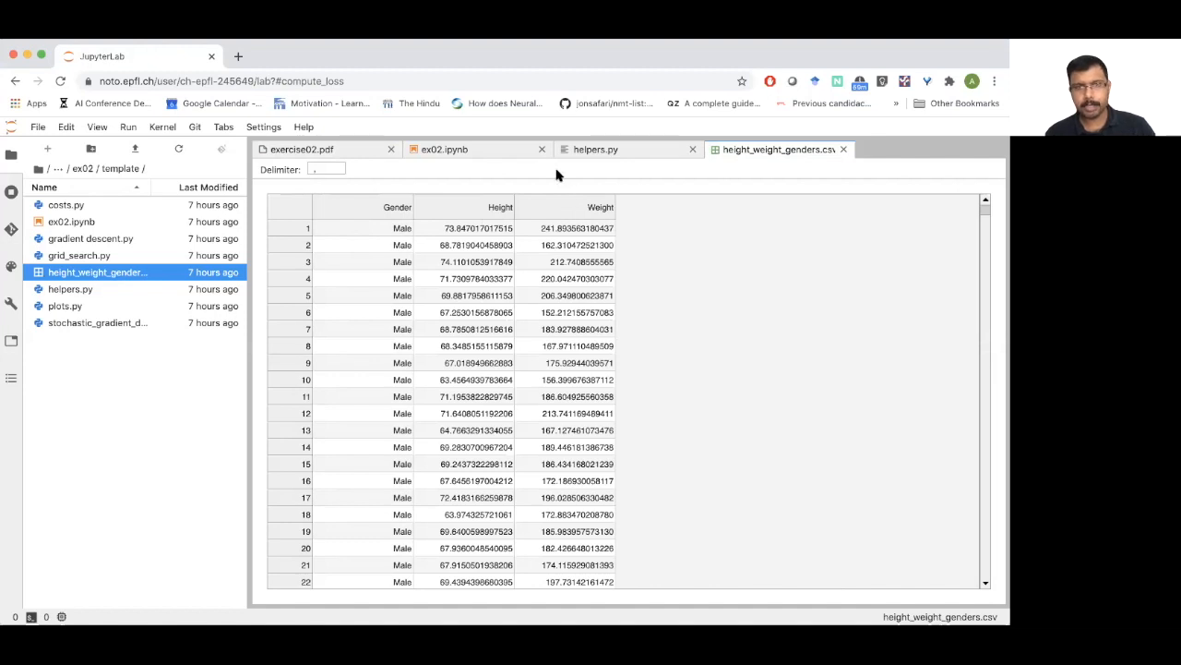
click(301, 149)
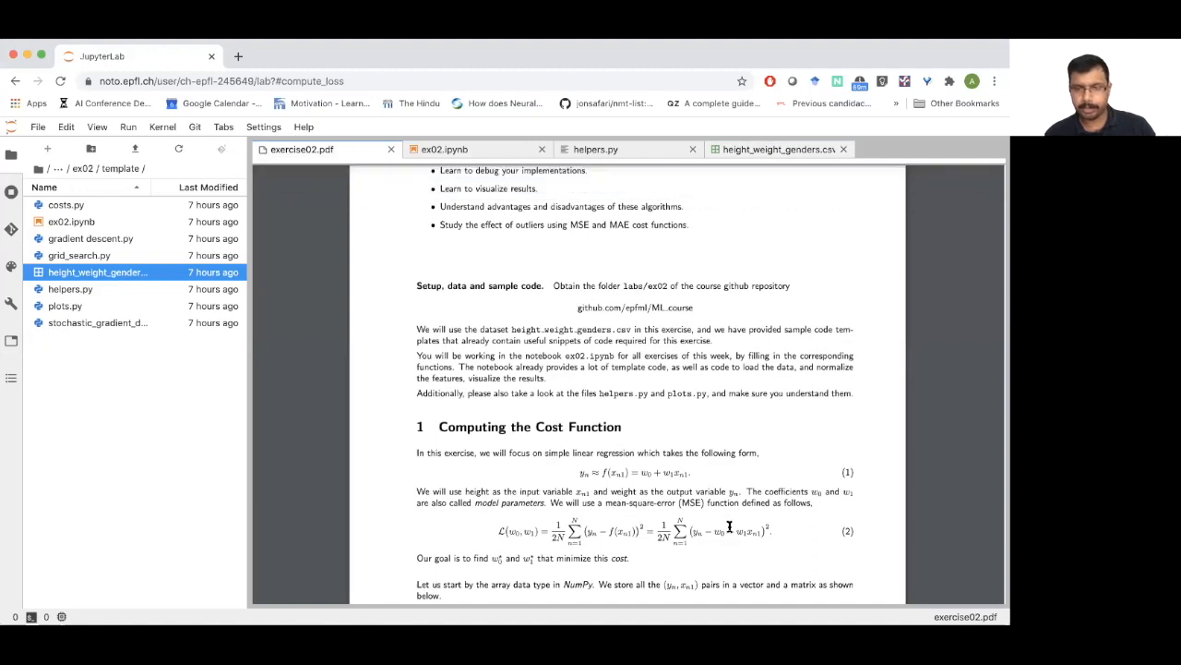
Step: Check the notebook's Load the data cell, then read the handout's Exercise 1 warm-up questions
scroll(down, 3)
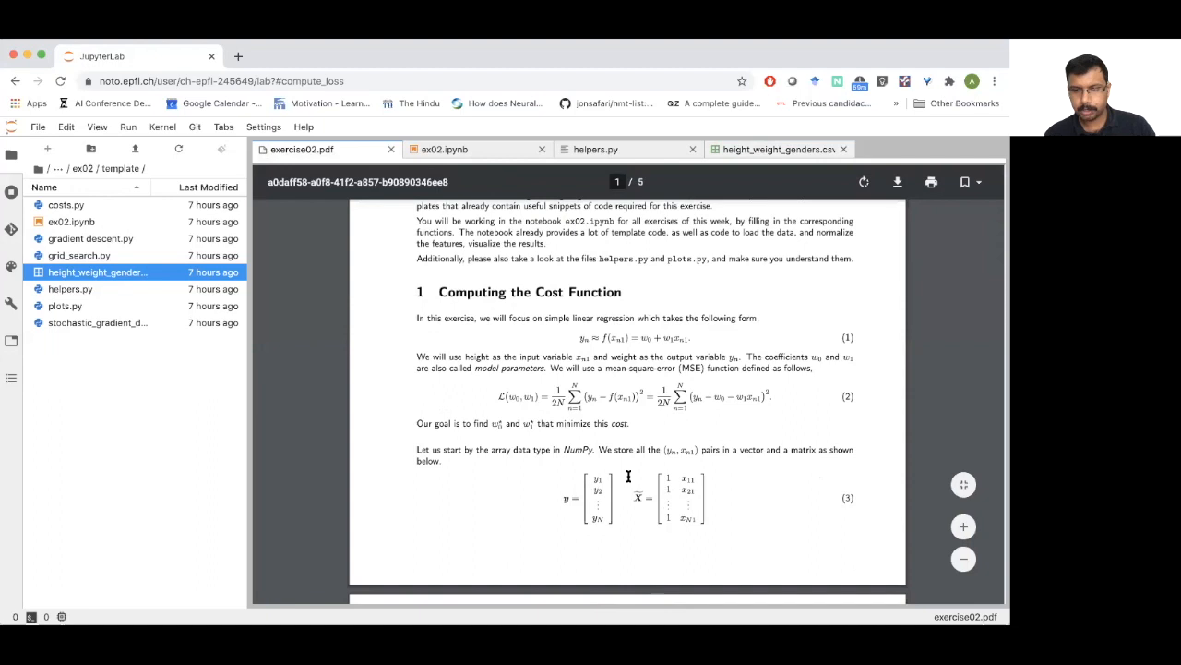
click(443, 148)
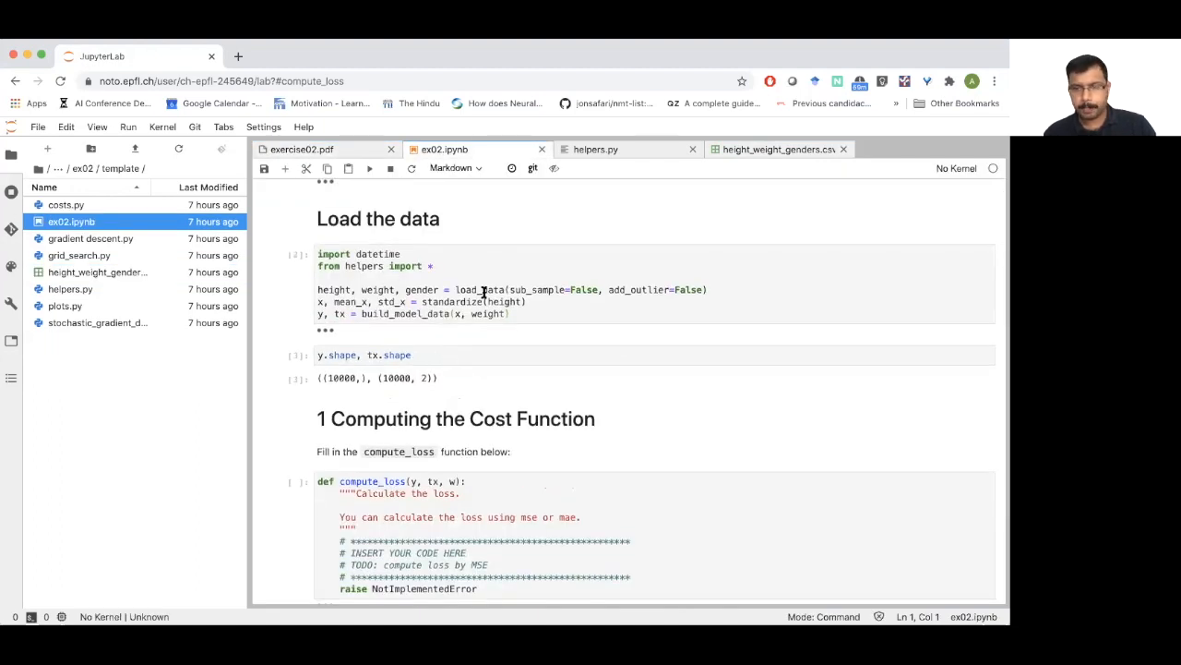
click(301, 148)
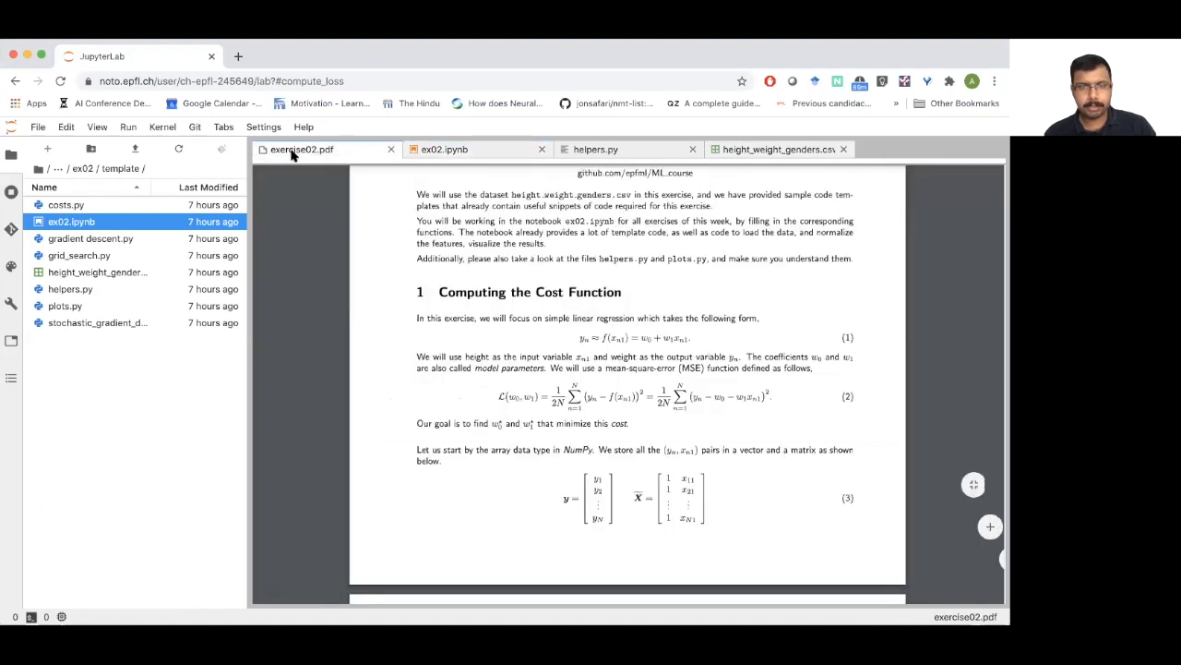
scroll(down, 3)
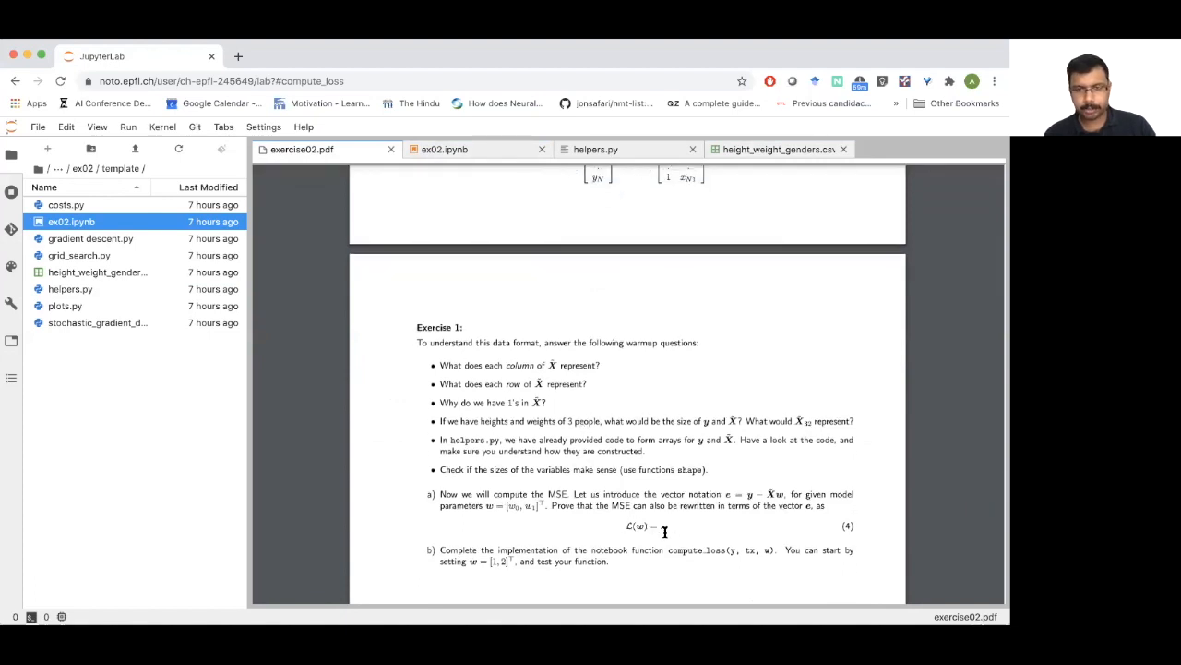
scroll(down, 3)
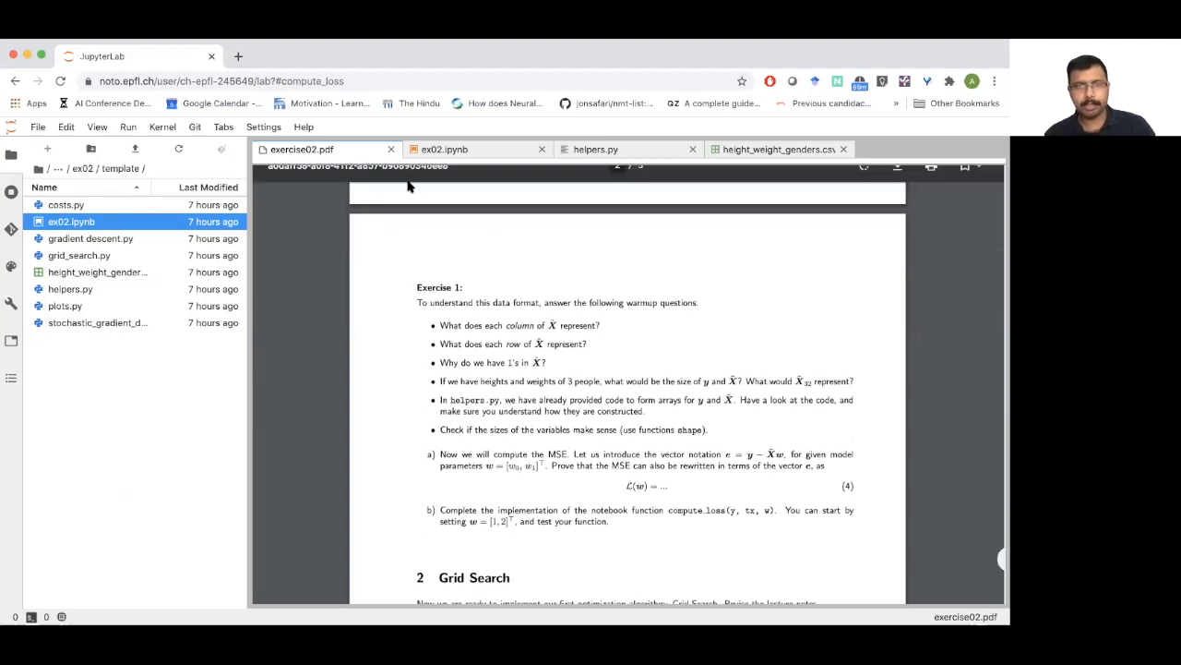
Step: Recheck the notebook's y and tx shapes and compute_loss stub against the handout's Exercise 1
click(443, 149)
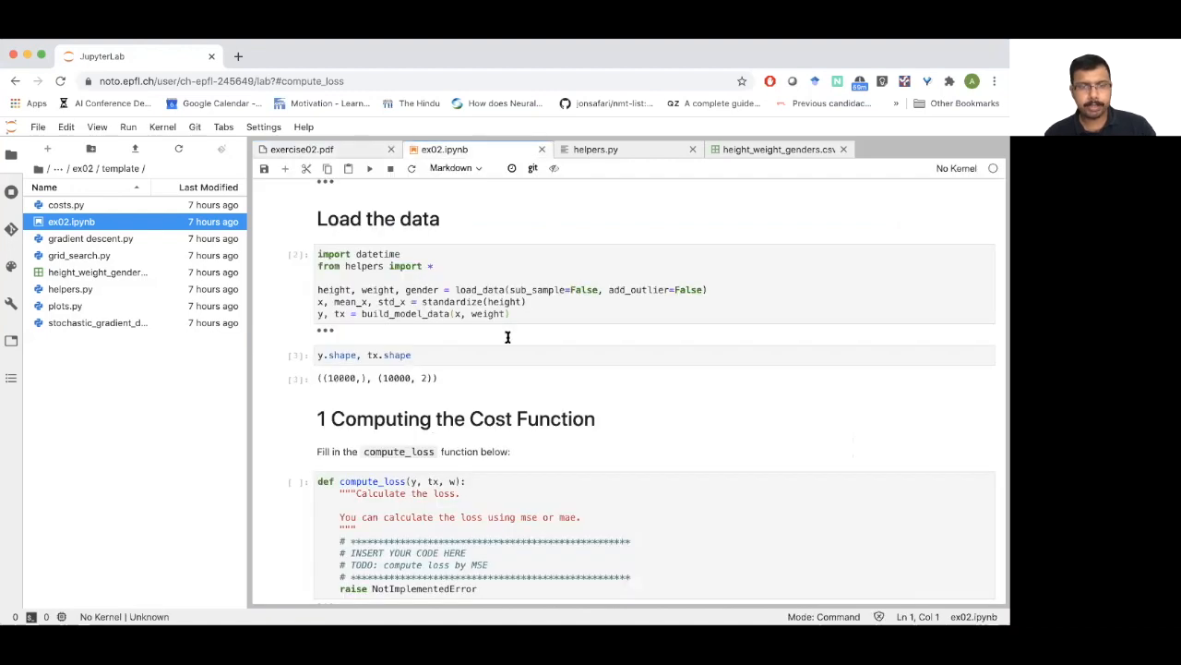
scroll(down, 3)
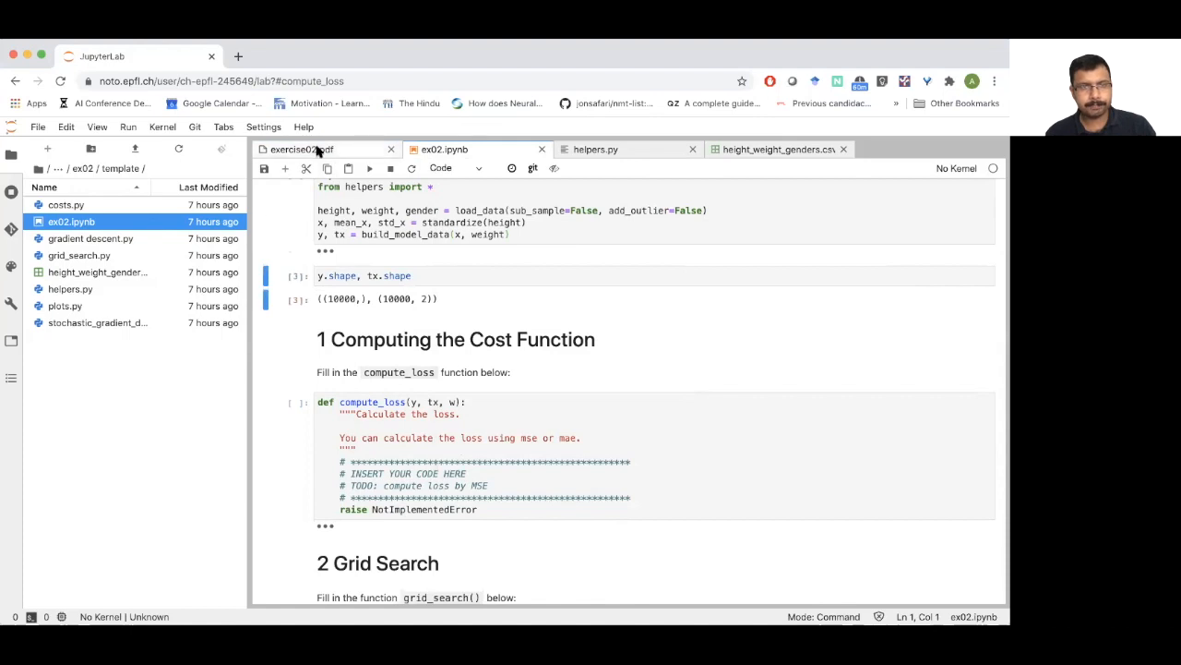
click(301, 149)
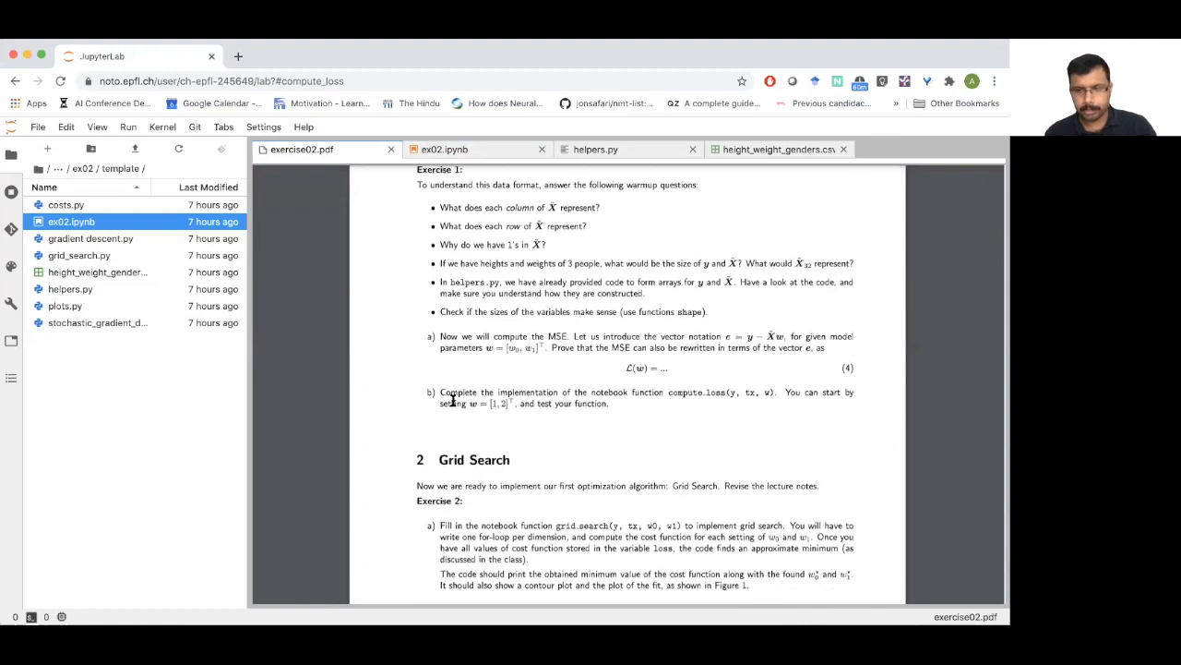
click(444, 149)
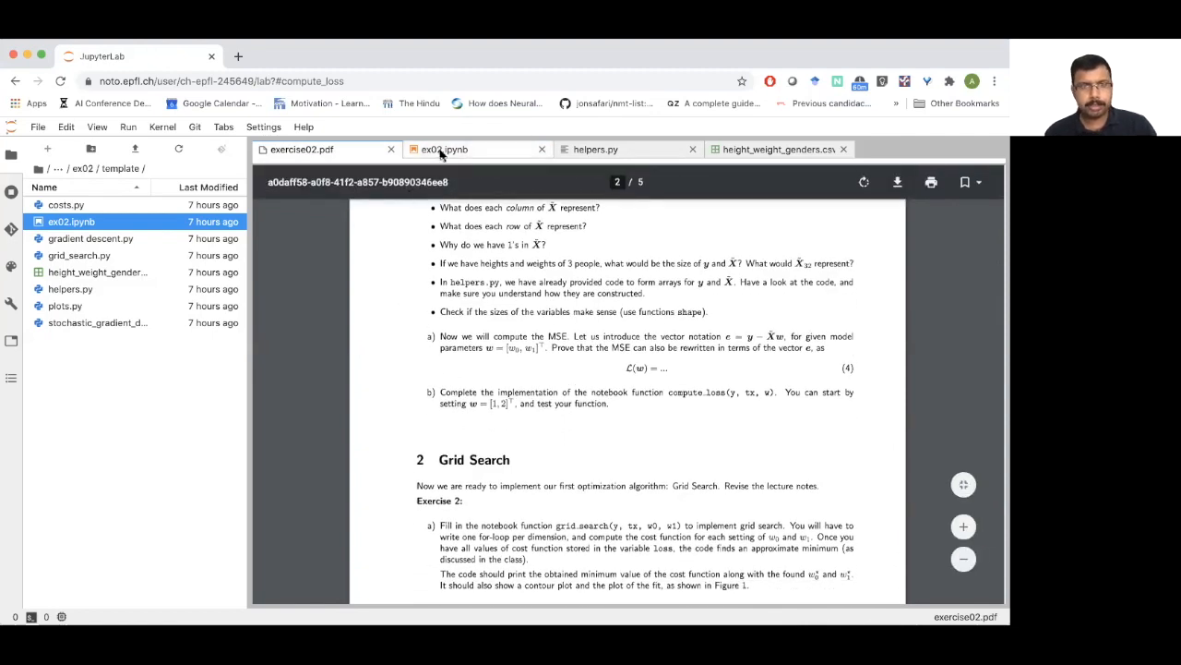
Step: Scroll the ex02 notebook through the grid_search stub and grid search demo cell
click(443, 149)
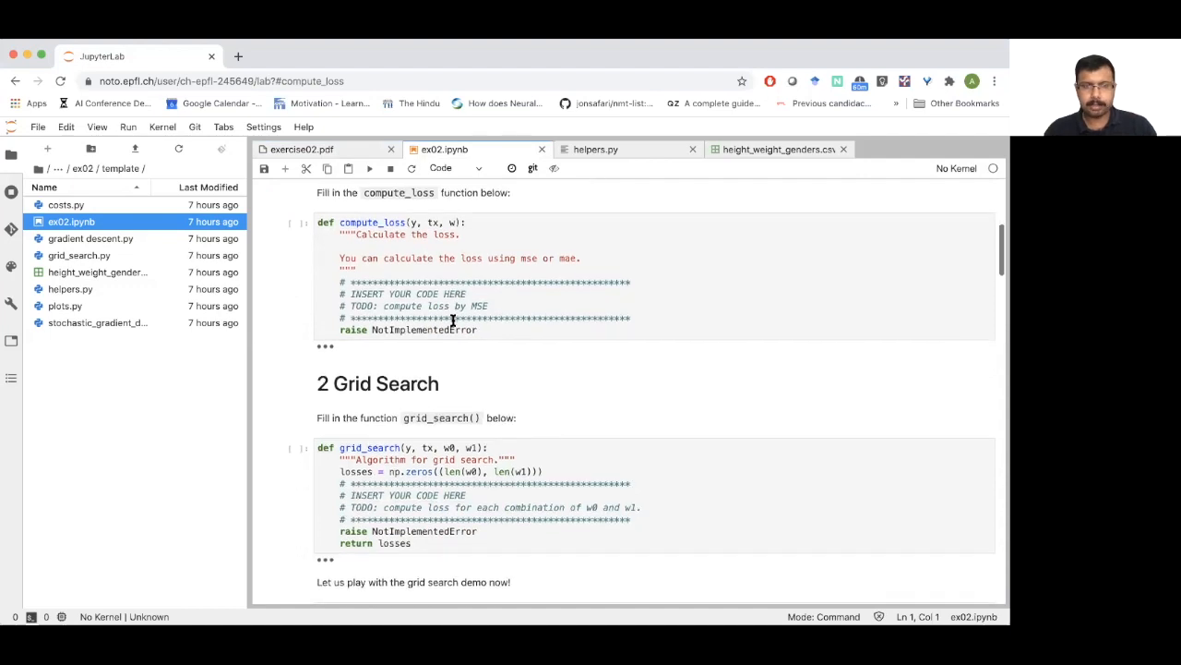
scroll(down, 3)
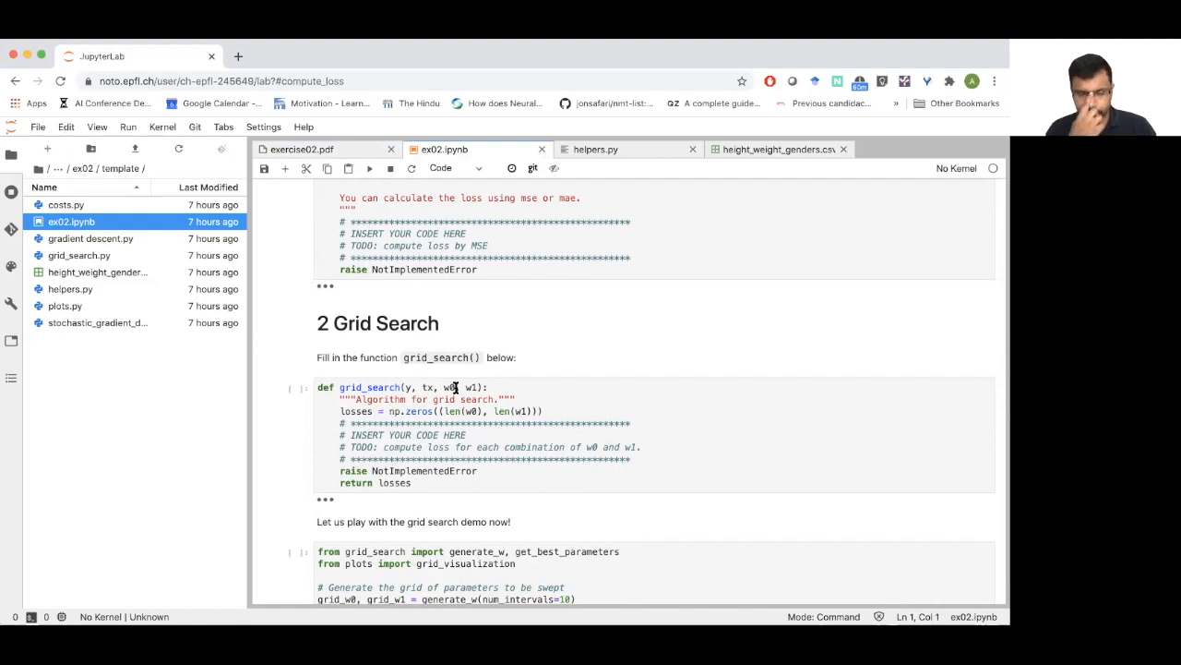
mouse_move(365, 410)
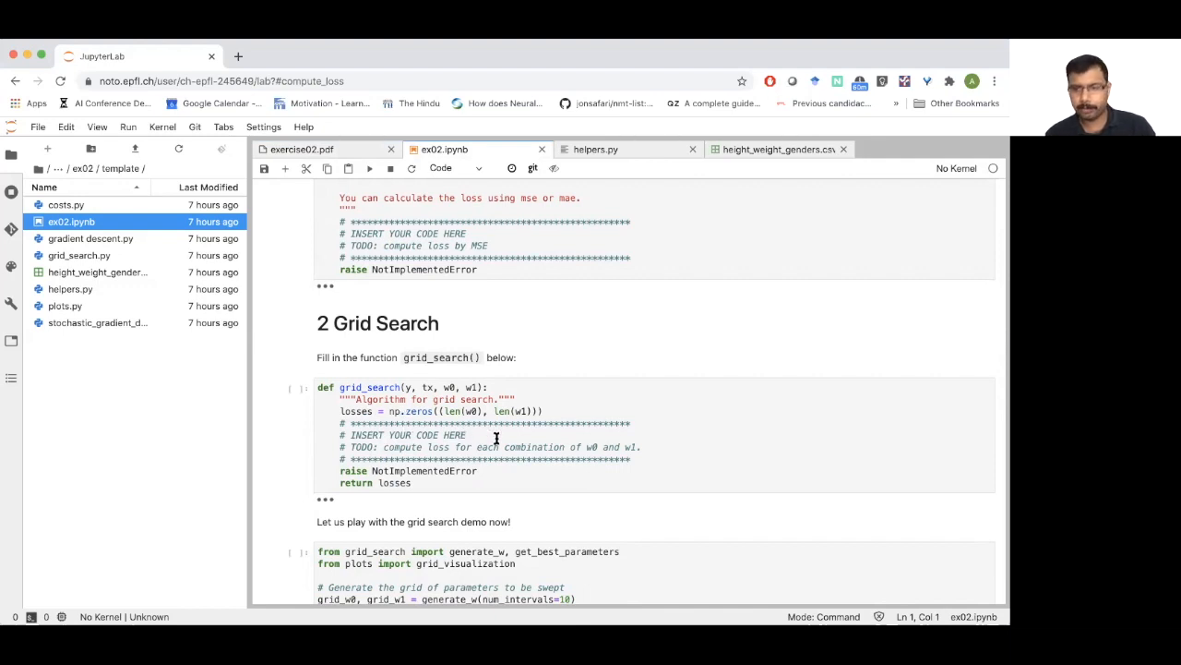
scroll(down, 3)
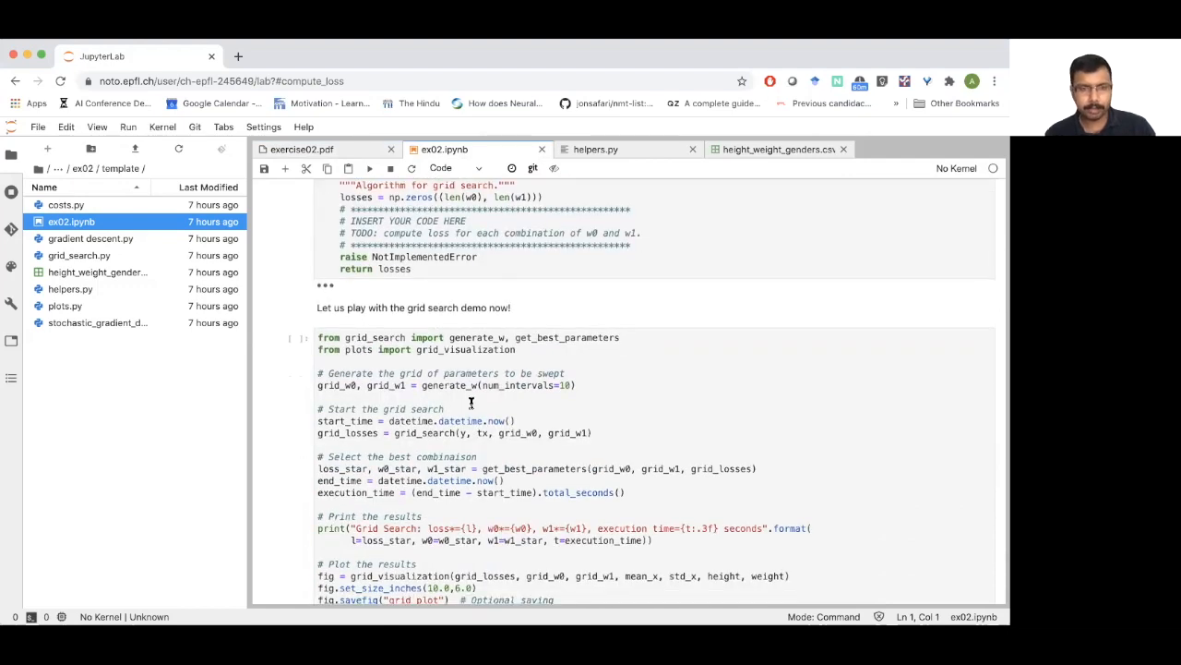
scroll(down, 3)
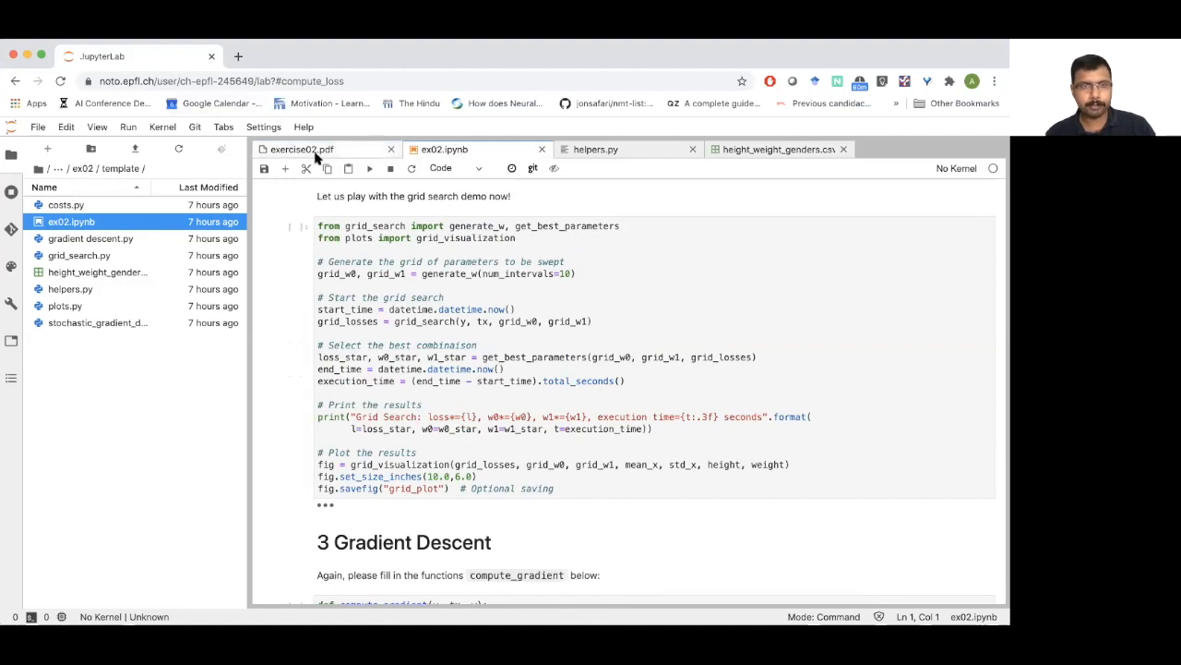
Step: View the handout's Grid Search Figure 1, then the notebook's compute_gradient cell
click(302, 149)
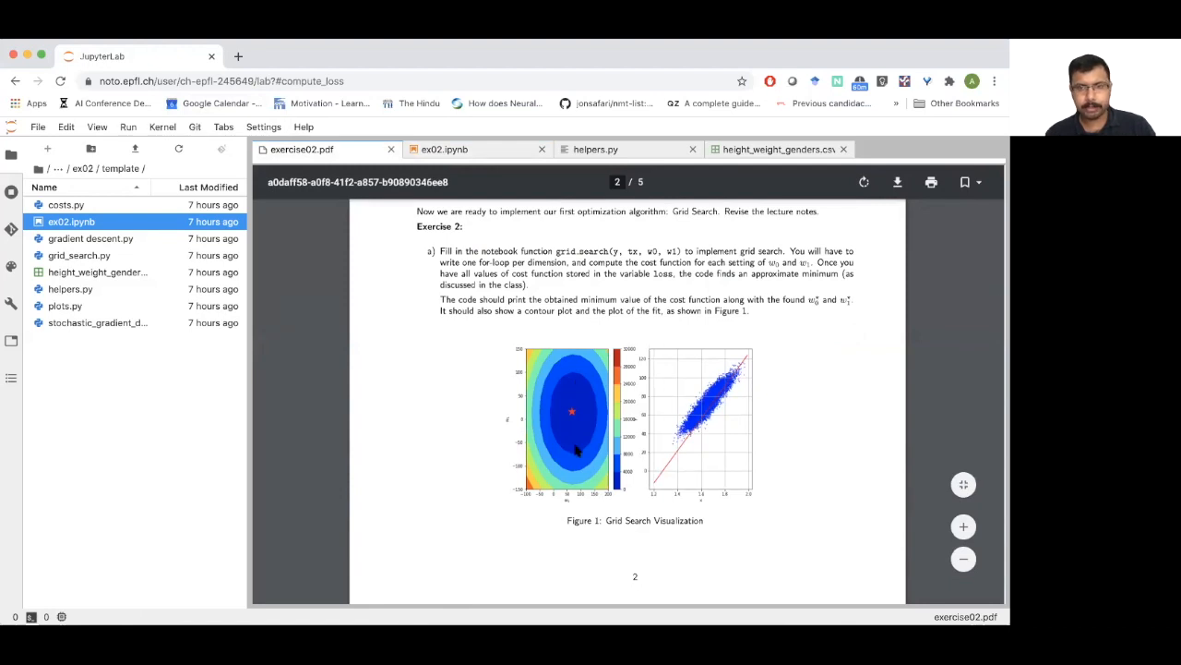
mouse_move(554, 385)
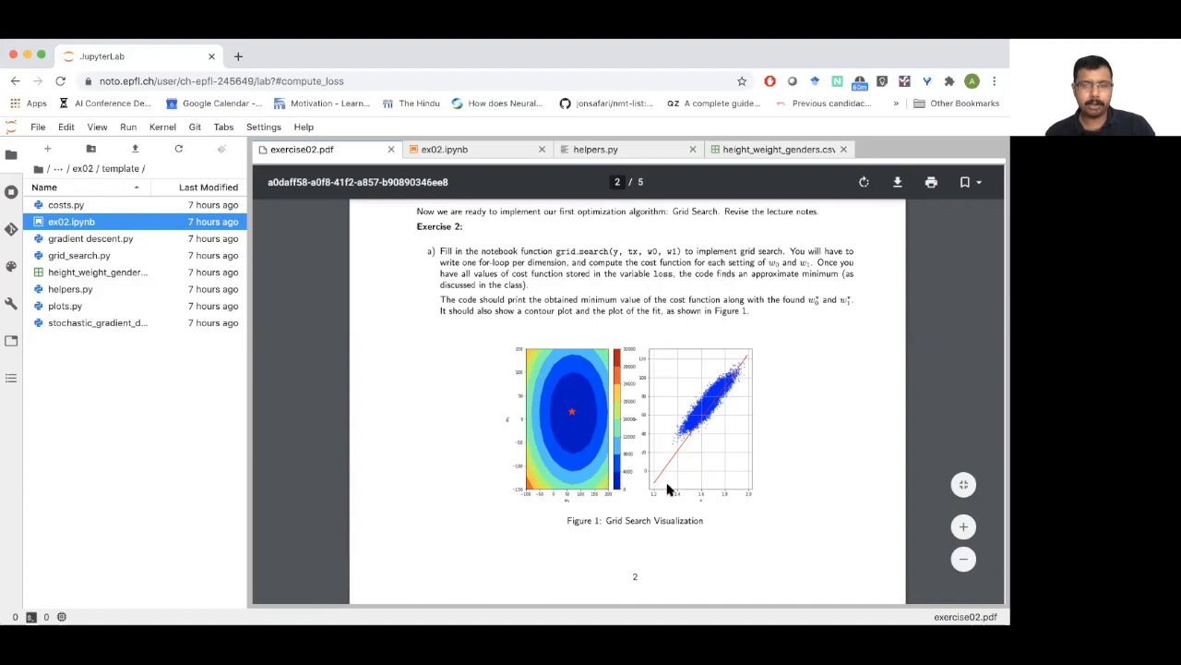
mouse_move(688, 446)
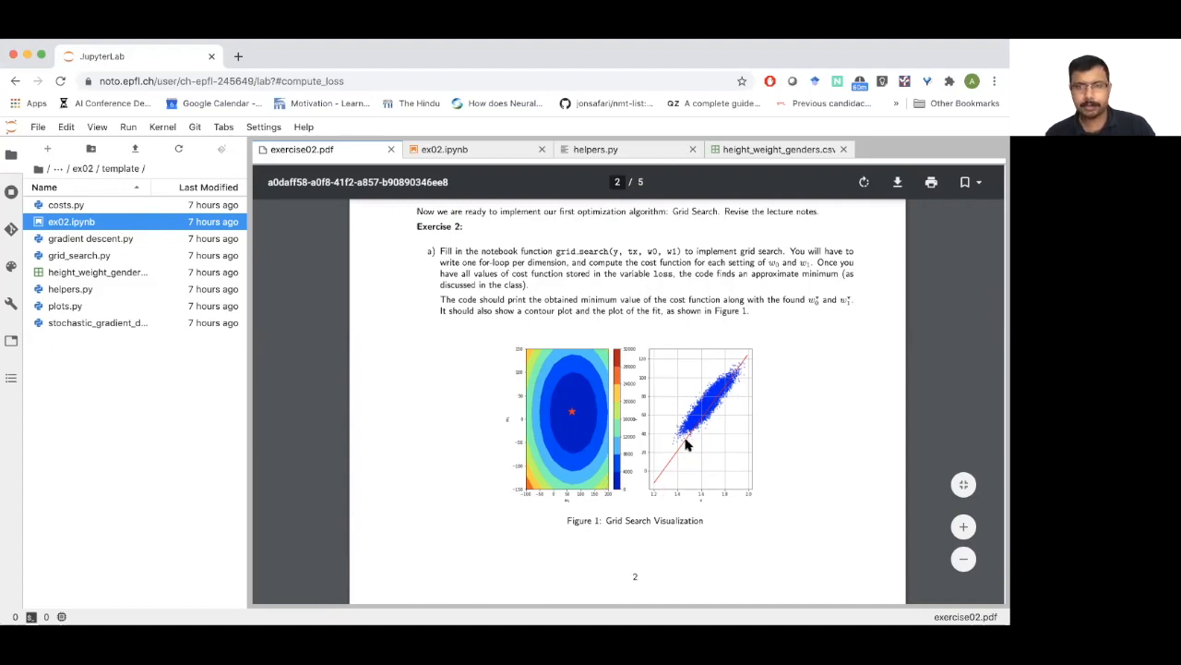
mouse_move(692, 418)
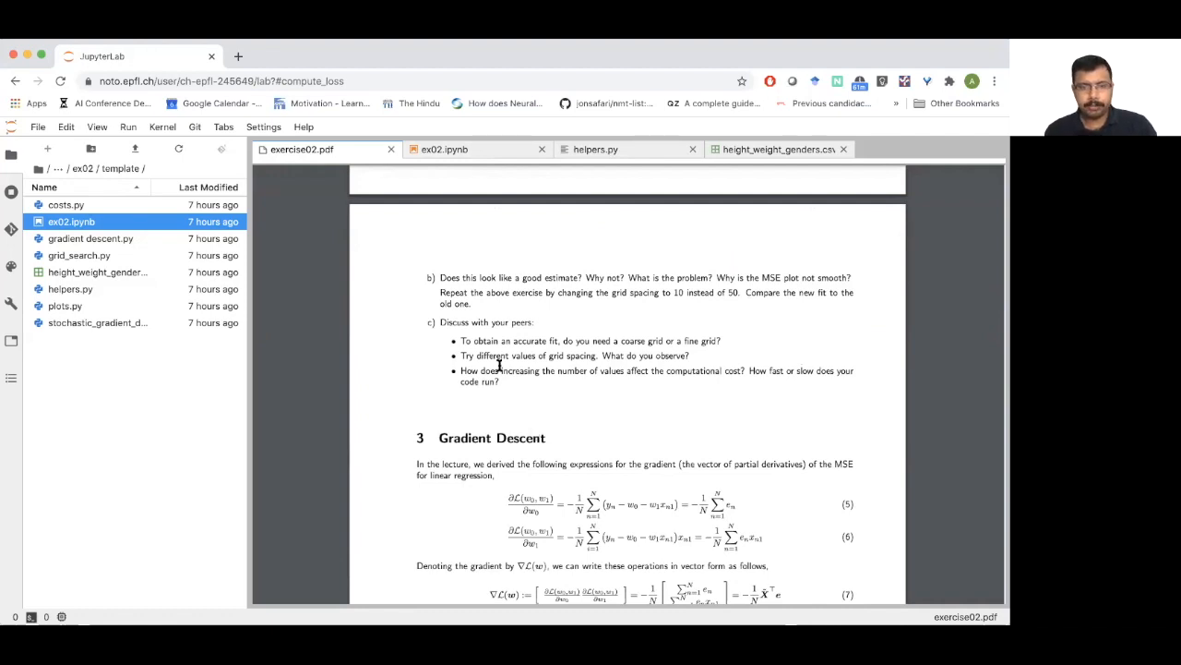
scroll(down, 3)
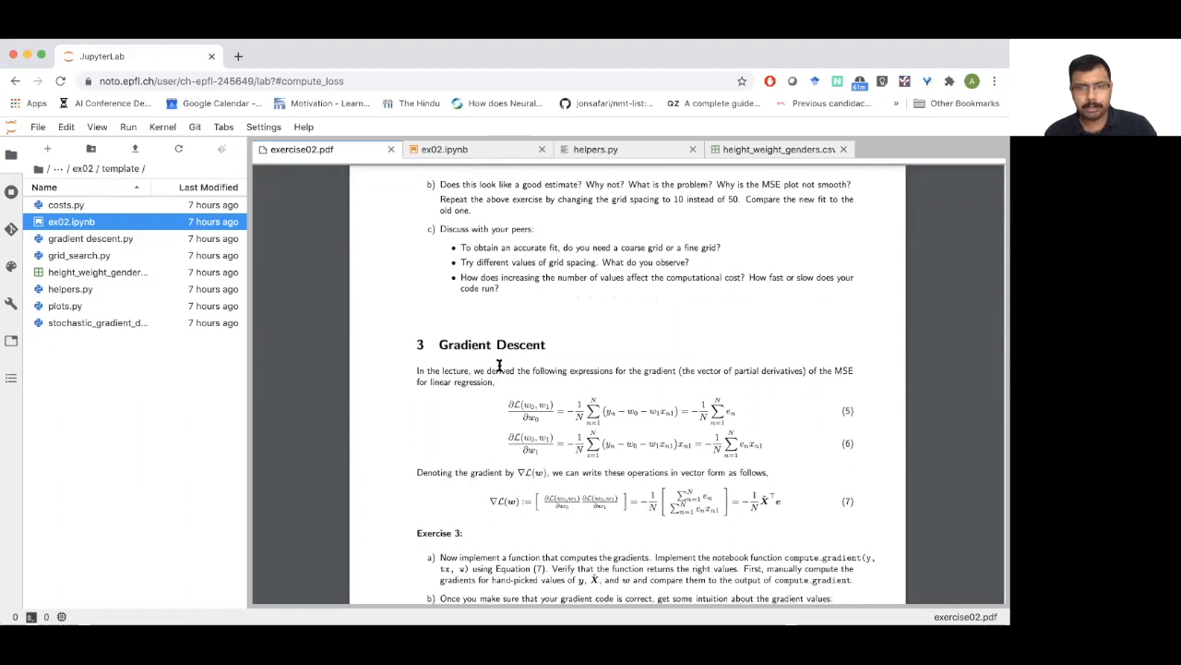
mouse_move(640, 397)
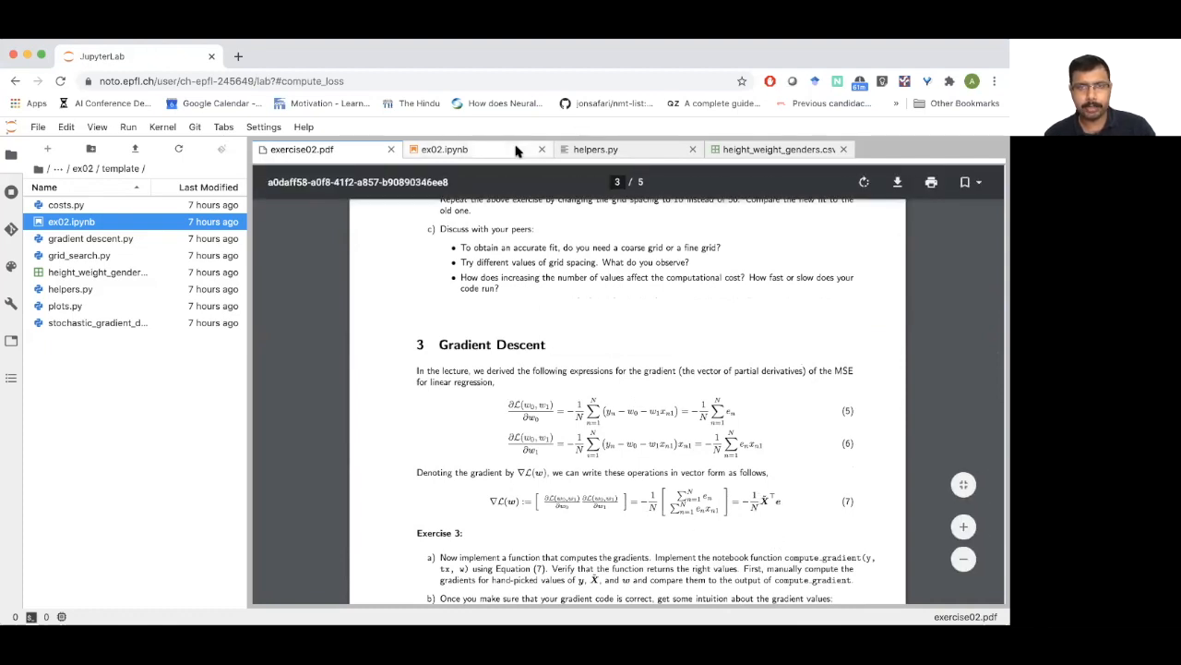
click(443, 149)
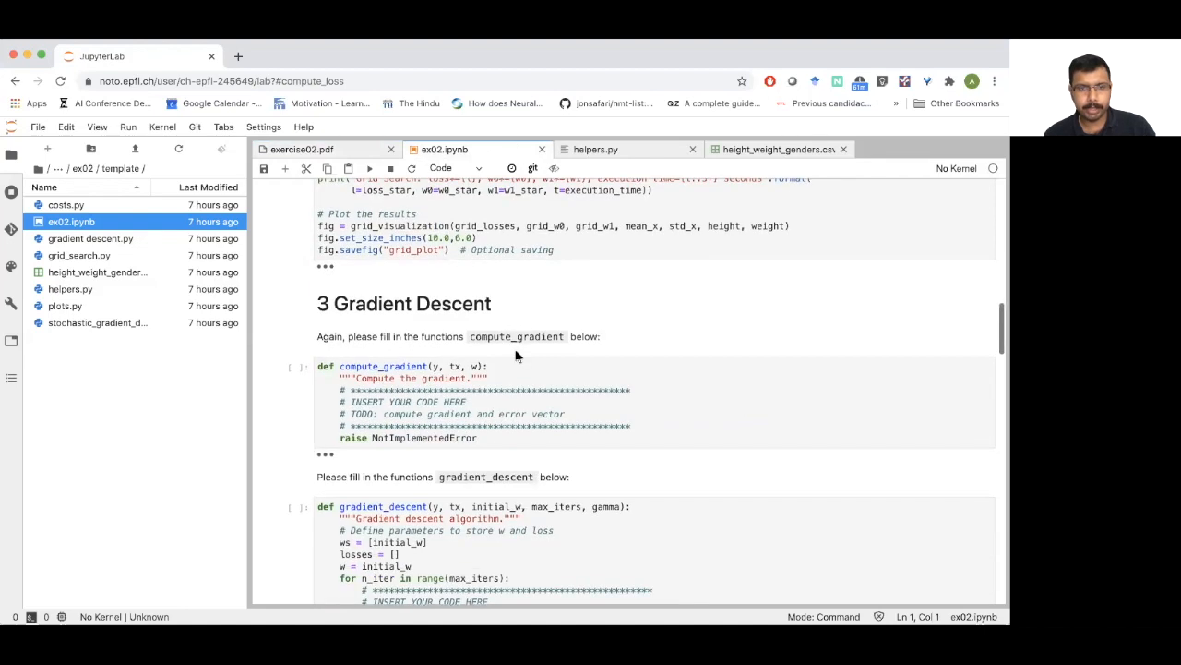
scroll(down, 3)
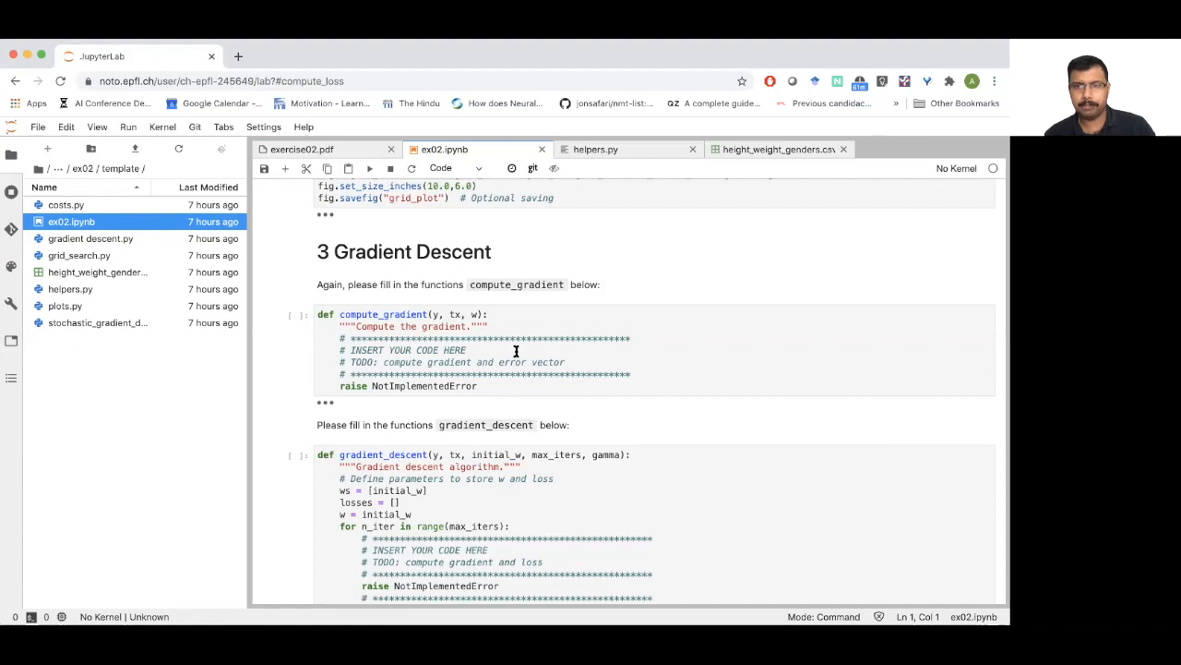
Step: Read the handout's Gradient Descent exercise and scroll the notebook through gradient_descent
click(301, 149)
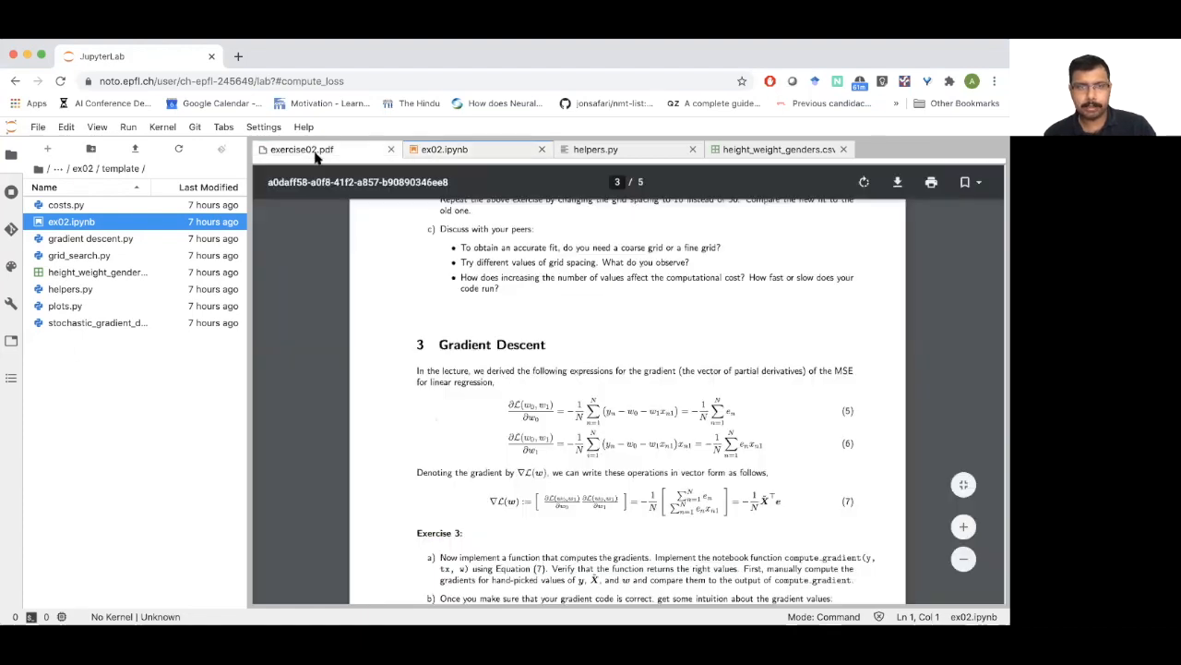
scroll(down, 3)
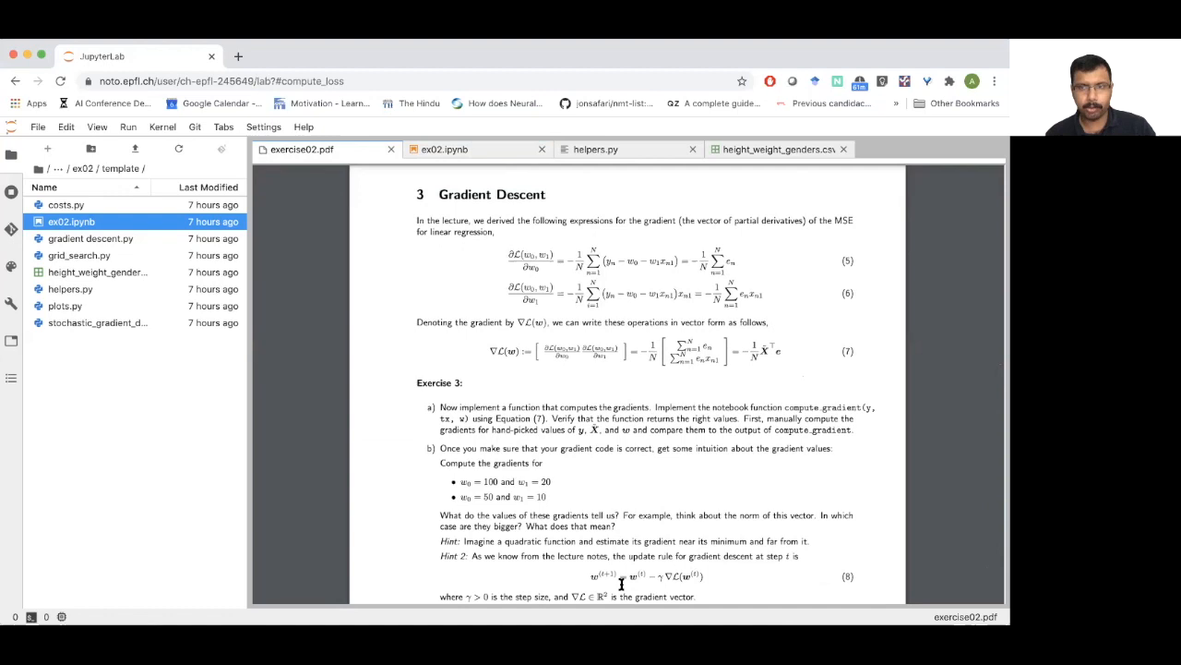
scroll(down, 3)
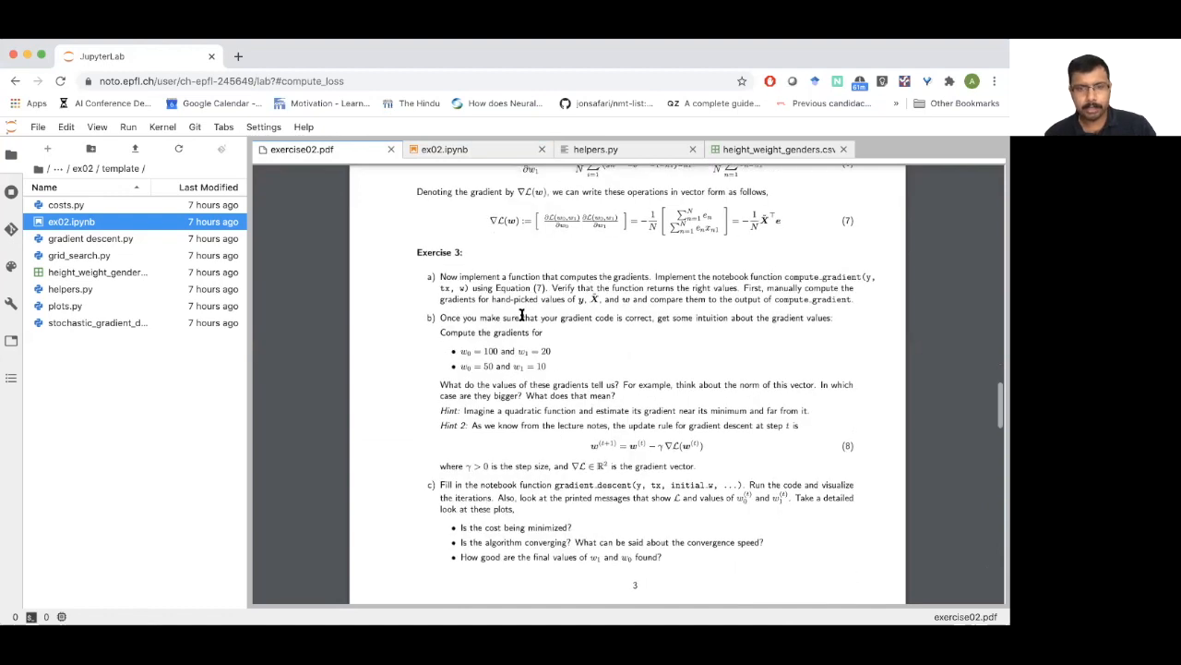
click(444, 149)
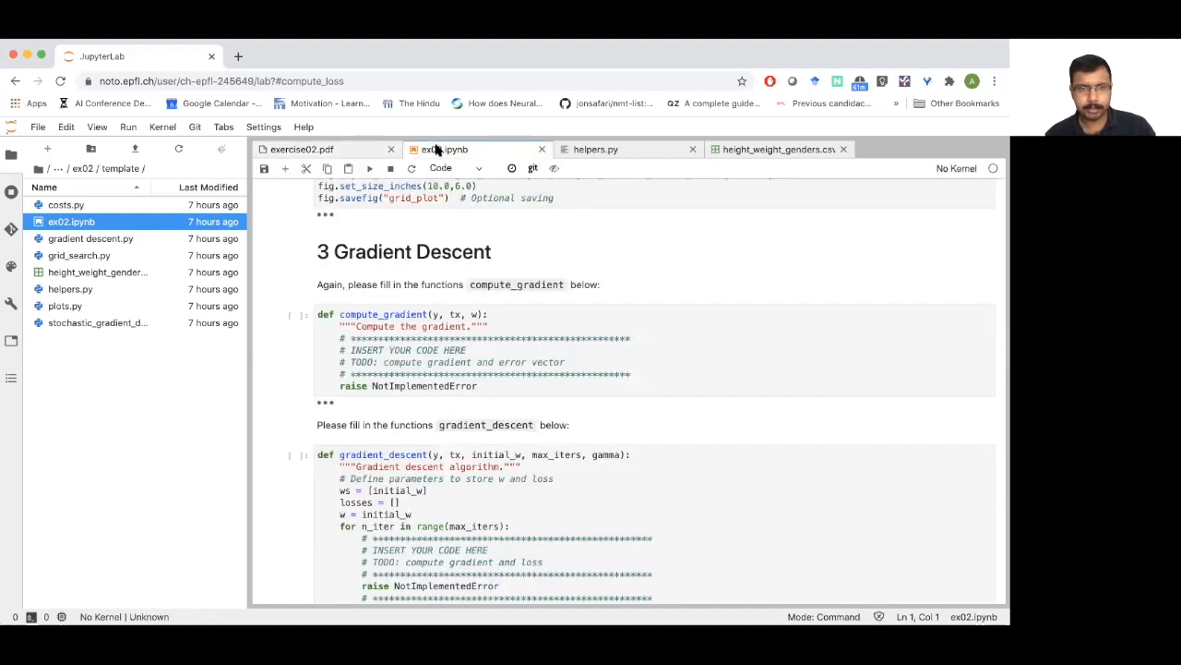
scroll(down, 3)
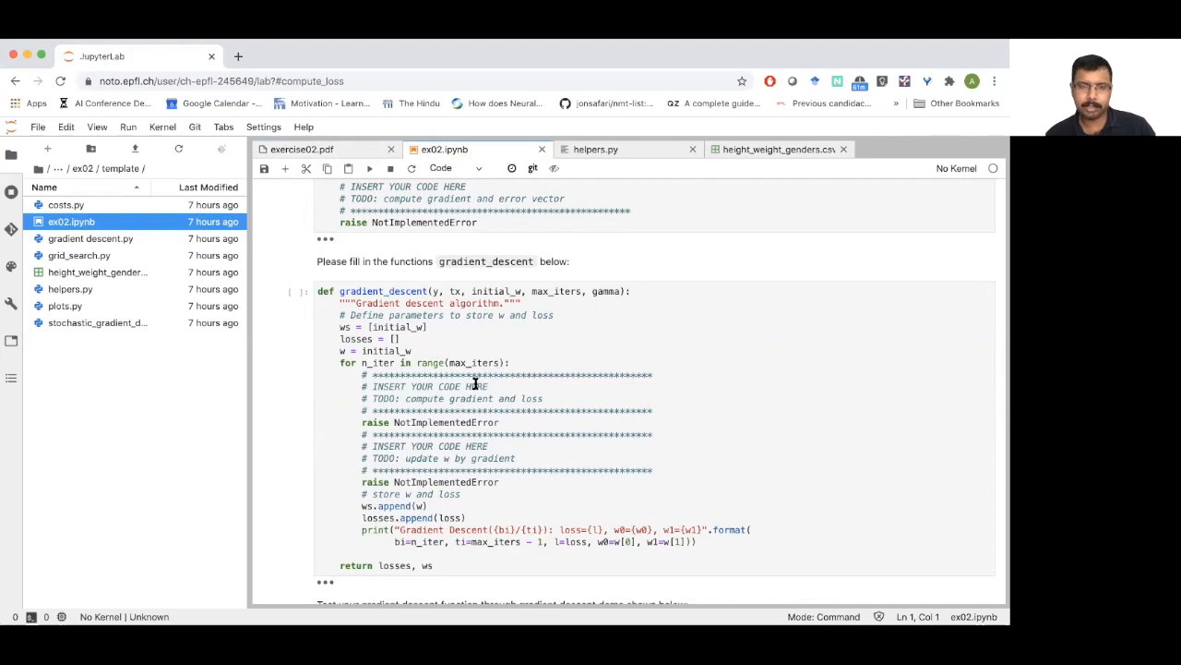
mouse_move(453, 399)
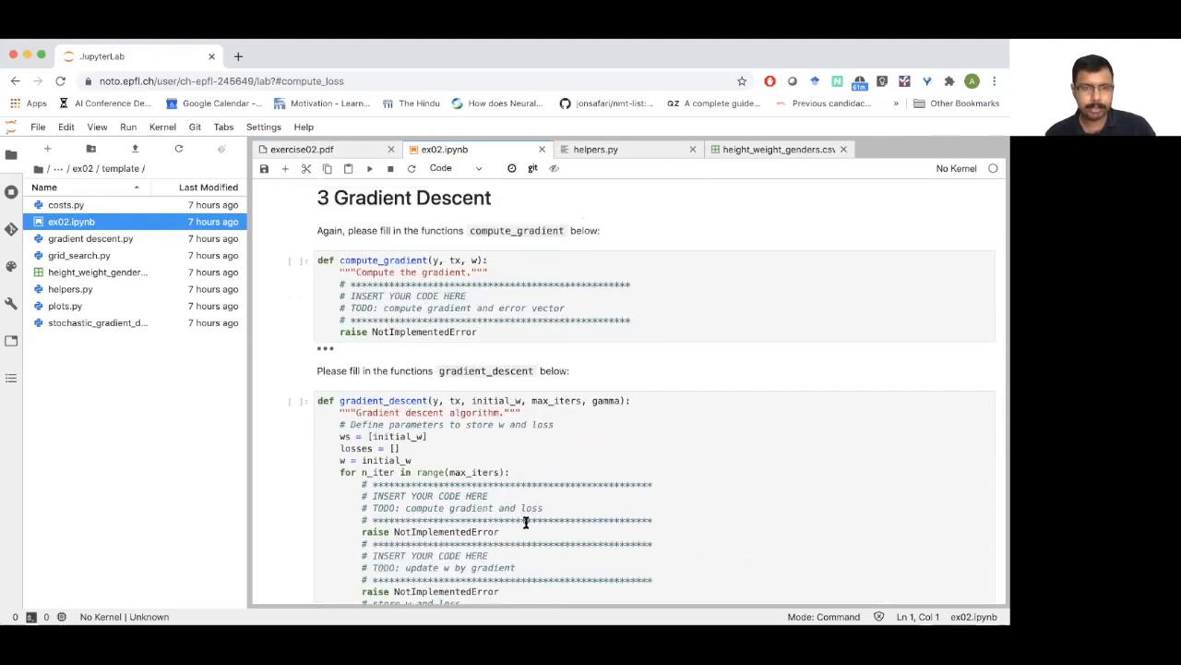
scroll(down, 3)
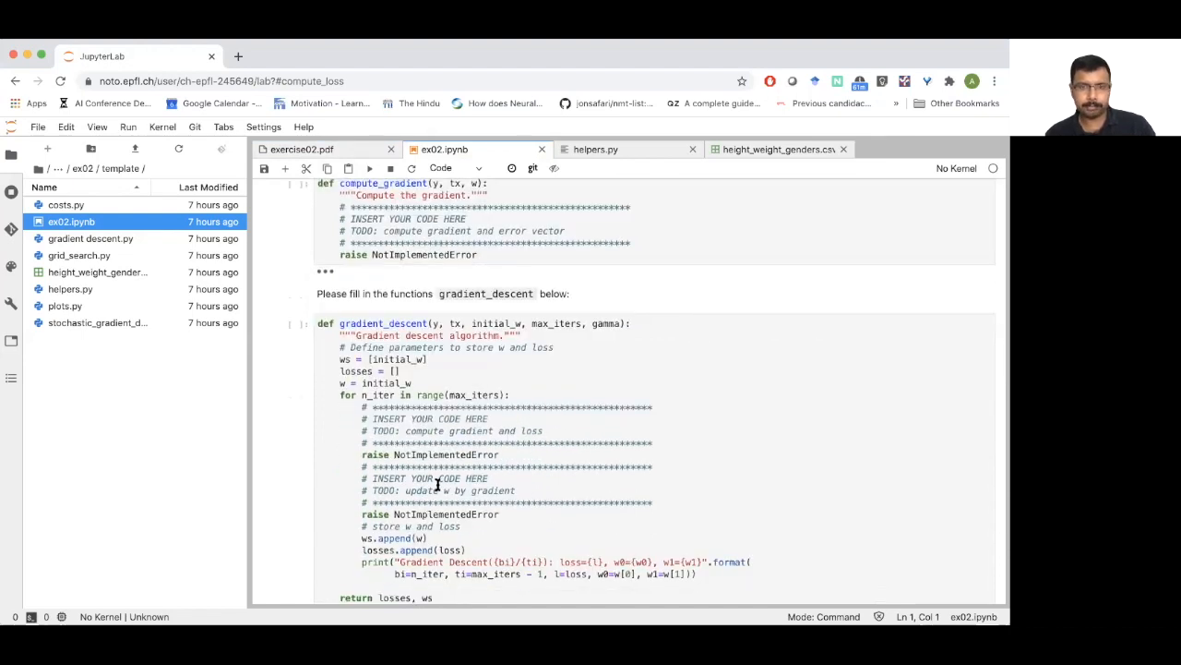
scroll(down, 3)
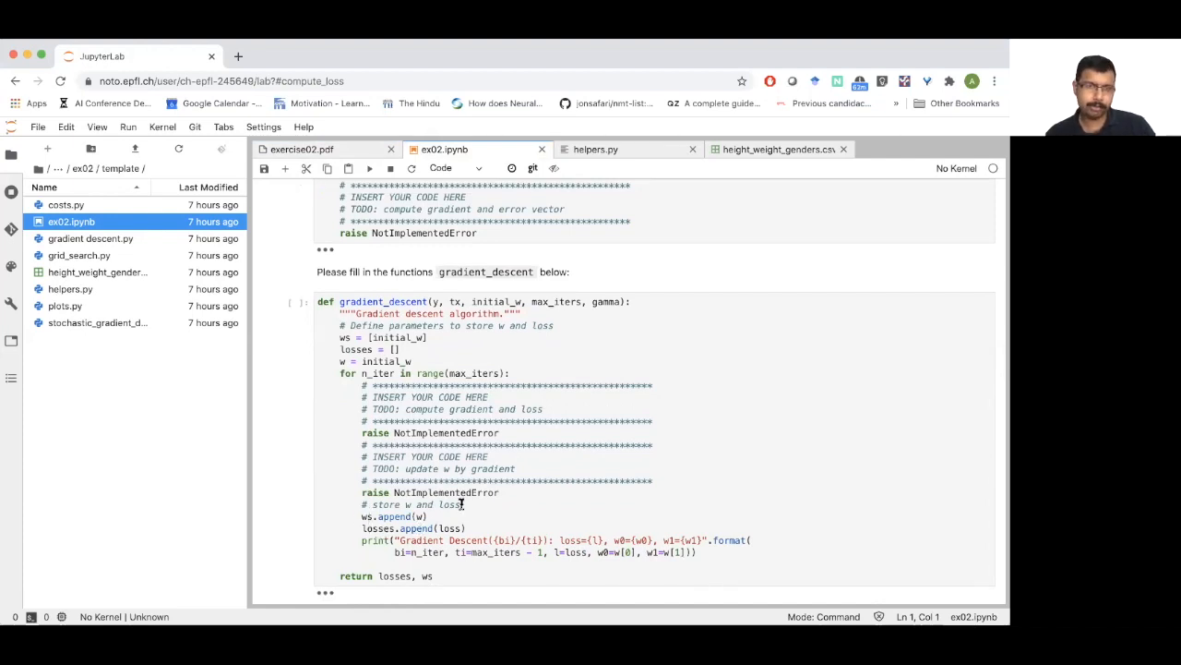
scroll(down, 3)
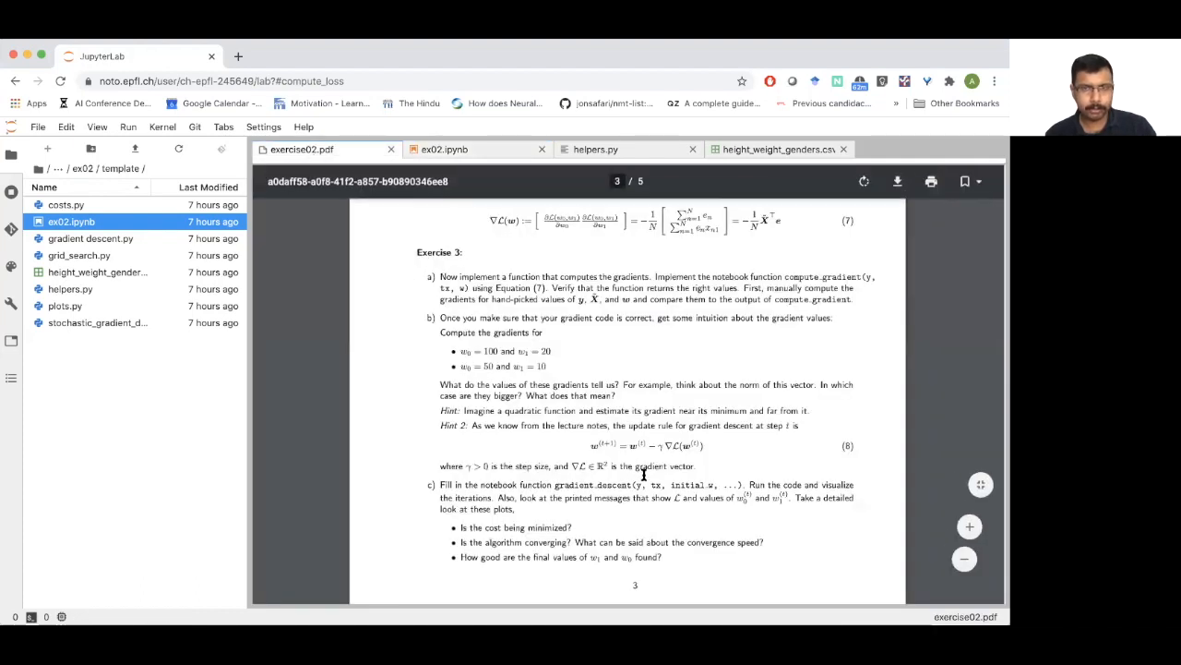
Step: Scroll the handout past Exercise 3's step-size experiments to section 4 Stochastic Gradient Descent
scroll(down, 3)
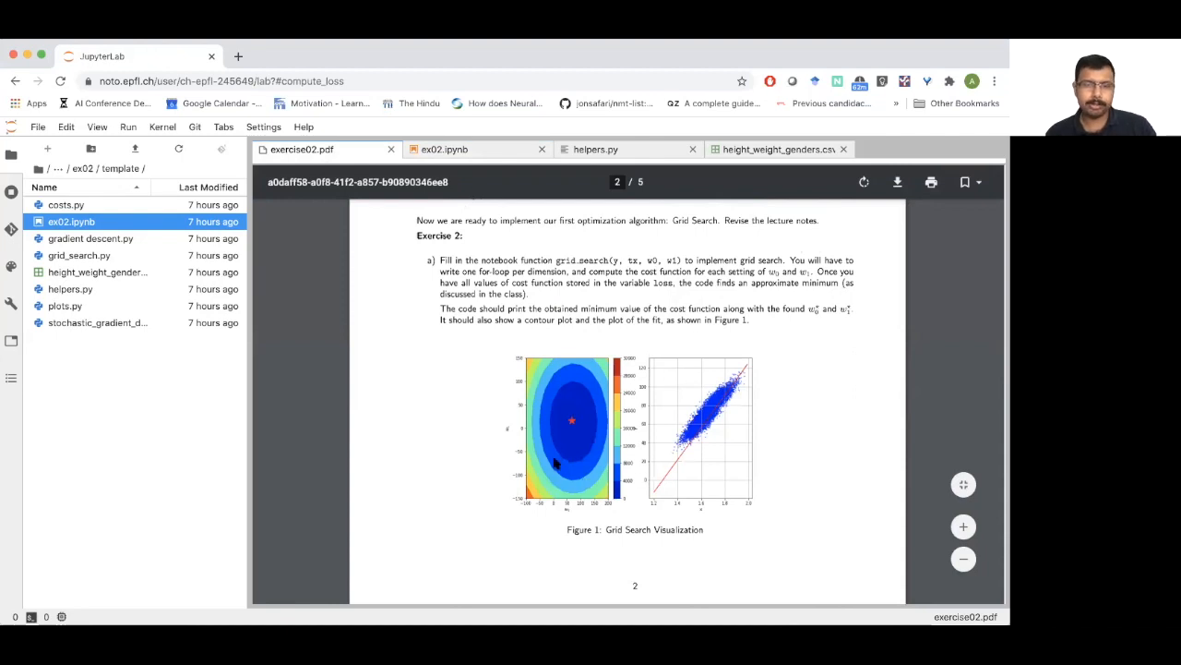
mouse_move(554, 465)
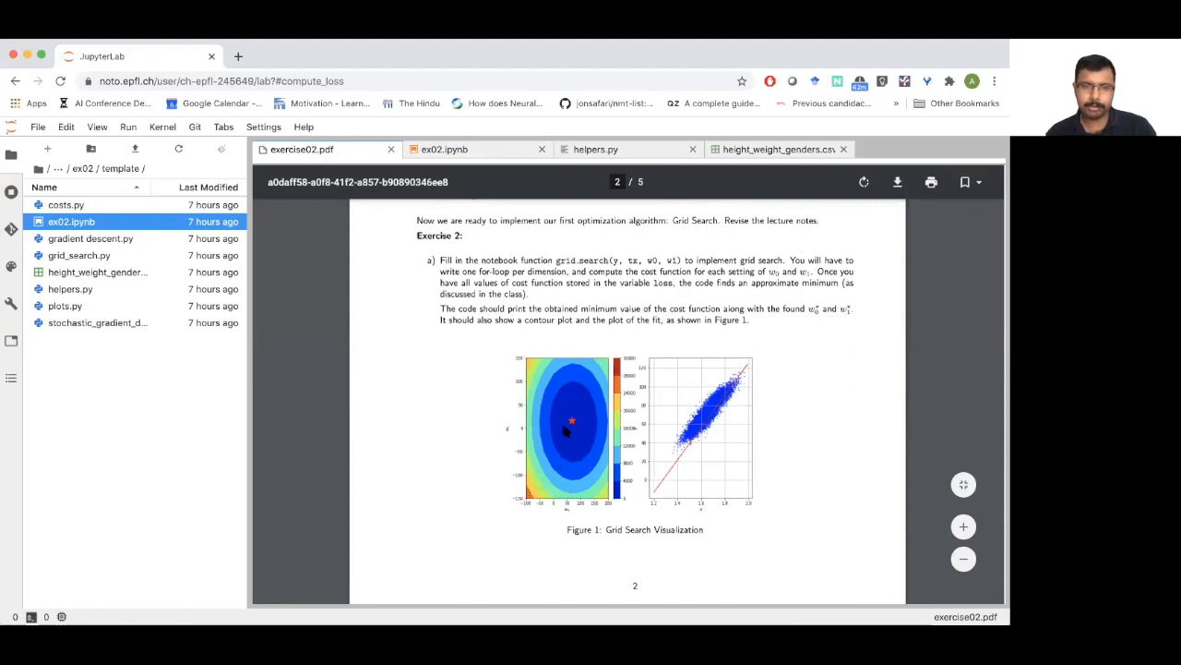
mouse_move(683, 465)
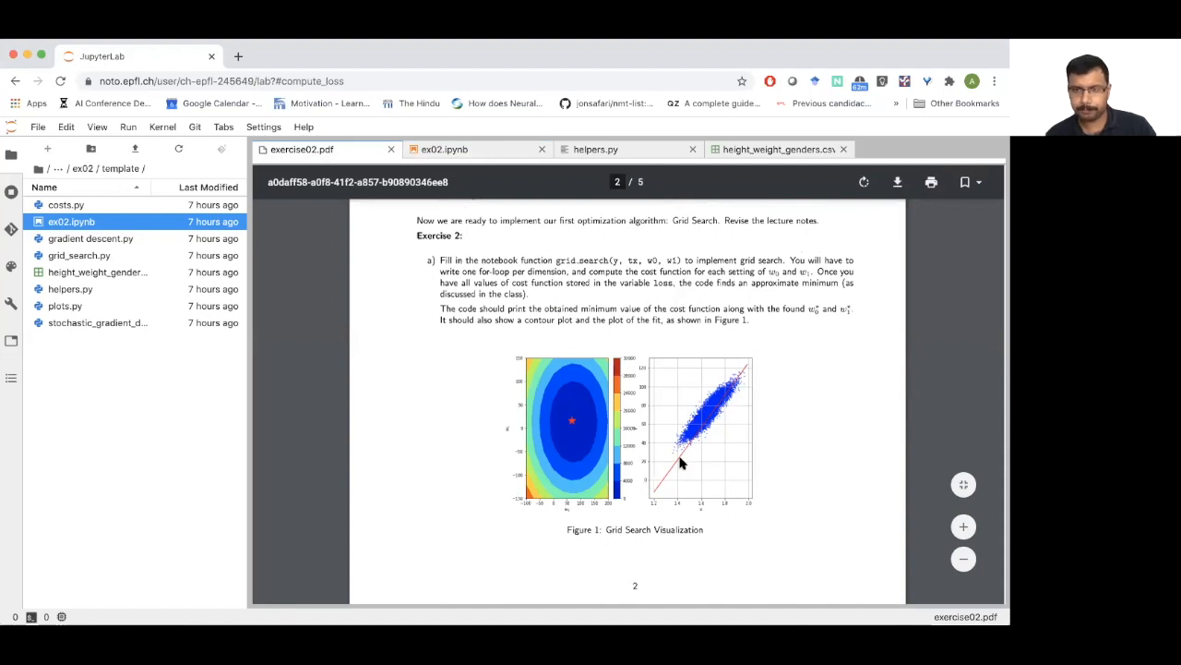
scroll(down, 3)
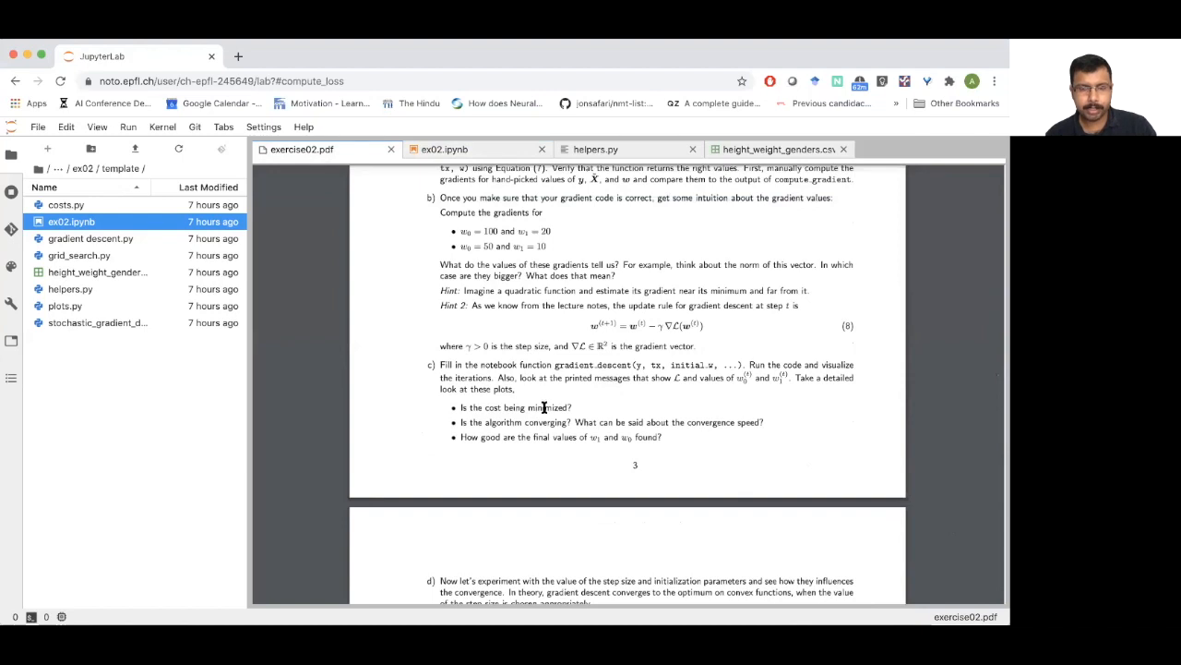
scroll(down, 3)
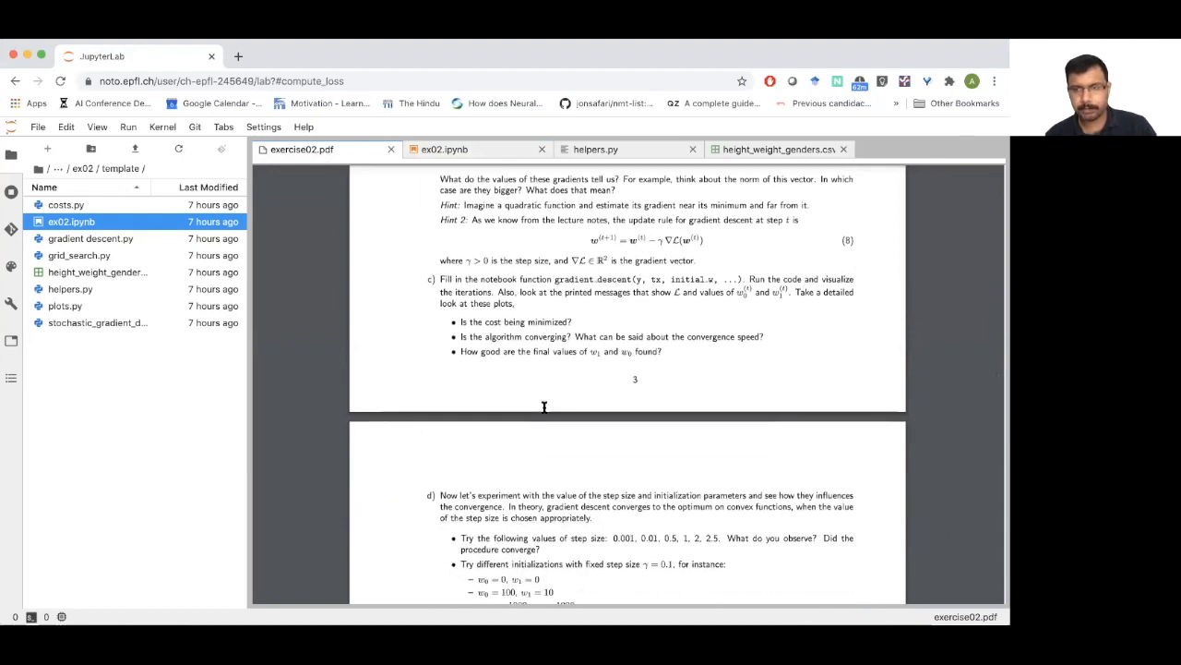
scroll(down, 3)
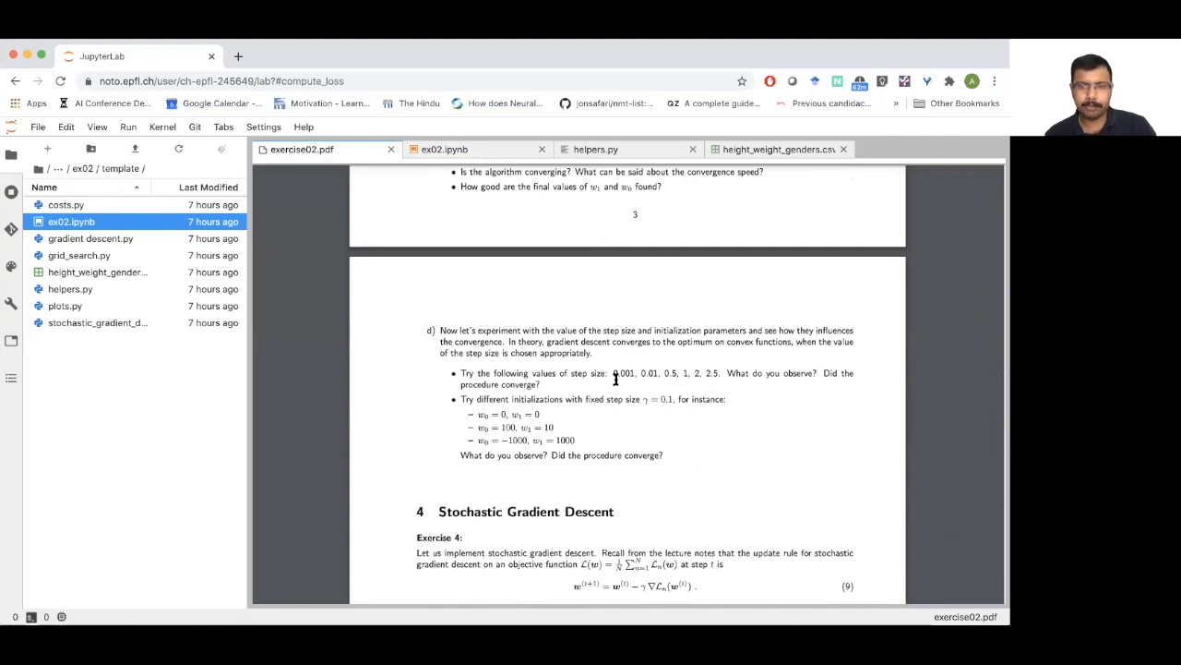
mouse_move(659, 392)
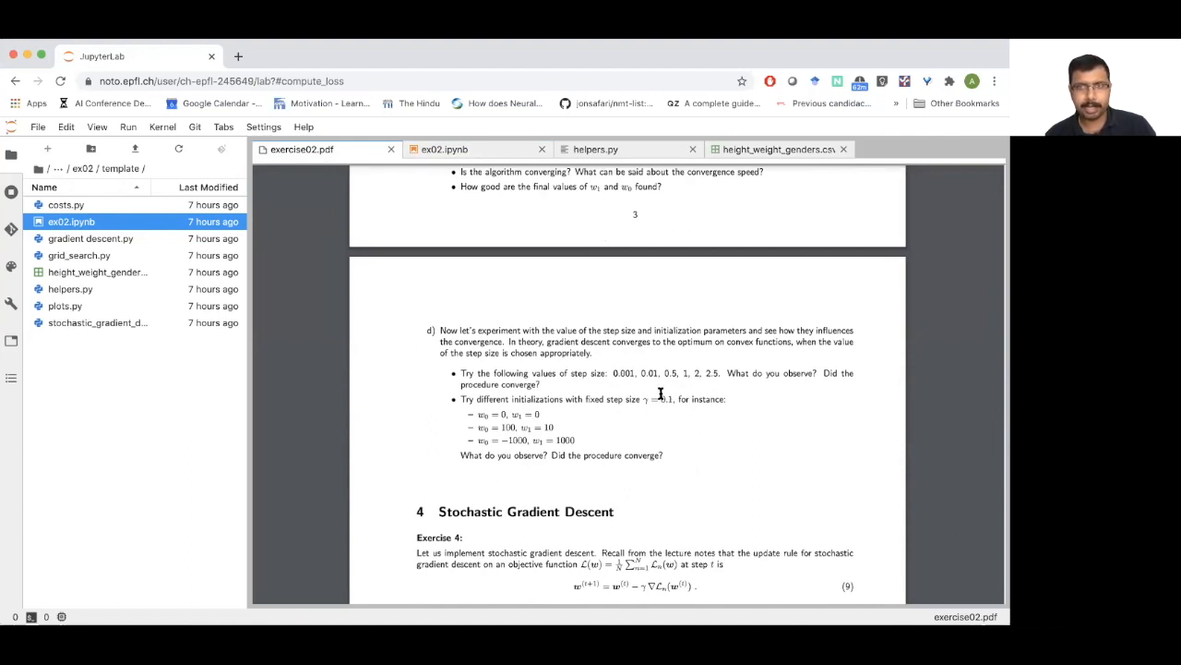
mouse_move(577, 431)
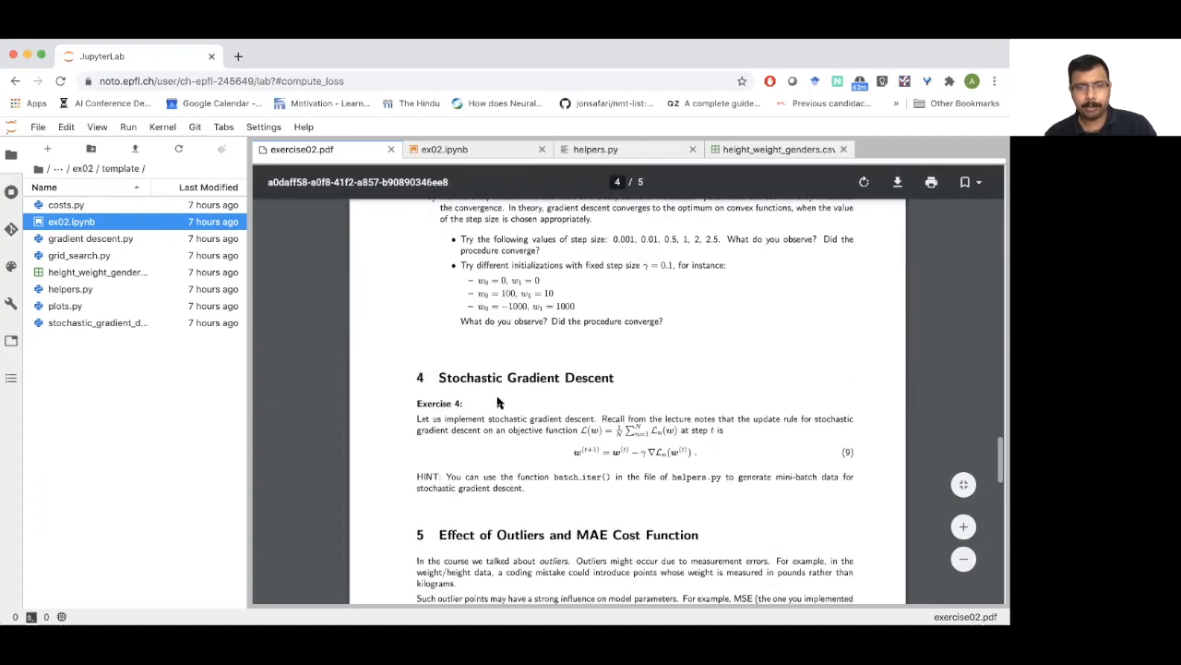
Step: Glance at the notebook's stochastic gradient descent stubs, then view helpers.py's batch_iter function
click(443, 148)
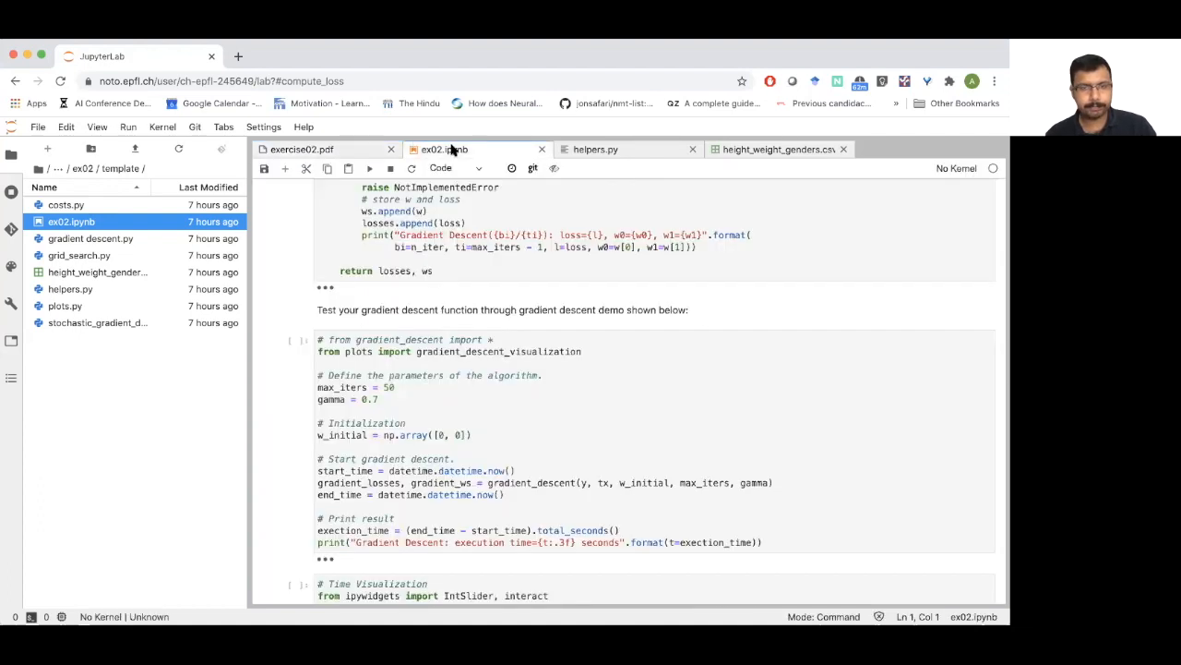
scroll(down, 3)
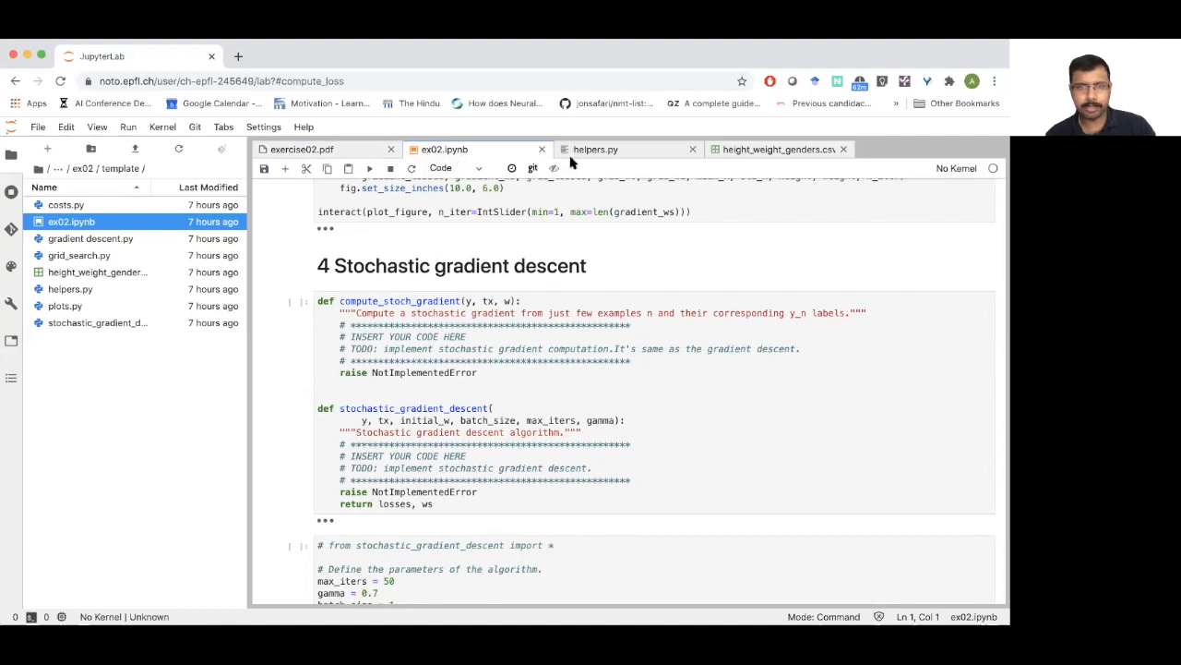
click(596, 149)
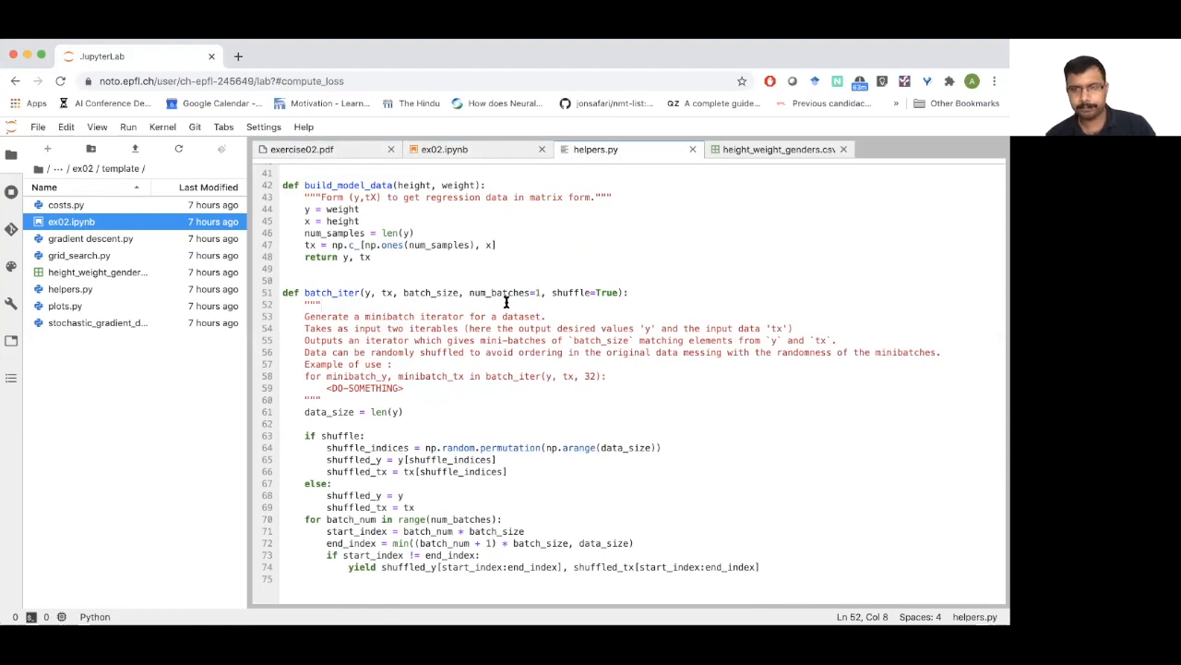
mouse_move(454, 397)
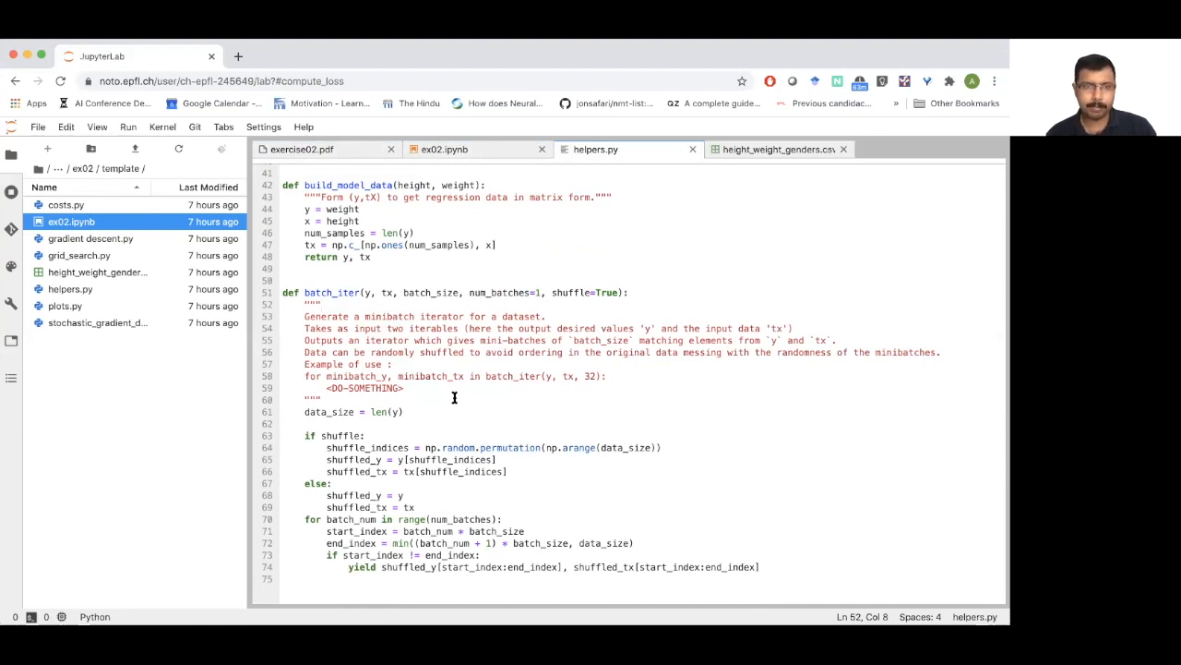
mouse_move(489, 400)
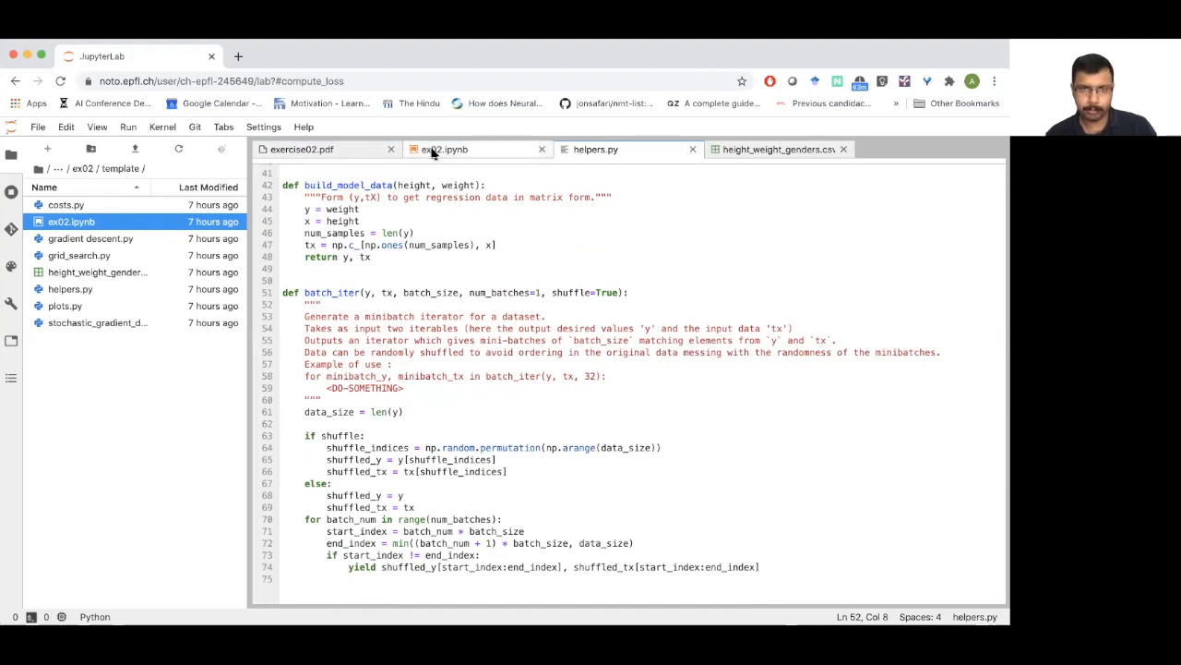
Step: Read section 5 of the handout, then return to the notebook's Load the data cell
click(302, 148)
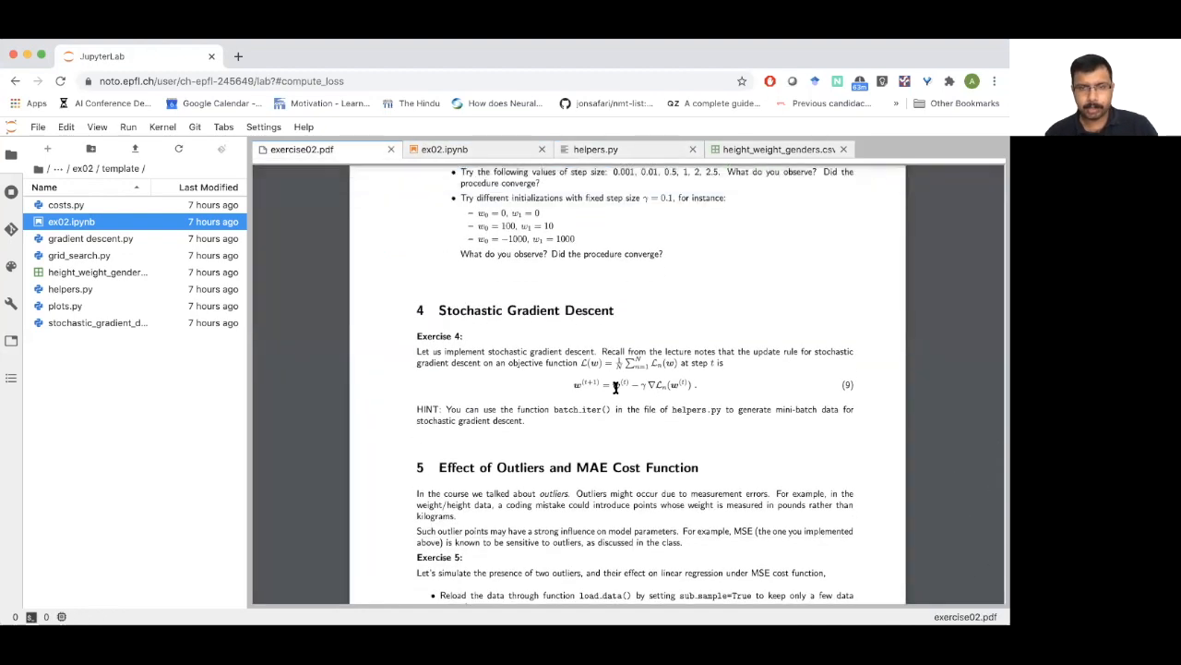
scroll(down, 3)
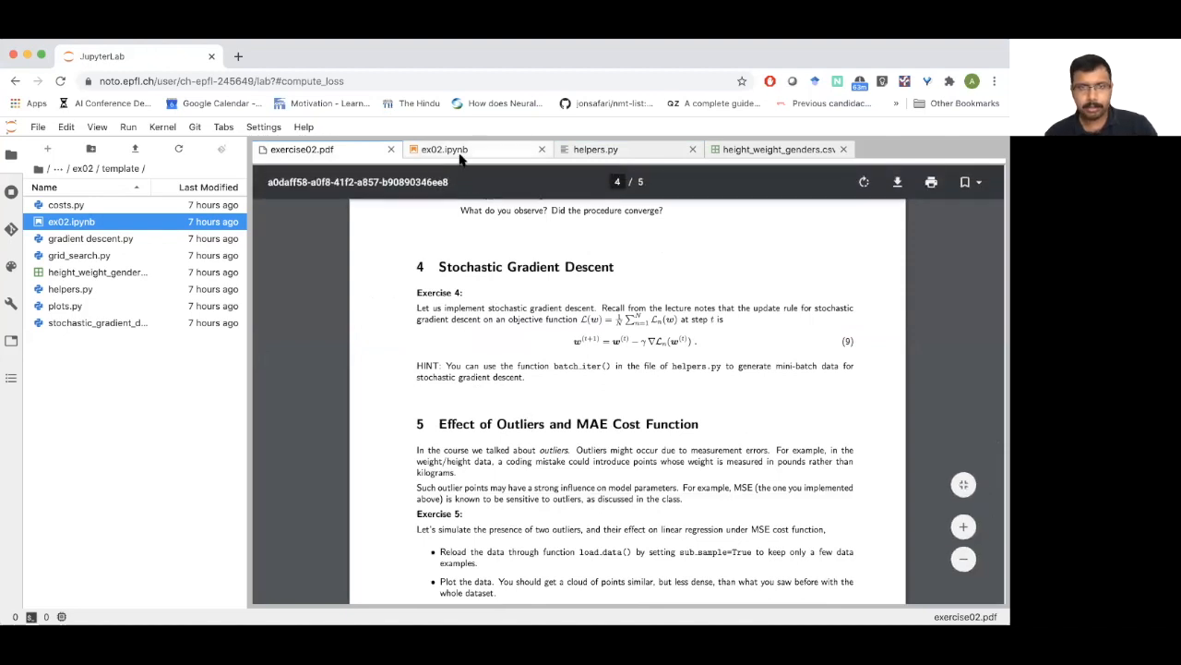
click(444, 148)
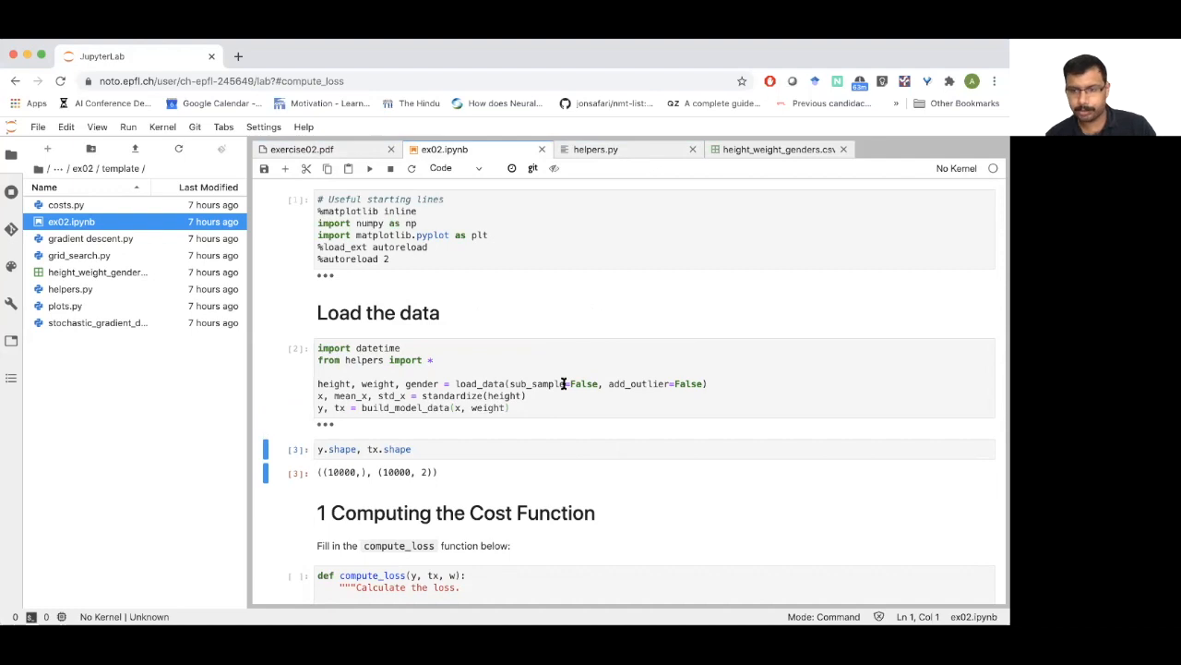
mouse_move(544, 374)
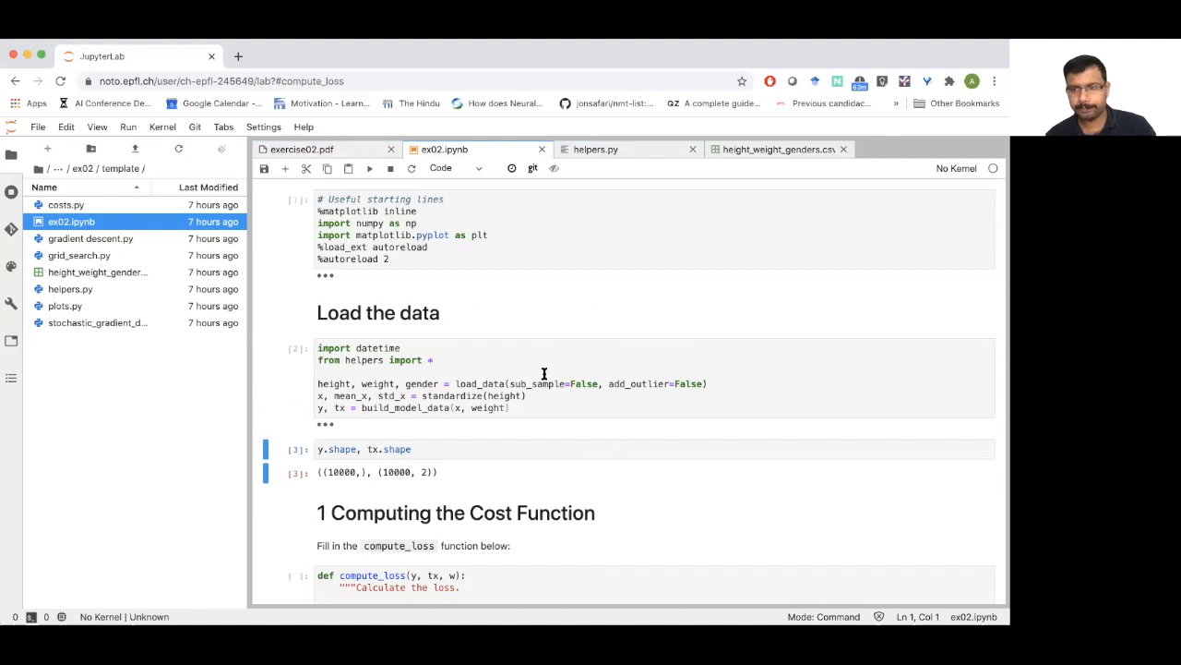
Step: Read the handout's Exercise 6 on subgradient descent for MAE, then show the compute_loss stub
click(302, 149)
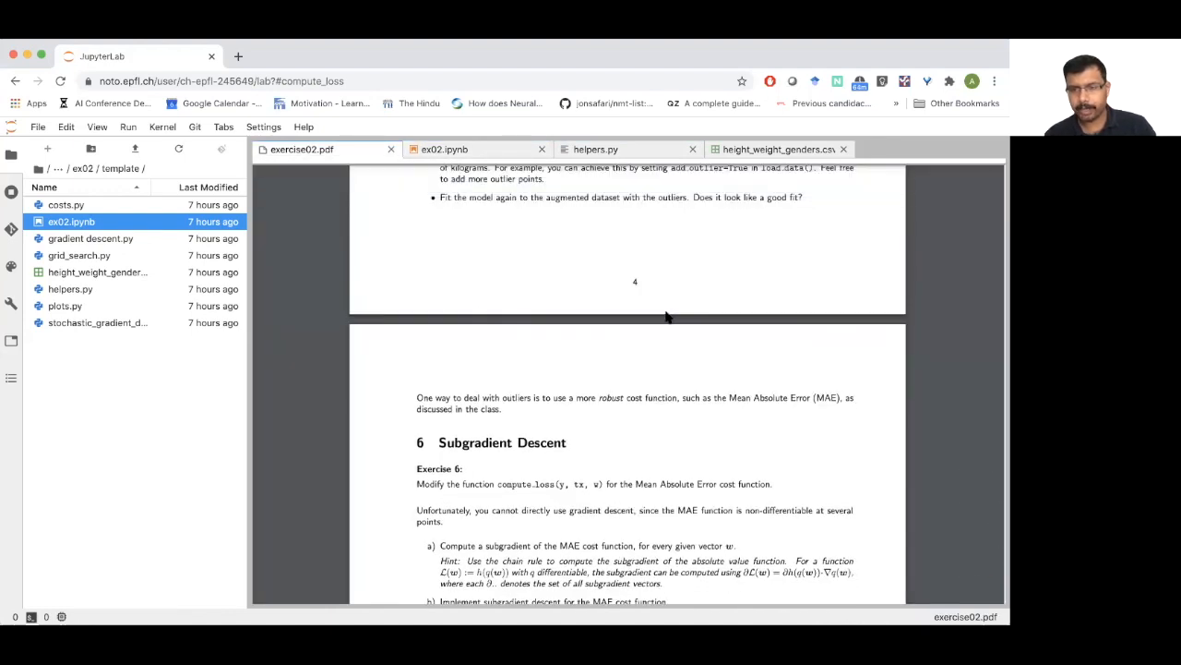
mouse_move(556, 349)
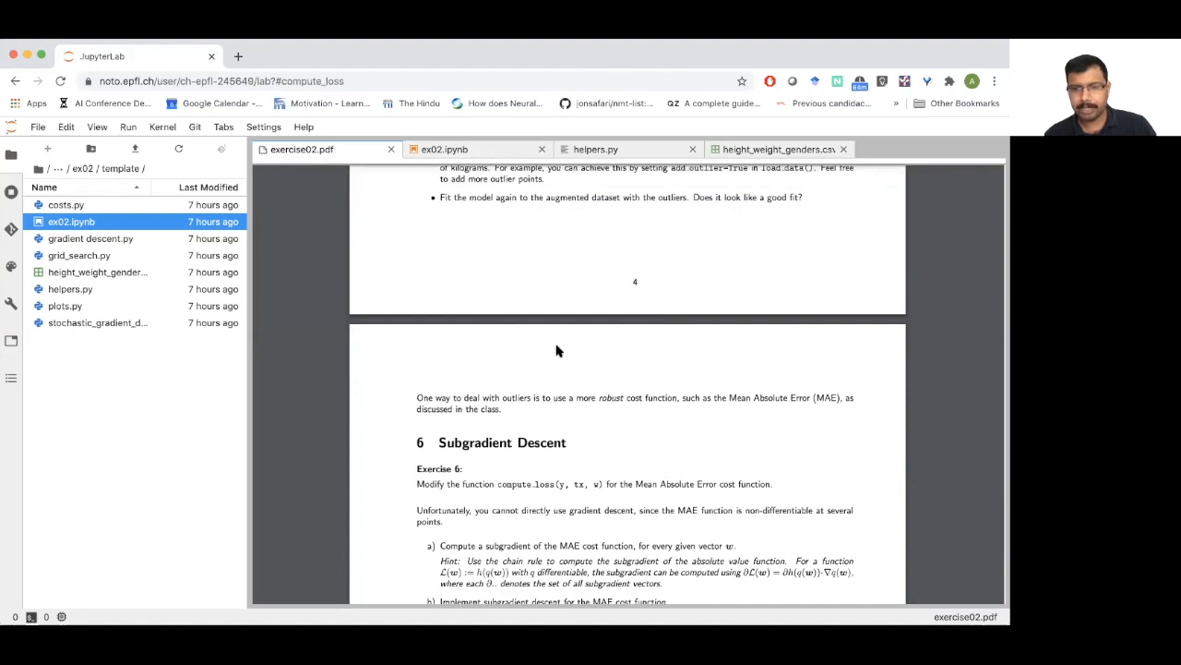
scroll(down, 3)
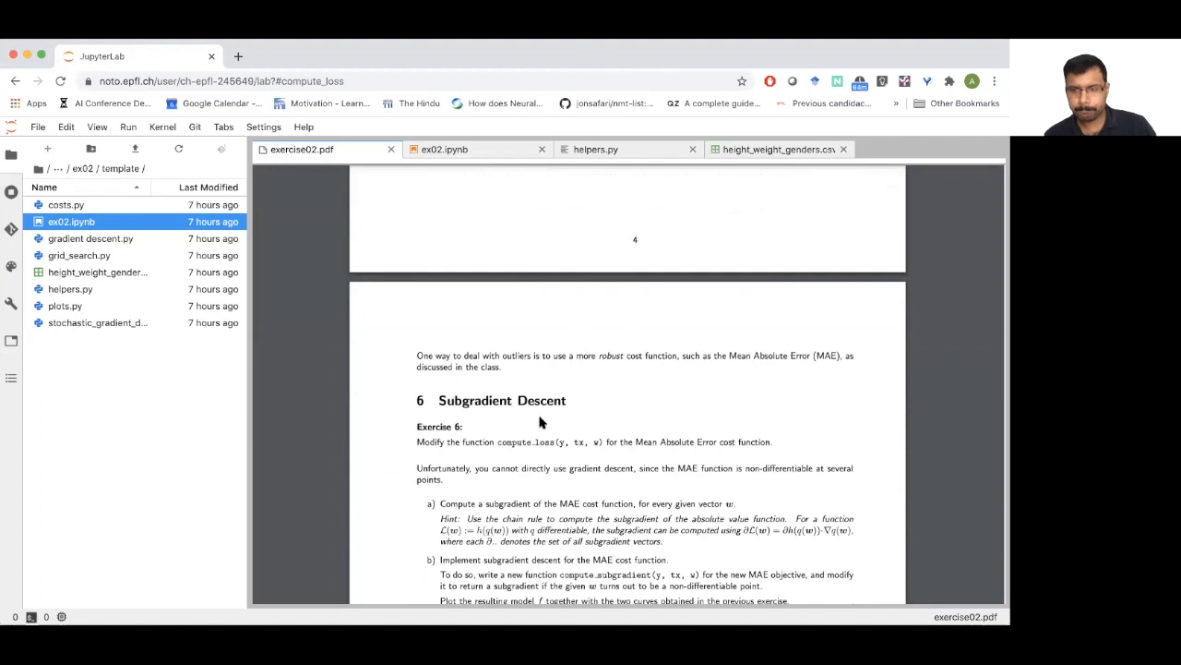
mouse_move(494, 335)
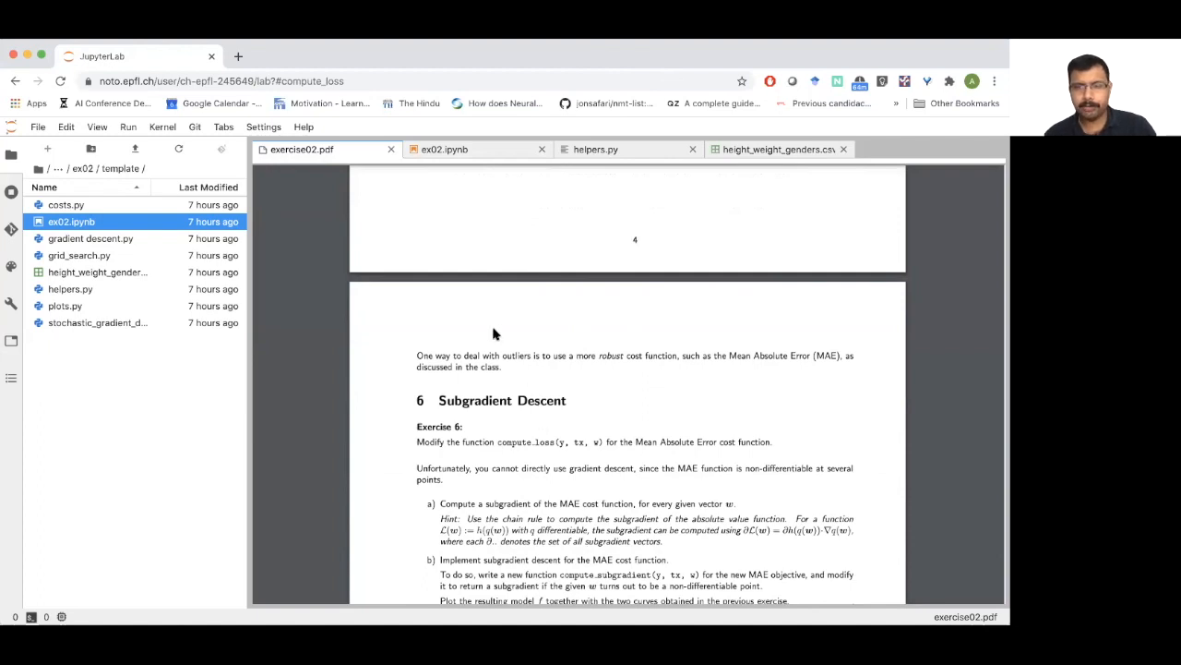
click(443, 148)
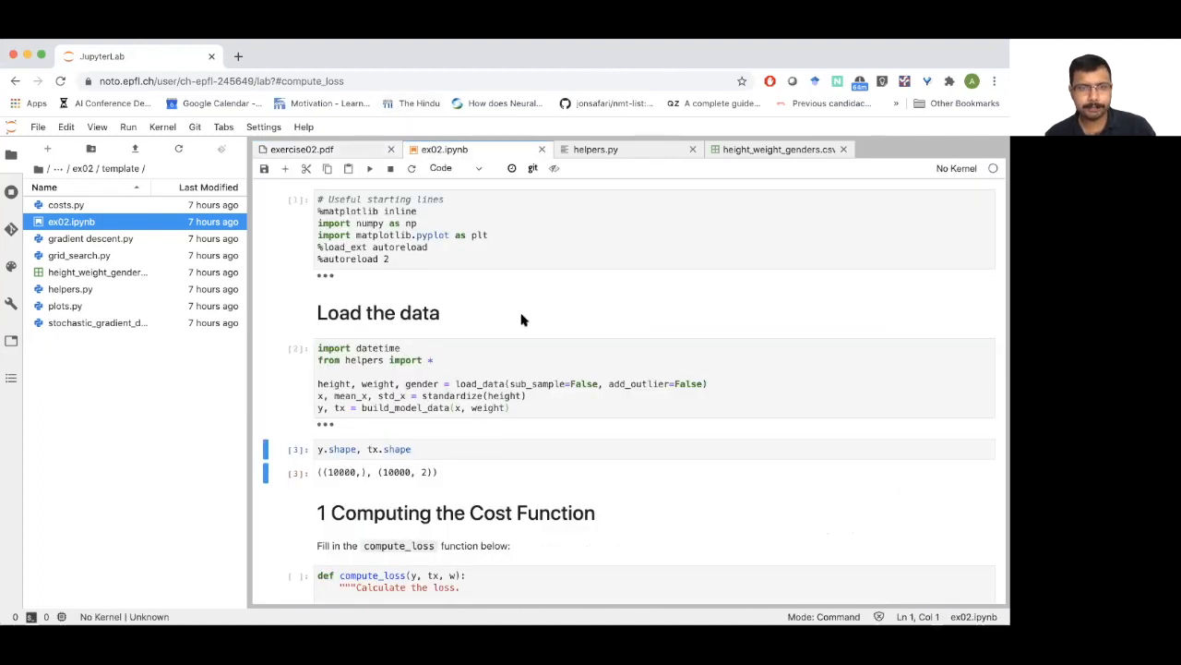
scroll(down, 3)
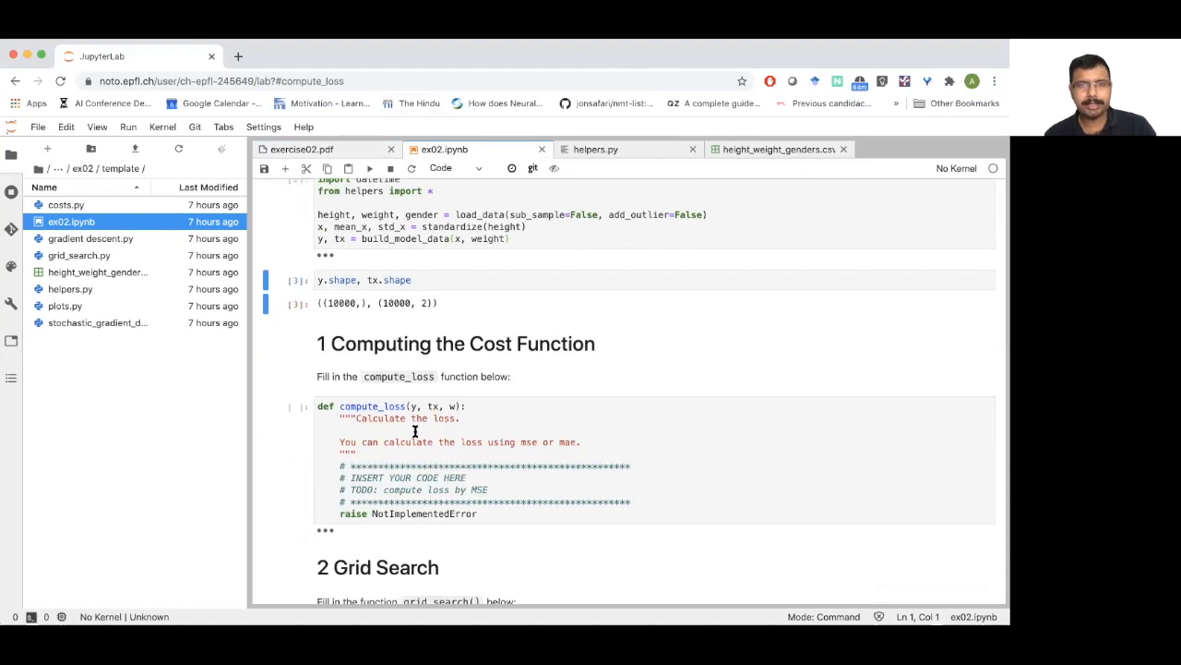
mouse_move(493, 370)
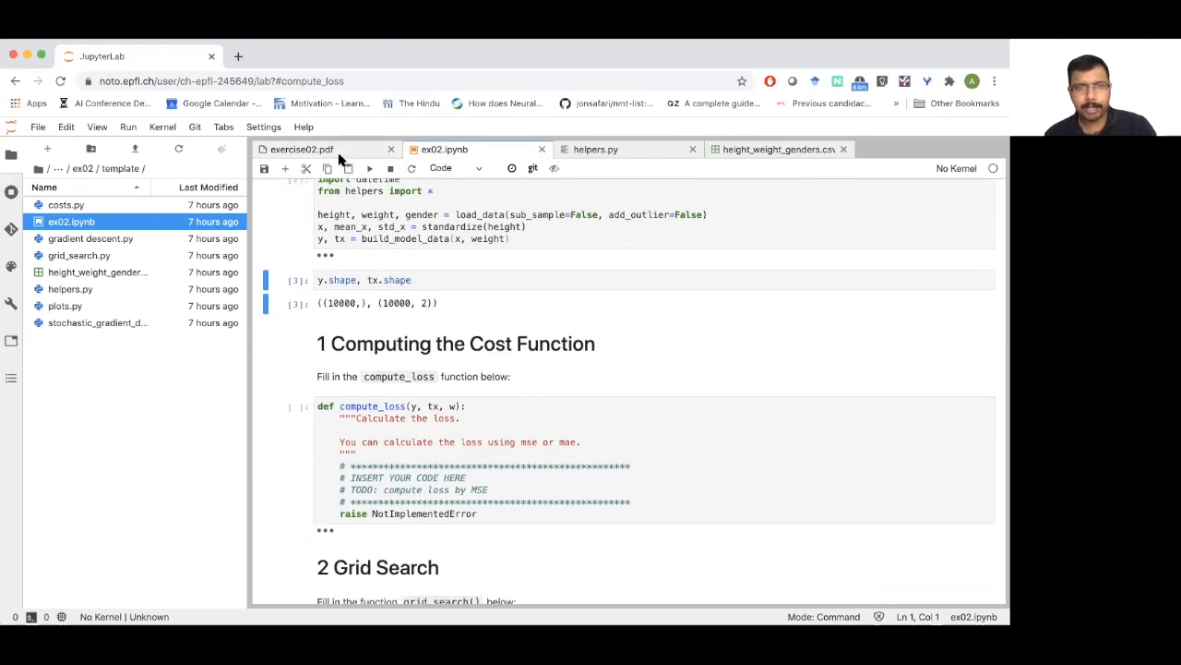
Step: Scroll through the handout's subgradient tasks to the Wrap-Up on copying code into .py files
click(302, 148)
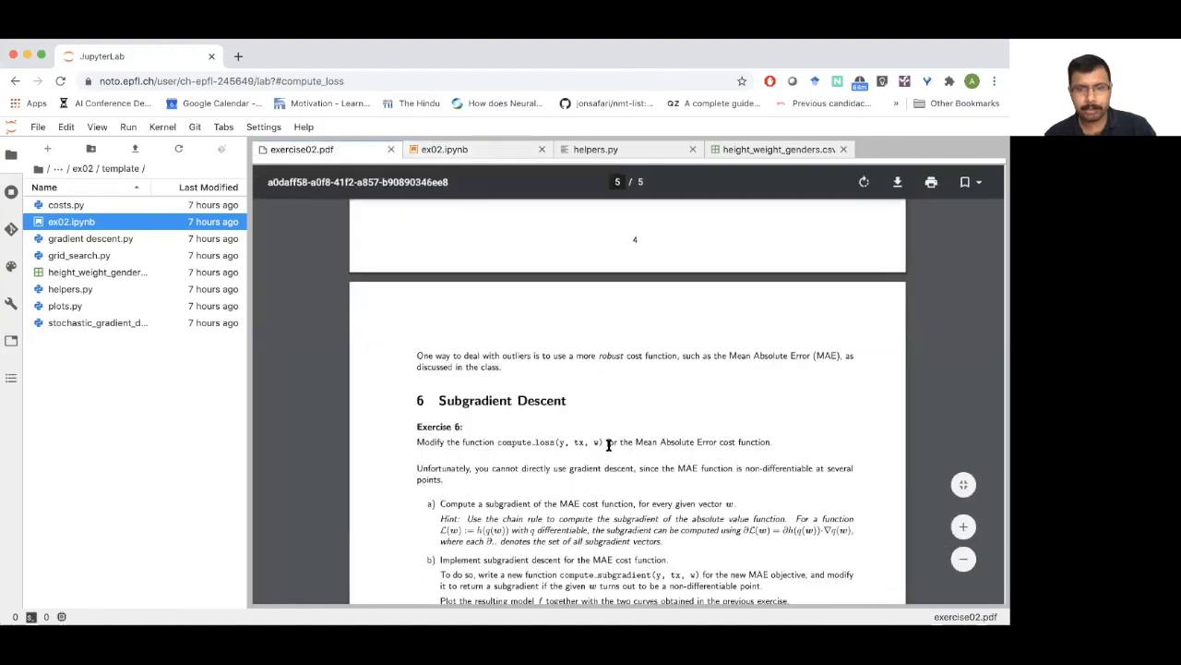
scroll(down, 3)
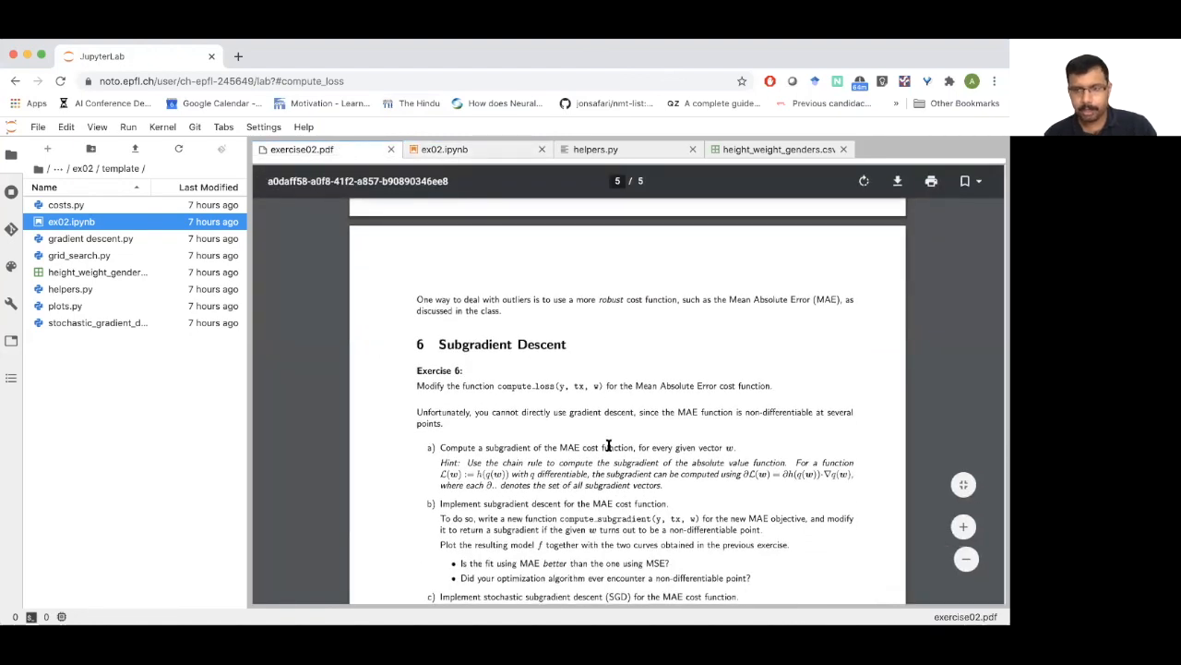
scroll(down, 3)
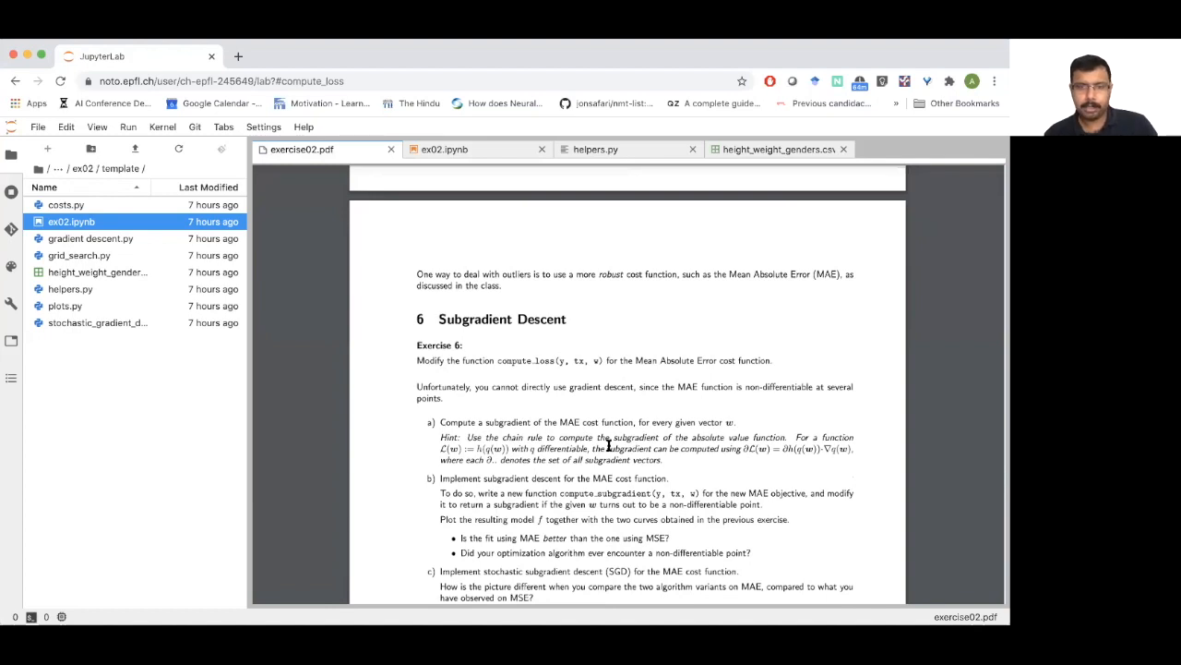
mouse_move(580, 417)
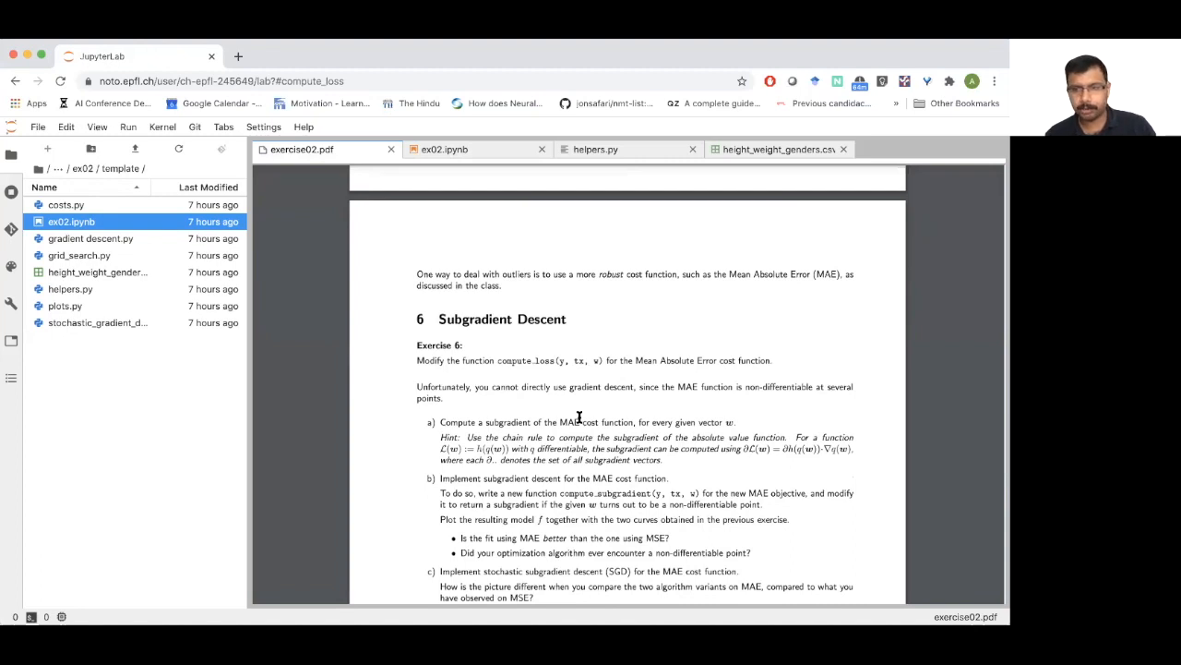
mouse_move(625, 458)
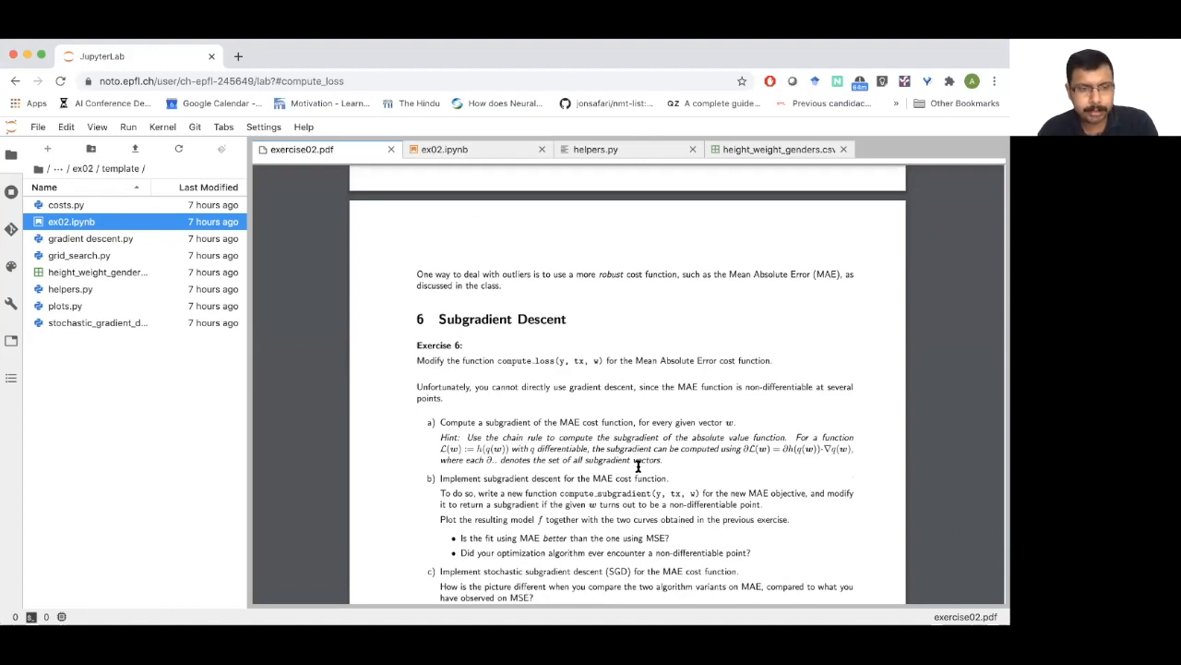
mouse_move(653, 382)
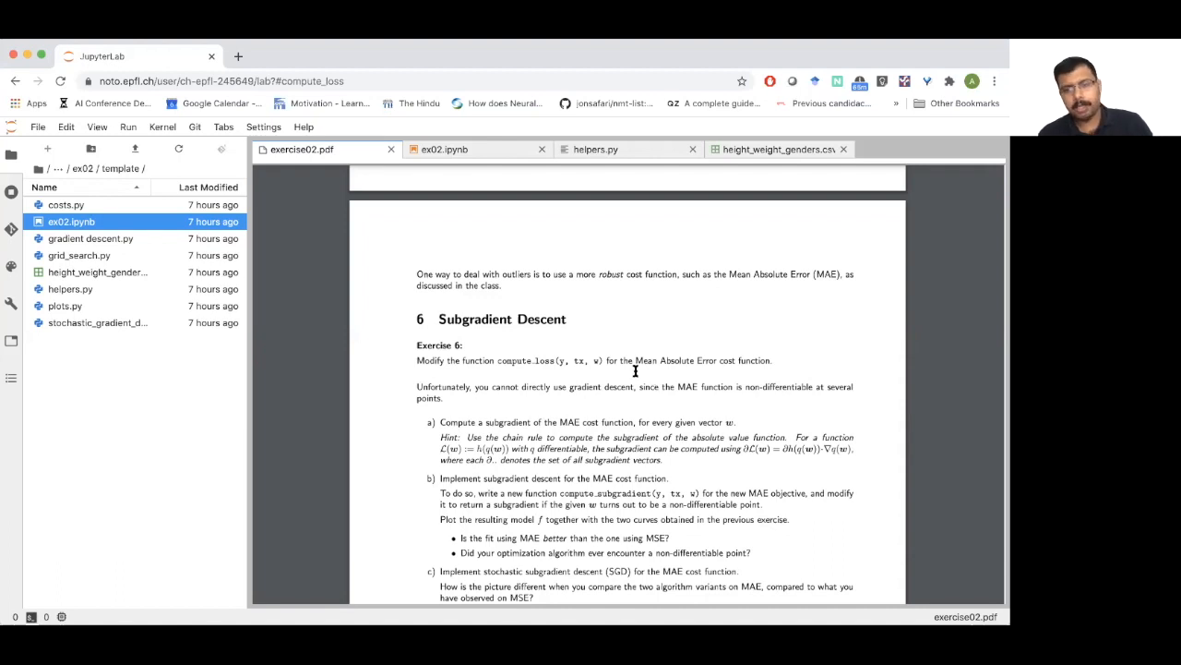
scroll(down, 3)
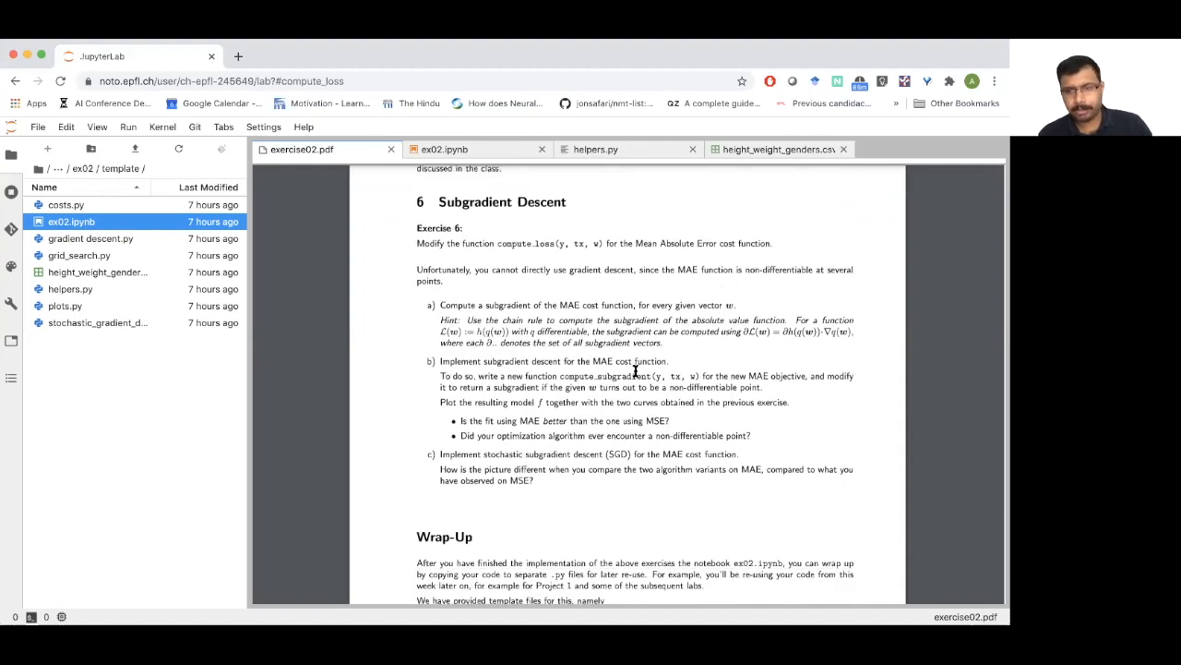
scroll(down, 3)
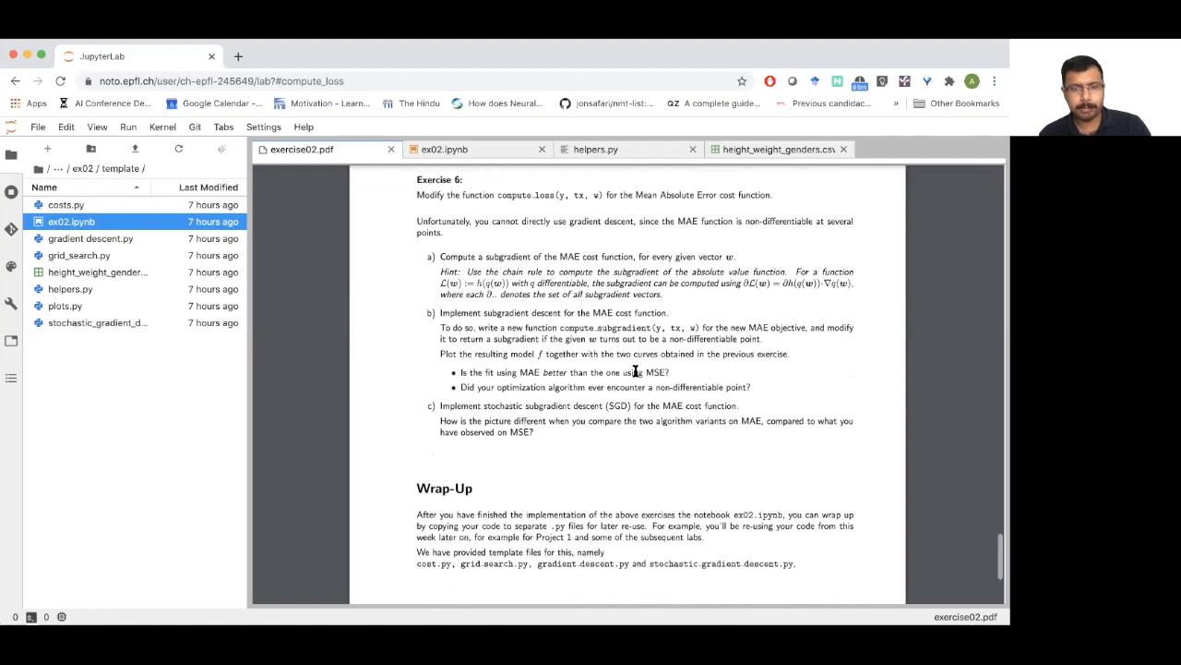
mouse_move(646, 583)
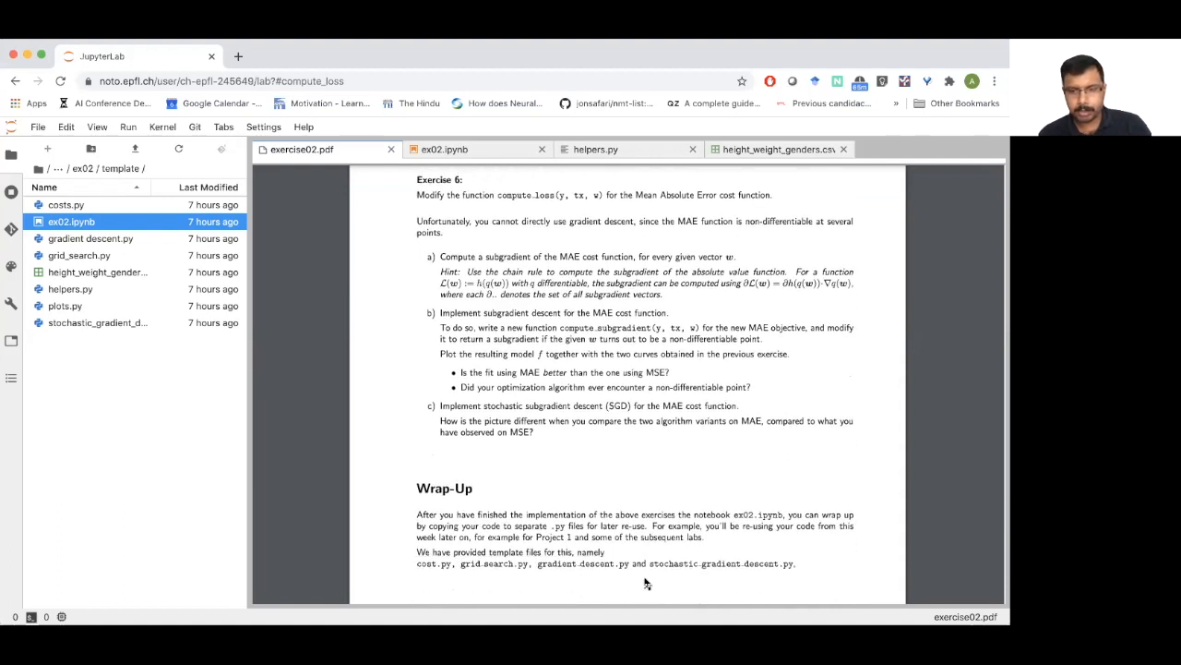